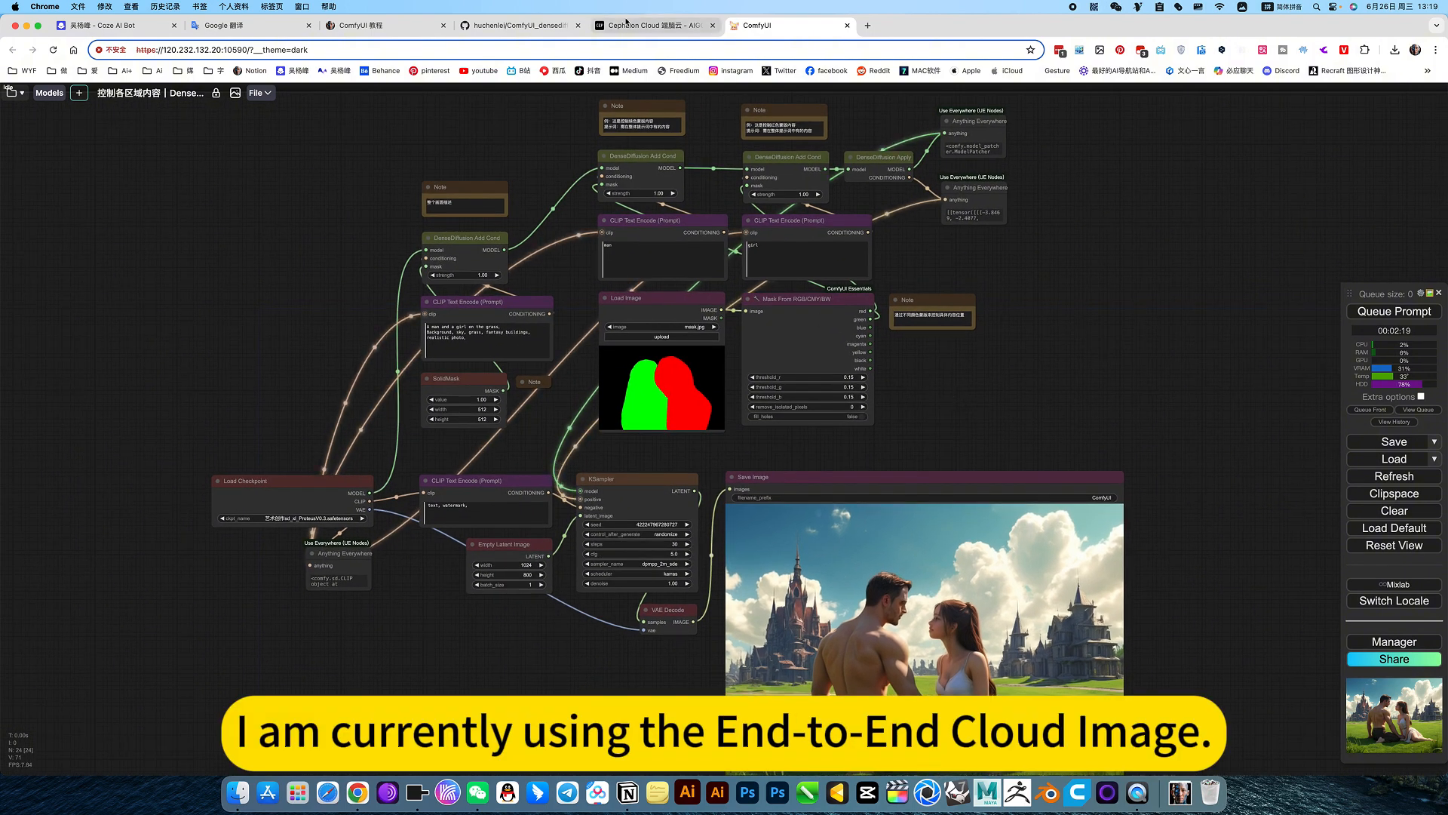
Step: Open the list of saved ComfyUI workflows
click(656, 25)
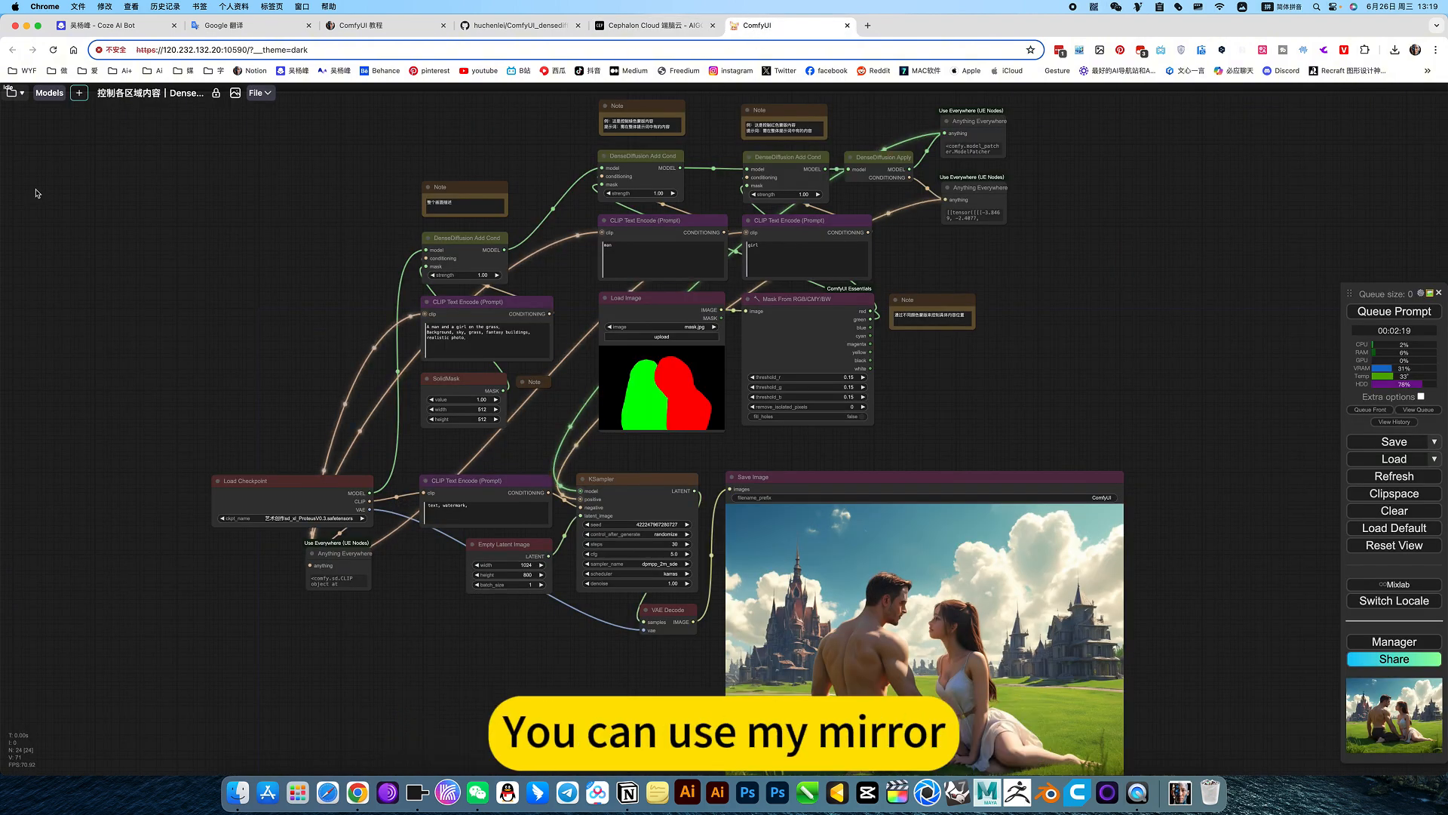
click(18, 93)
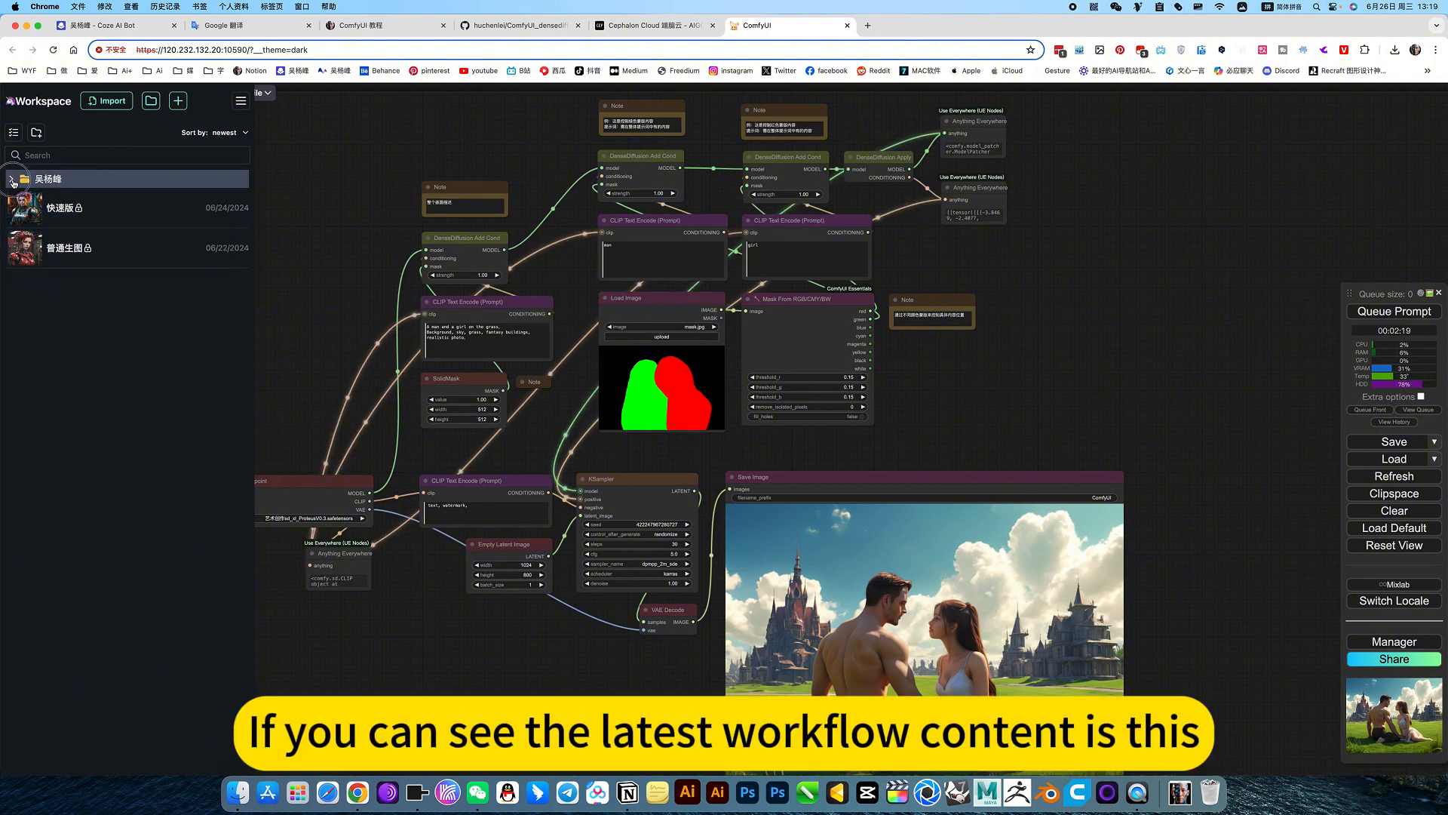
click(12, 180)
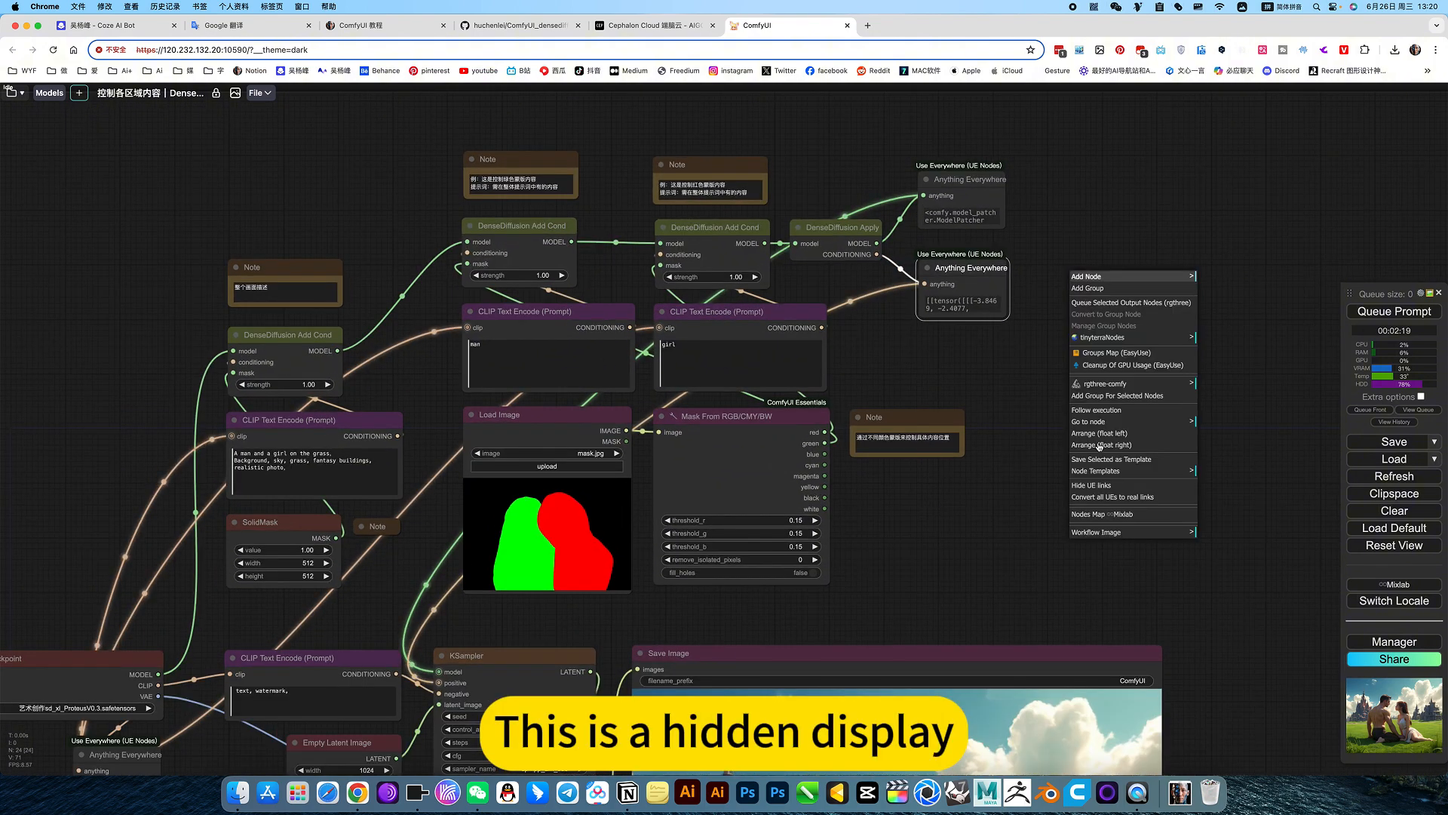
Step: Hide, then re-show the Anything Everywhere wireless links via the canvas menu
click(782, 191)
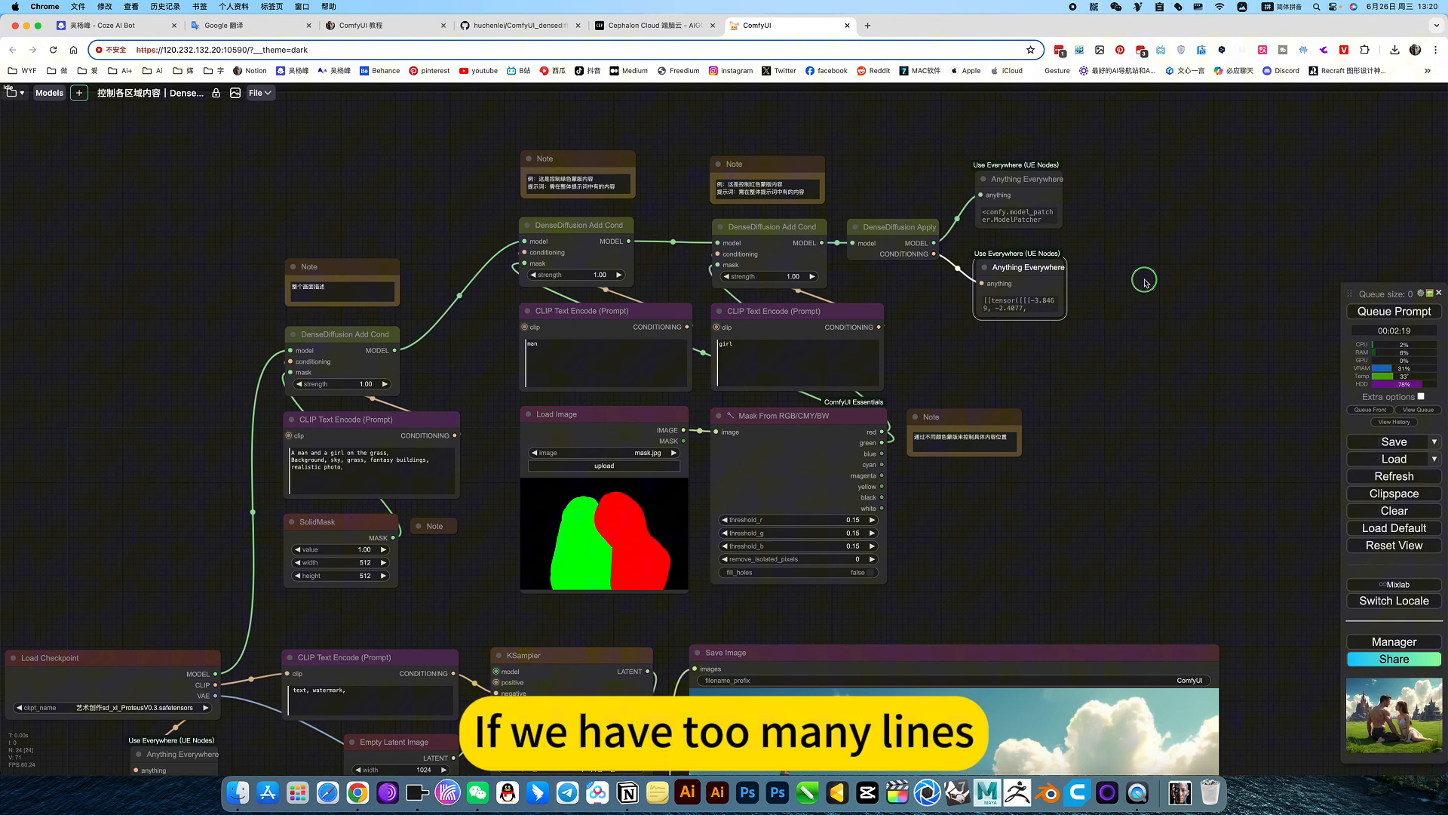
right_click(864, 204)
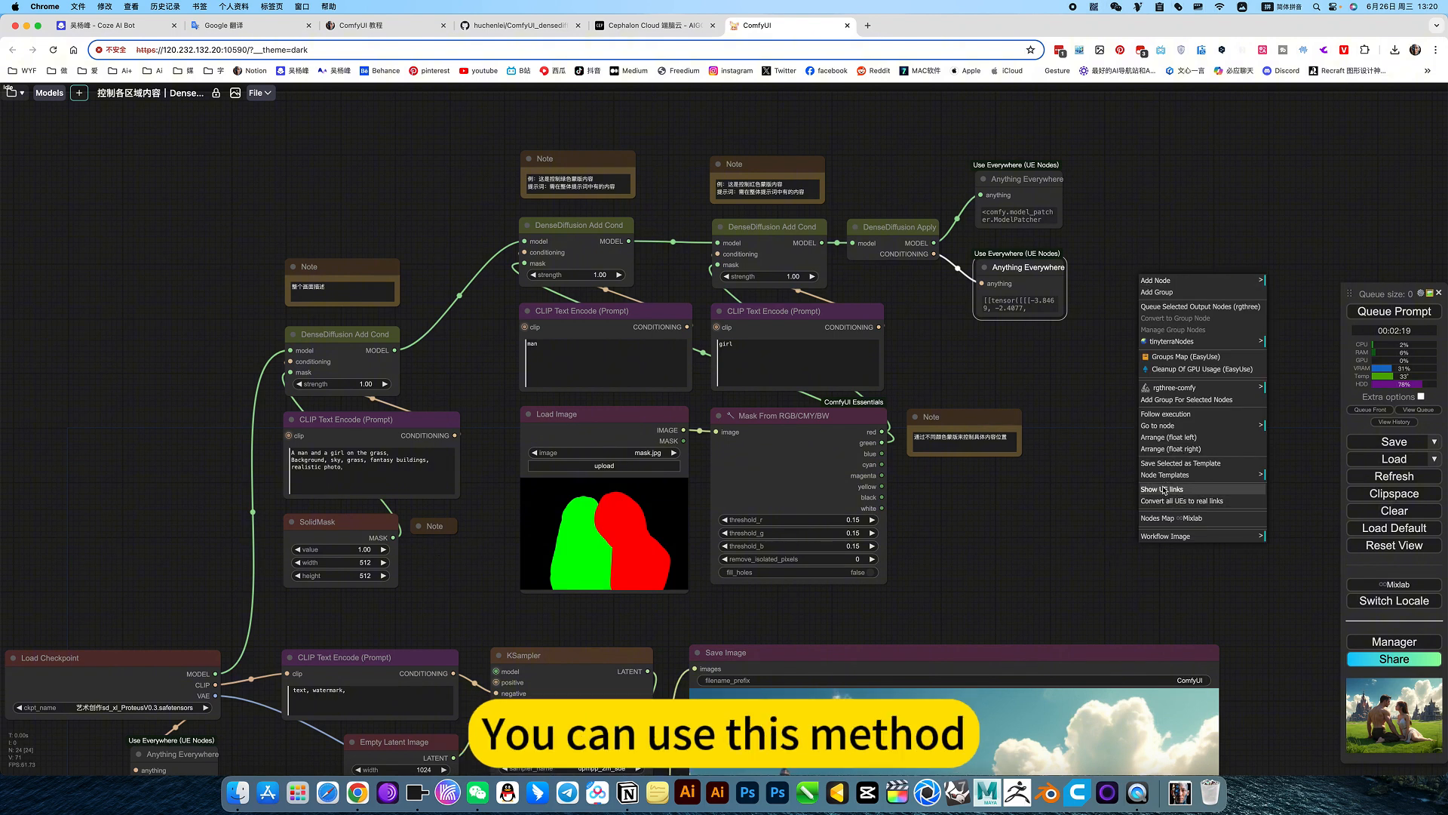
click(1161, 489)
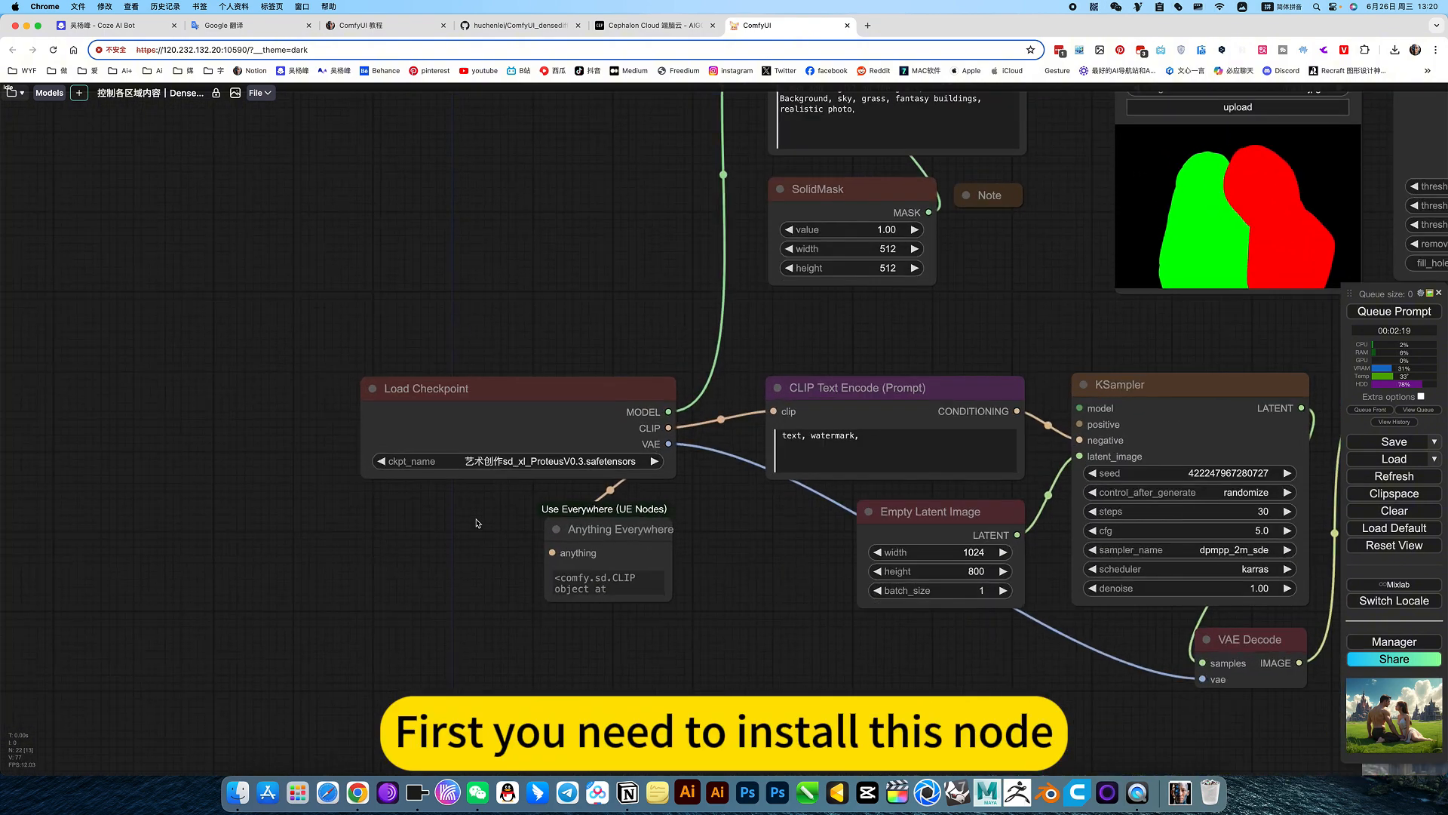
scroll(up, 3)
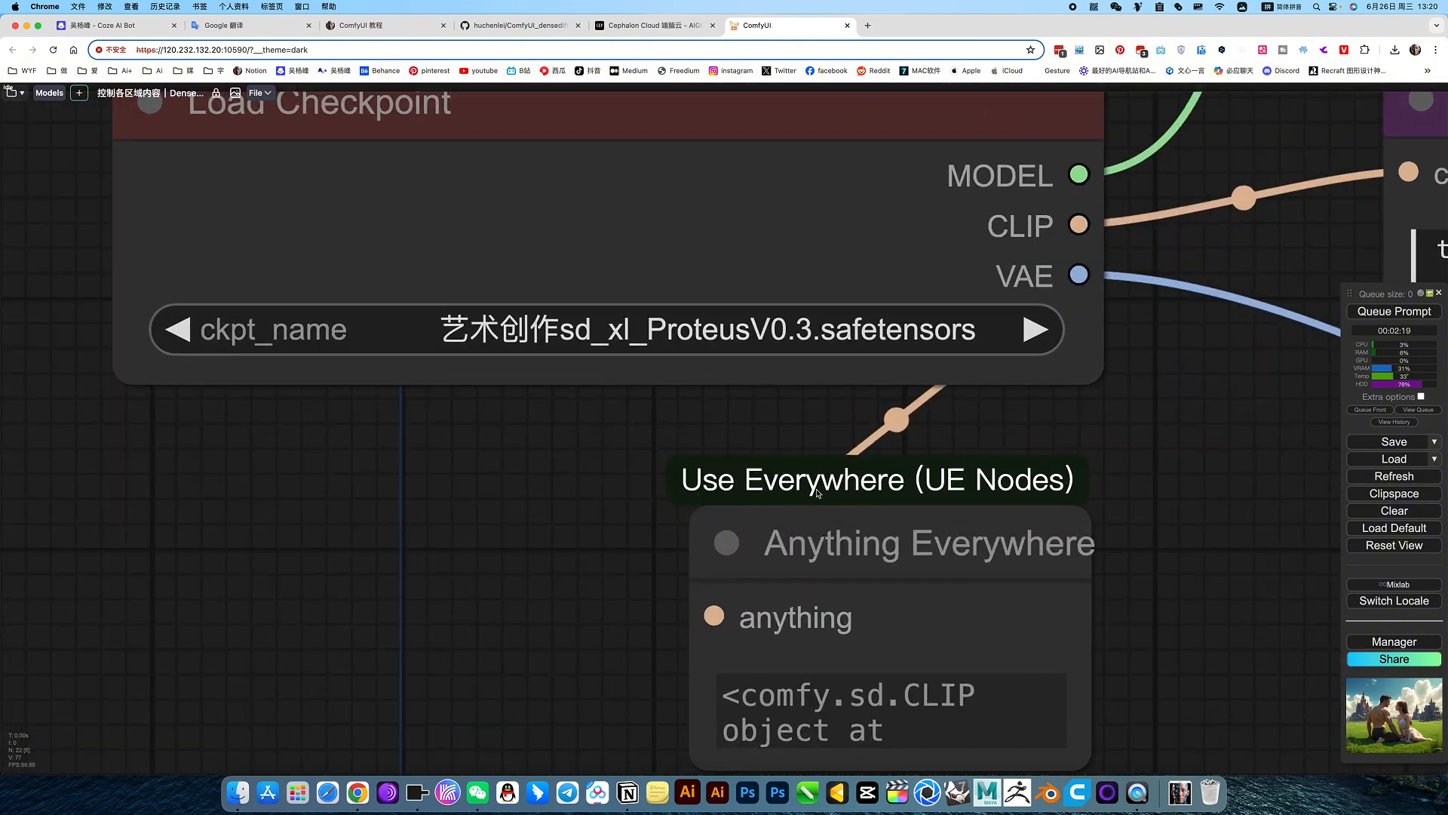
scroll(down, 3)
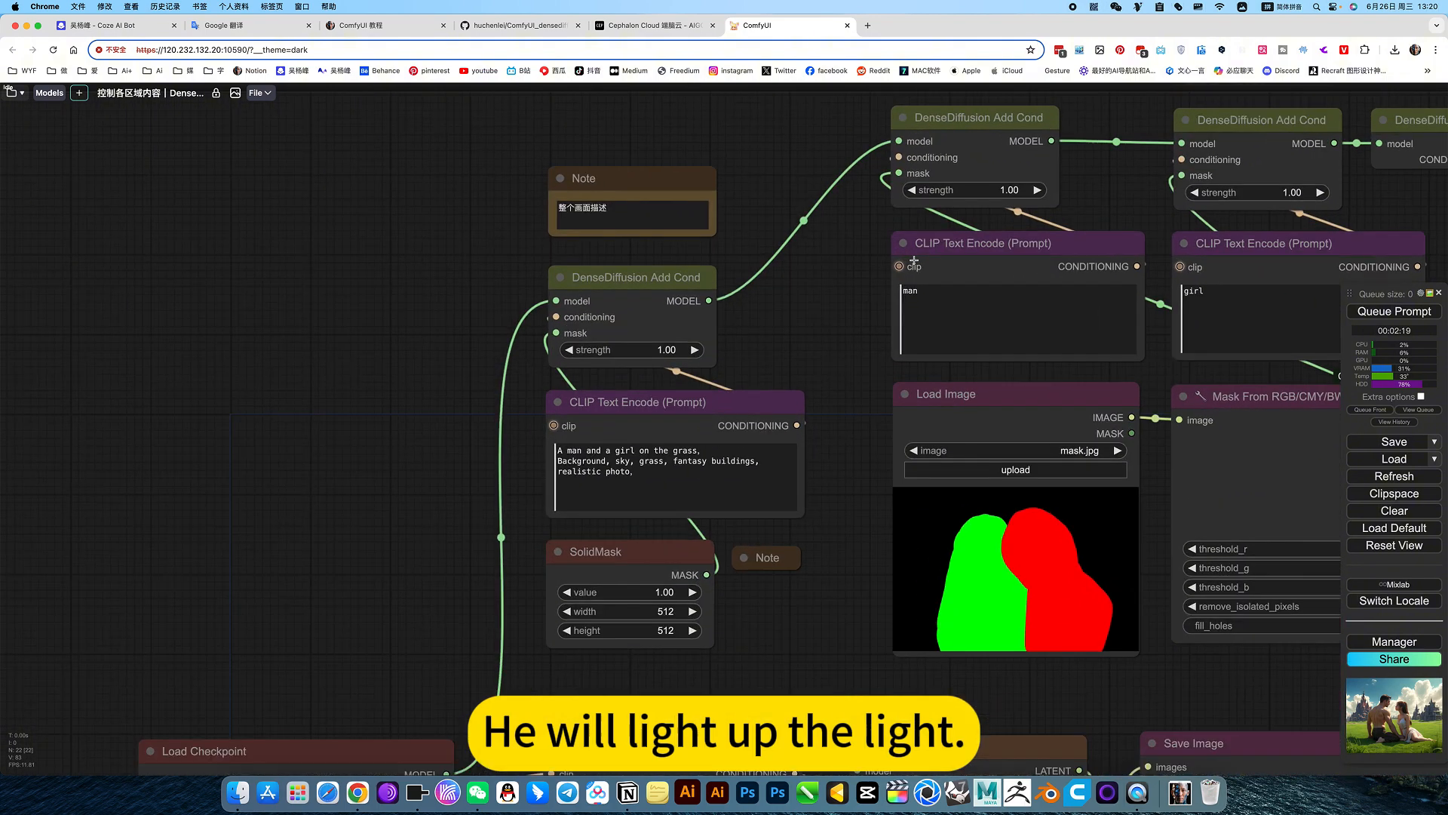
scroll(up, 3)
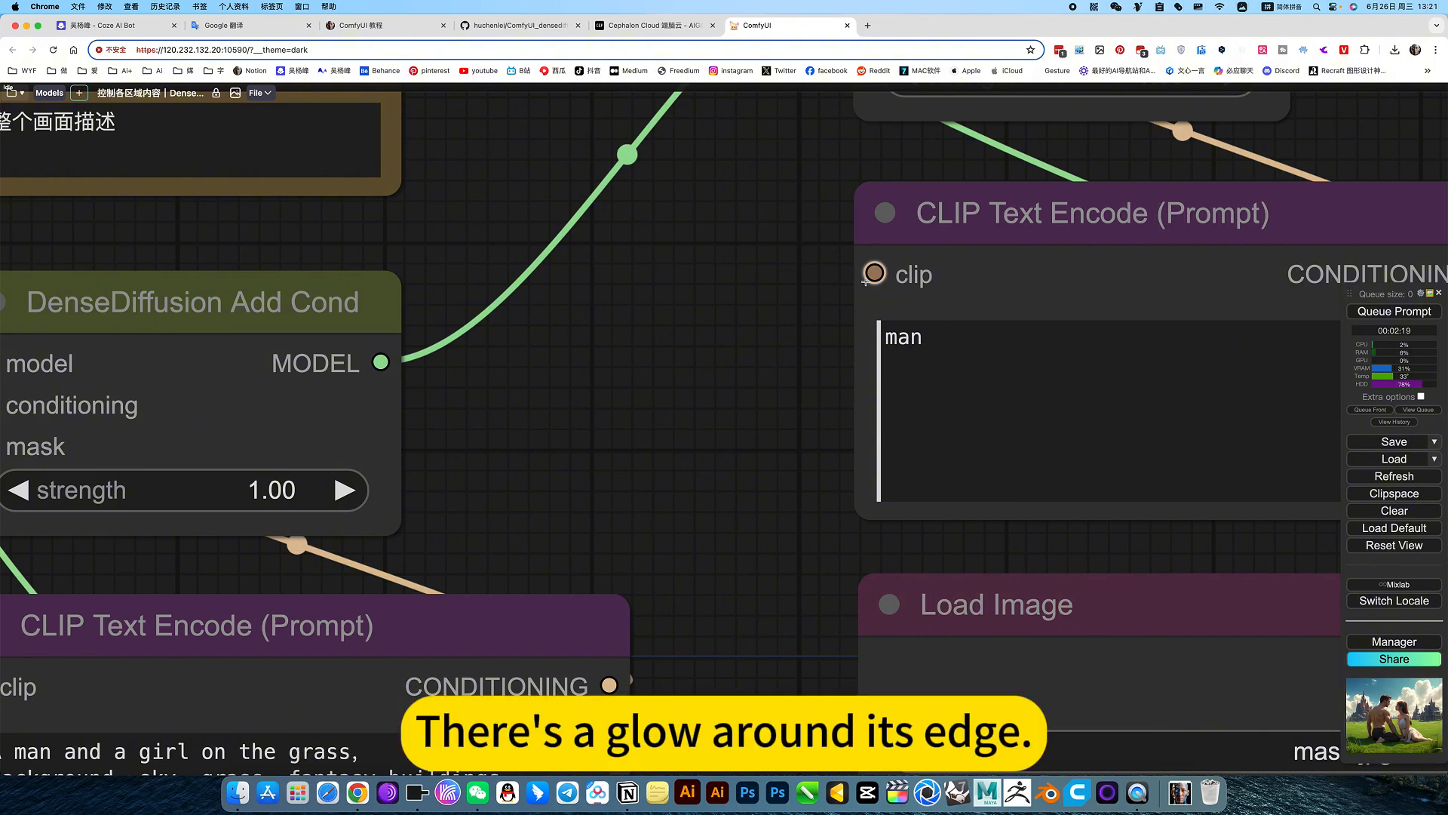
scroll(down, 3)
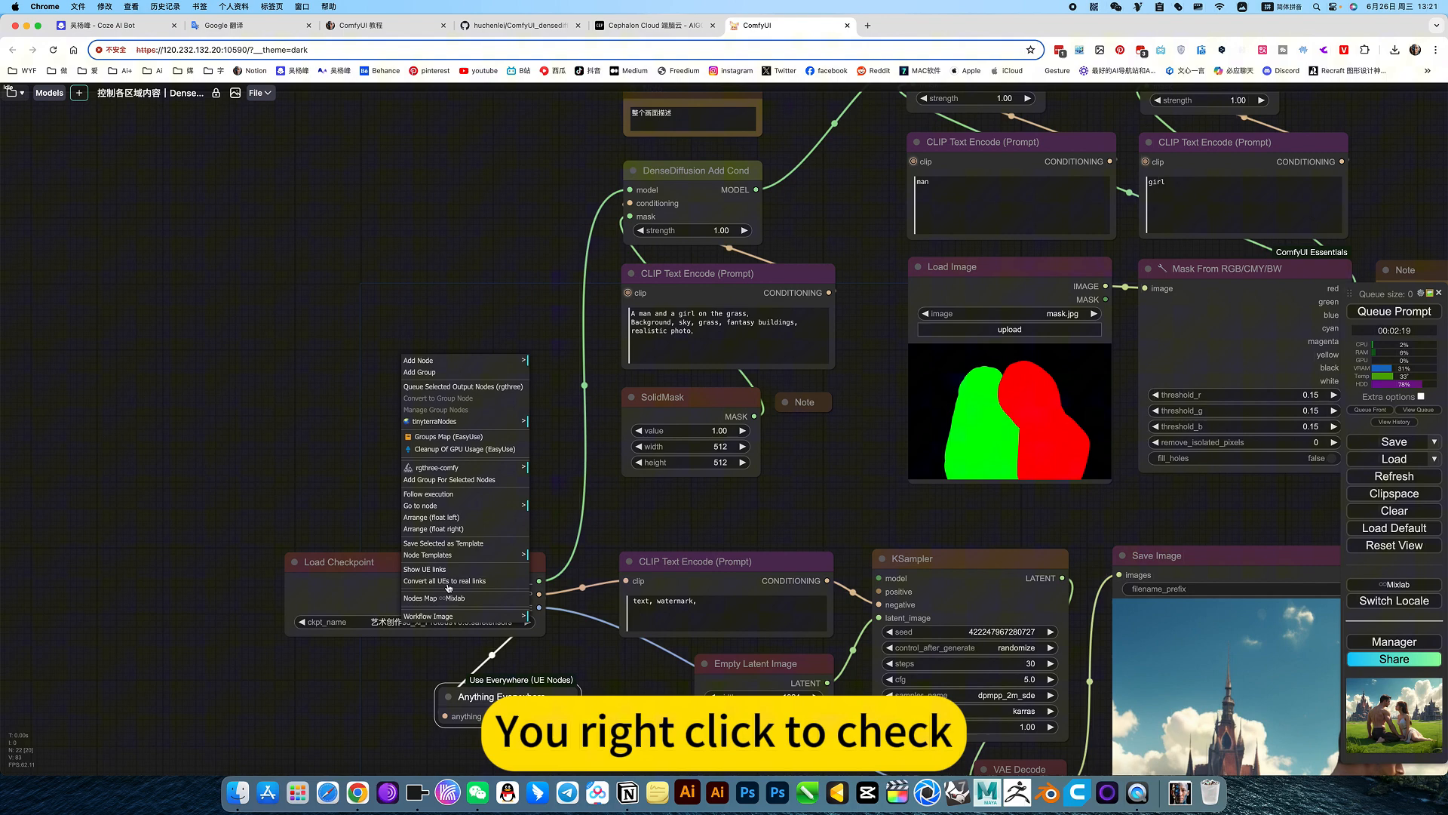
click(444, 580)
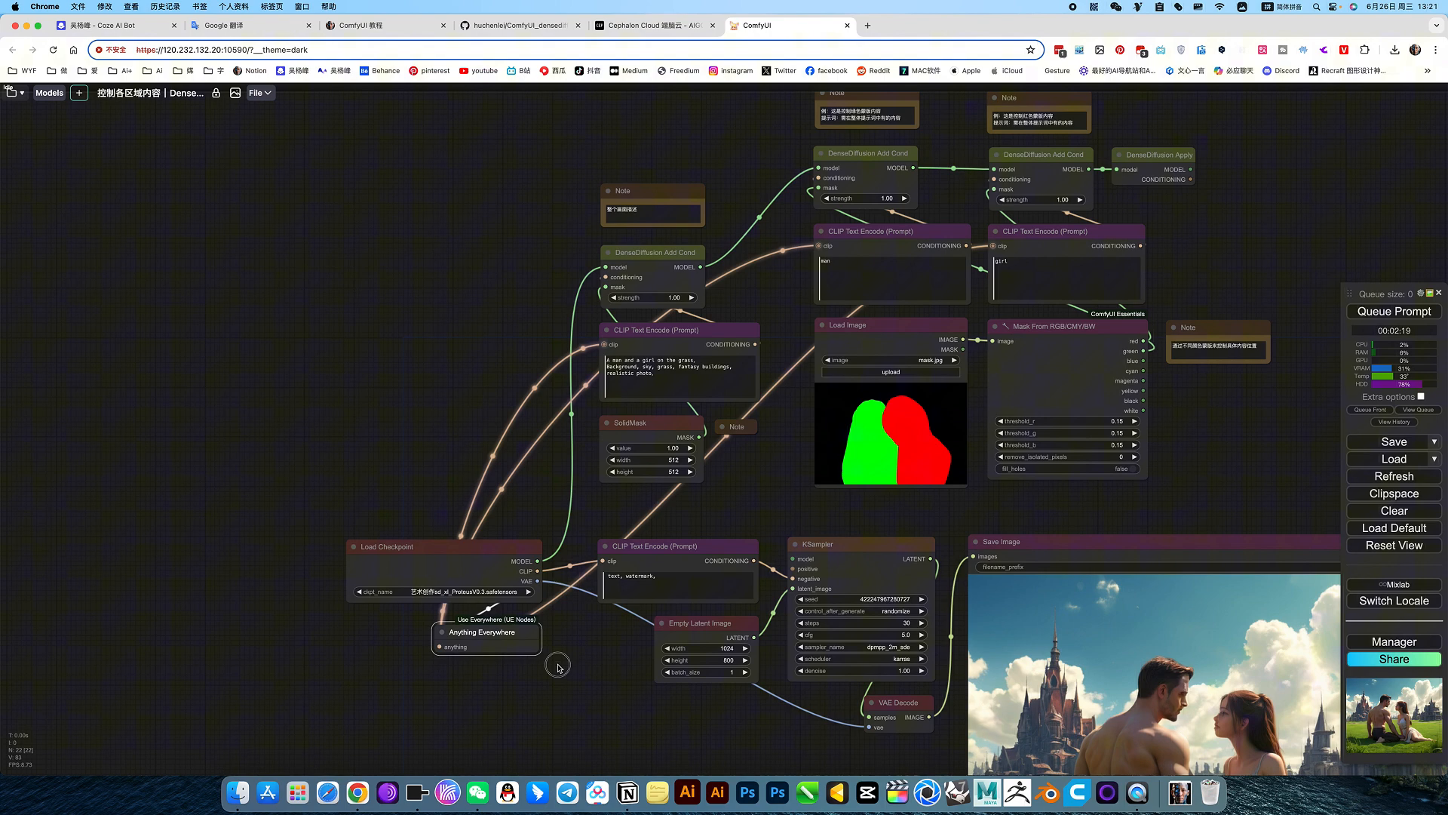
right_click(559, 666)
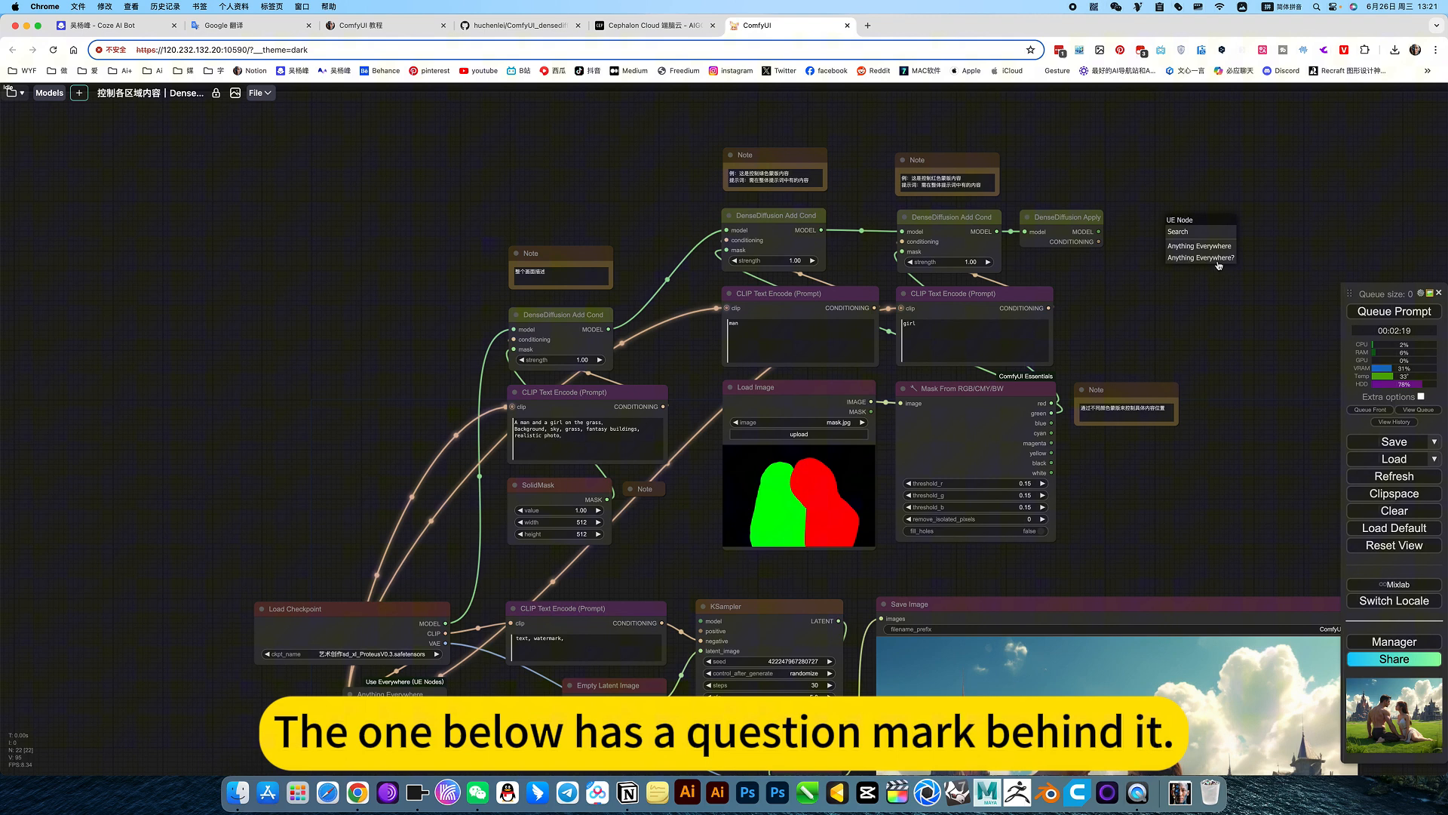
Step: Add an Anything Everywhere? node and set its filter to KSampler
click(1198, 257)
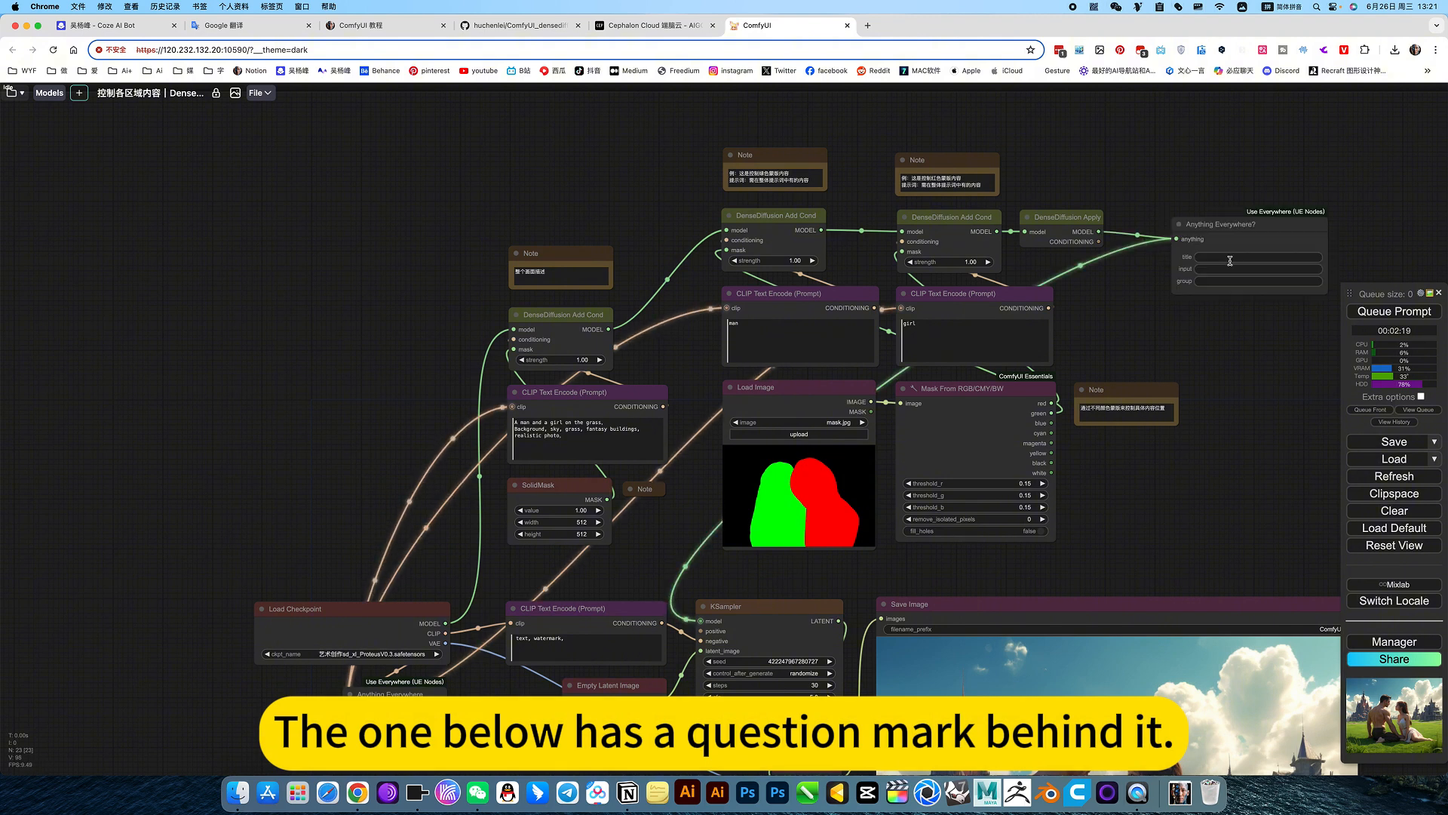
click(1251, 256)
text(KSampler)
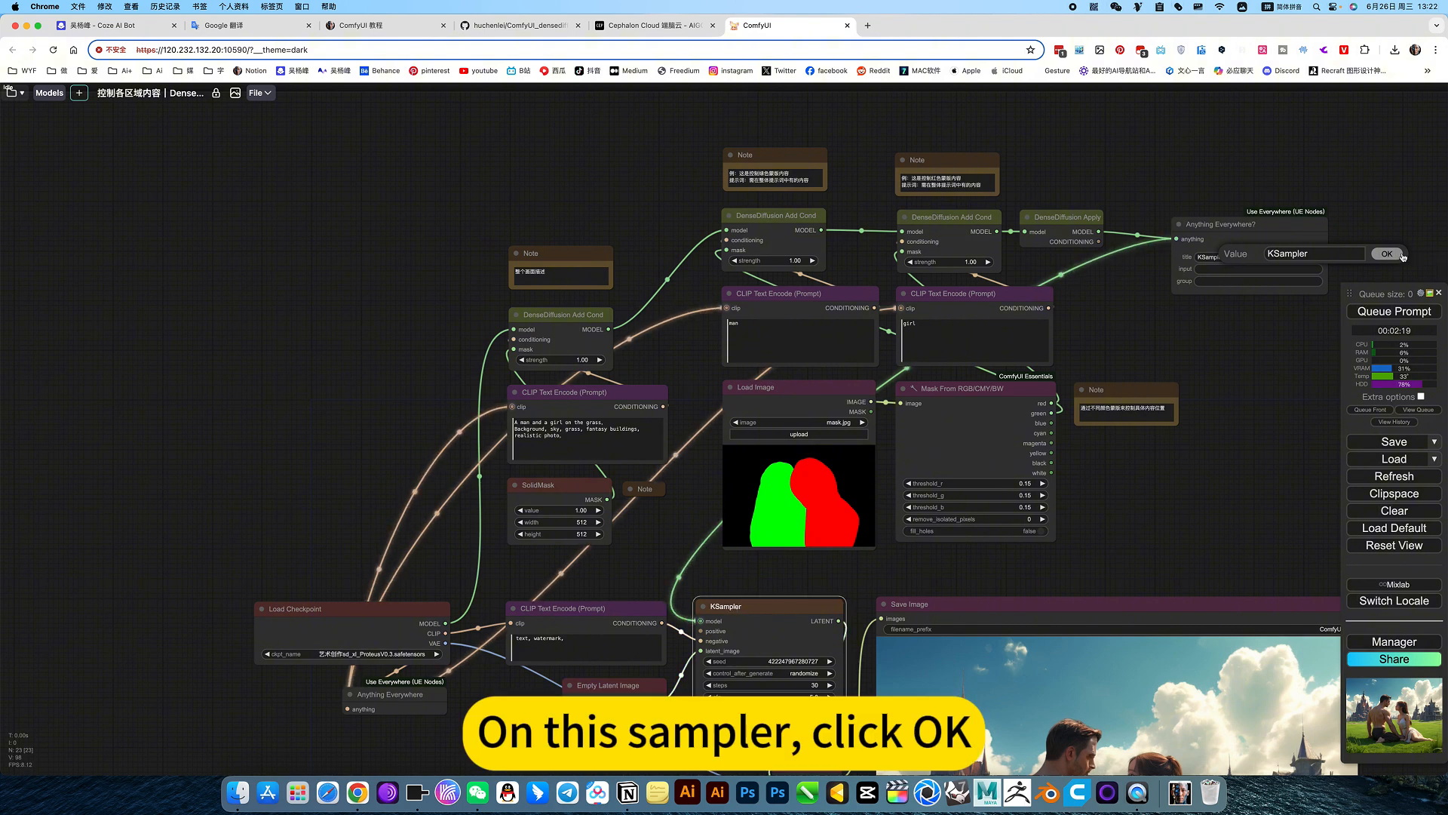
click(1387, 254)
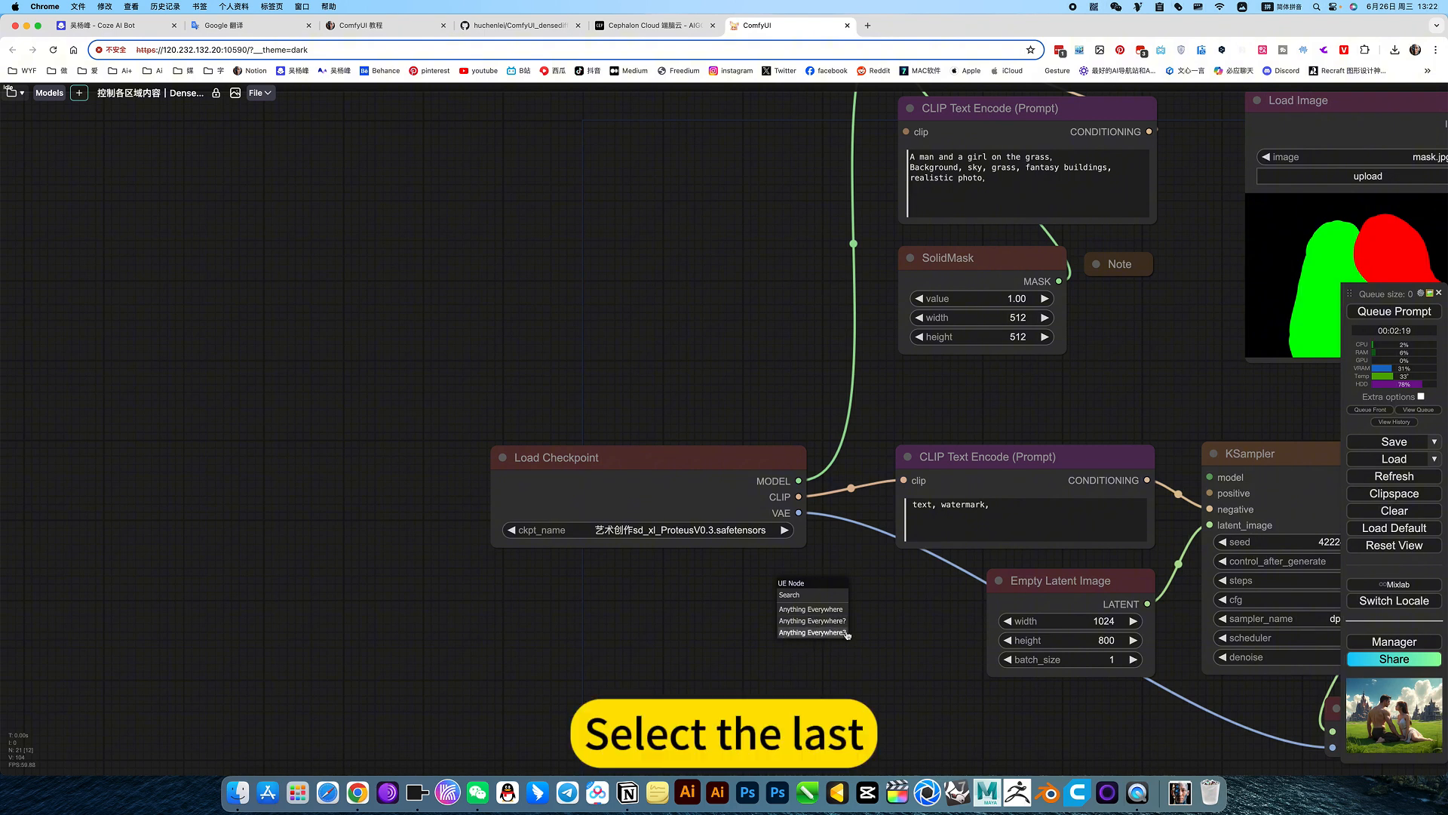
Step: Add an Anything Everywhere3 node for the checkpoint's MODEL, CLIP and VAE
click(811, 635)
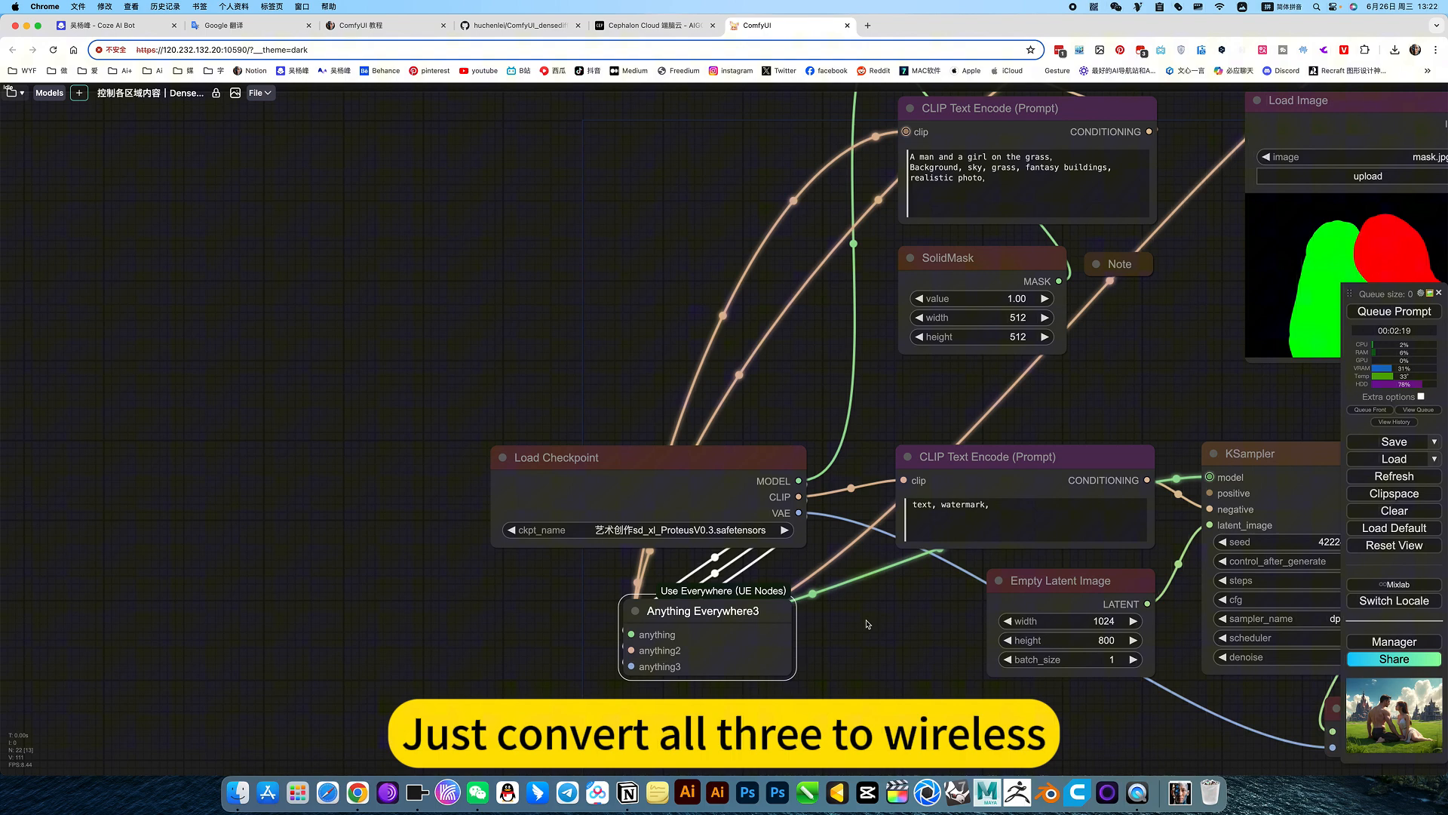
scroll(down, 3)
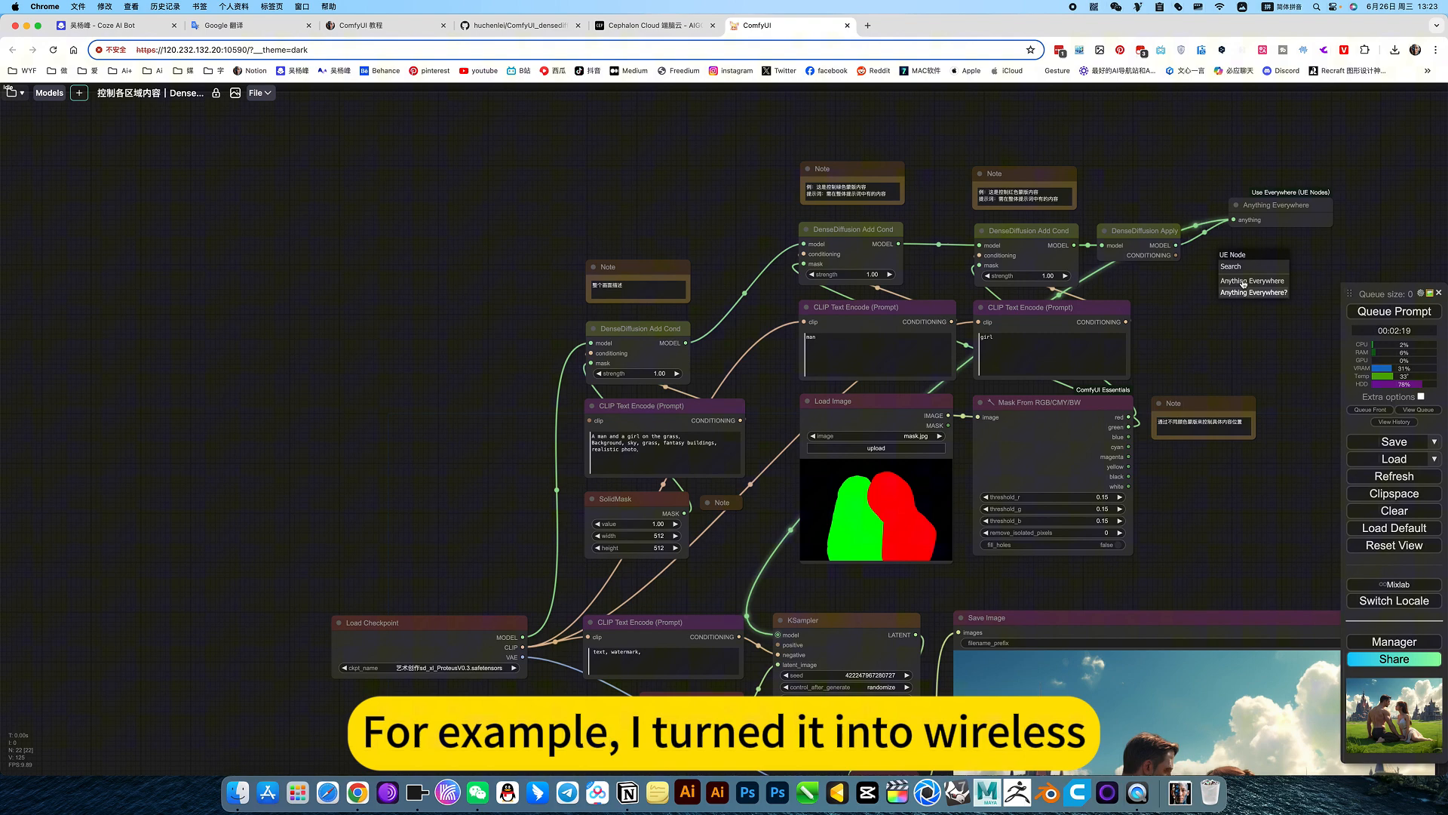
Step: Bring up the node menu to add another Anything Everywhere broadcaster
right_click(1194, 325)
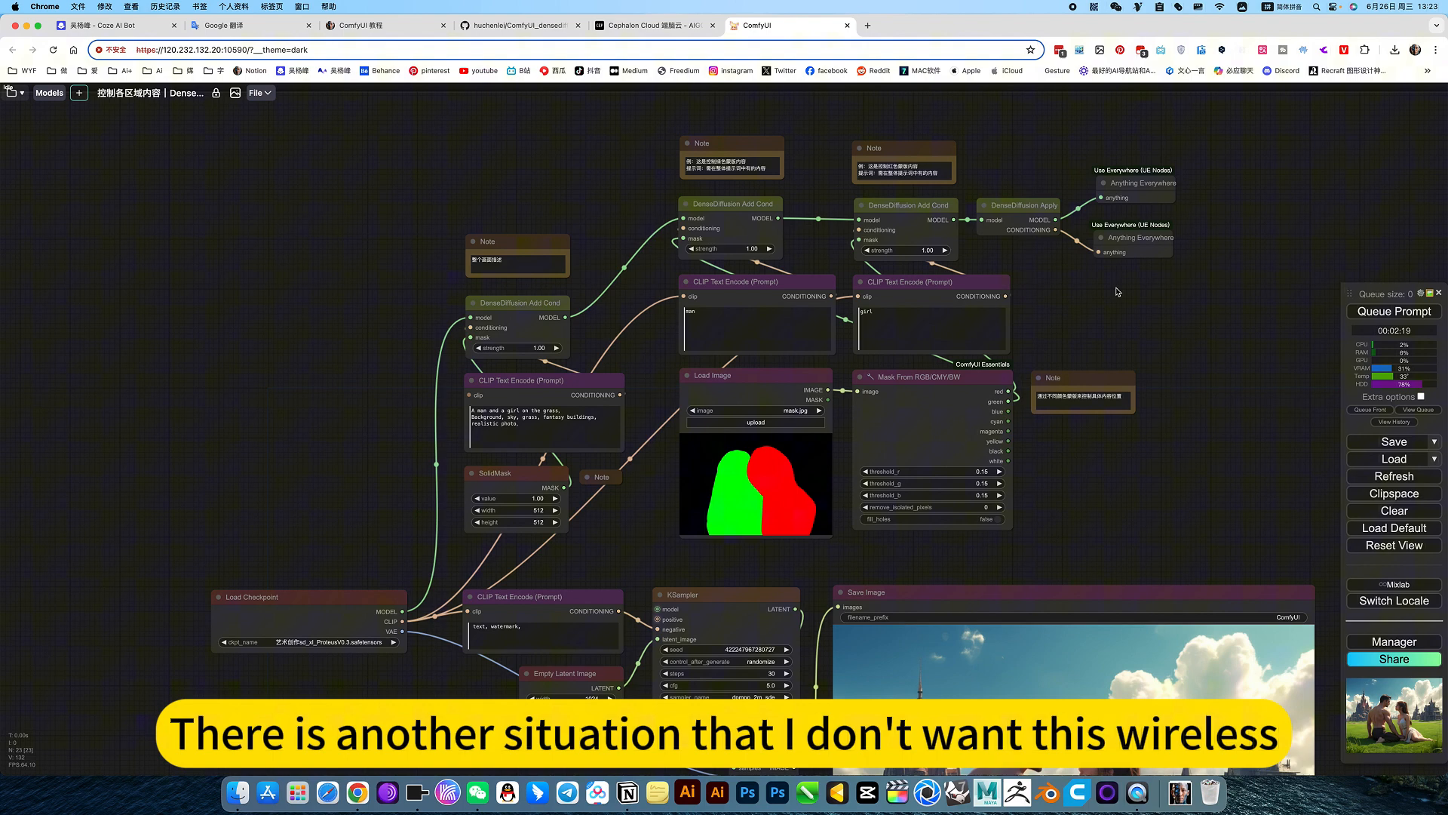
Step: Convert all UE wireless links into real links from the canvas menu
right_click(1116, 292)
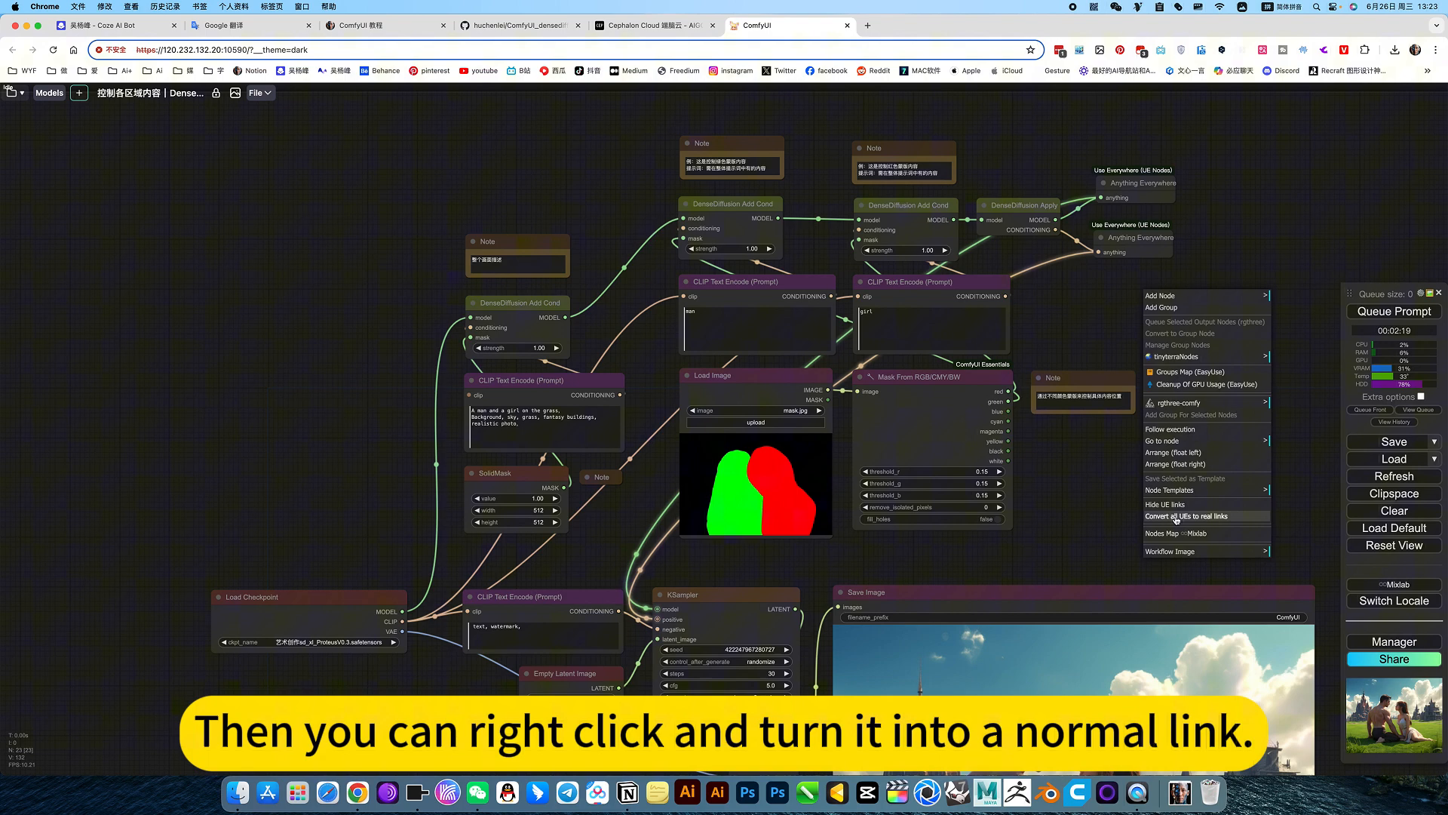
click(1192, 515)
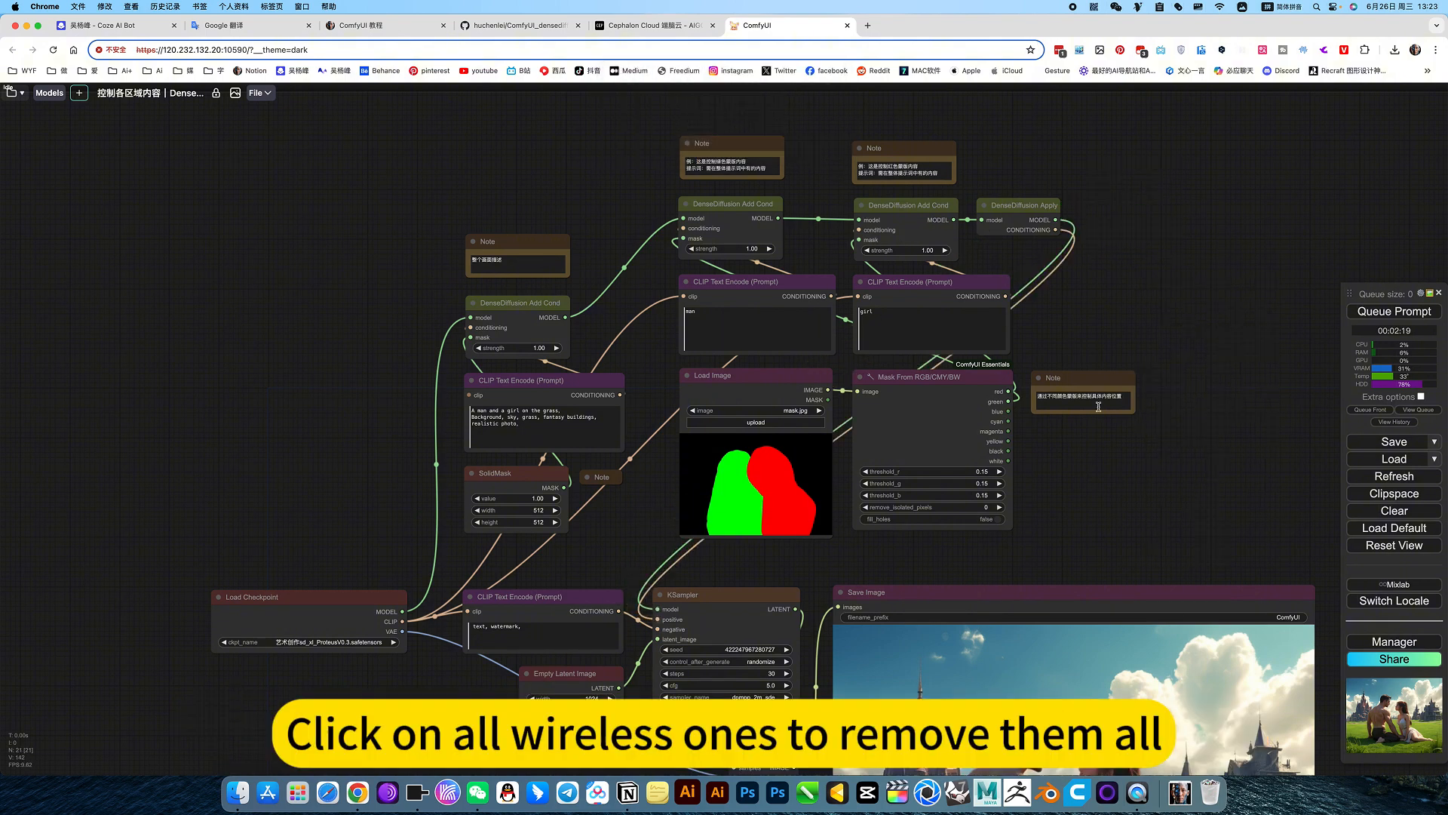
mouse_move(974, 395)
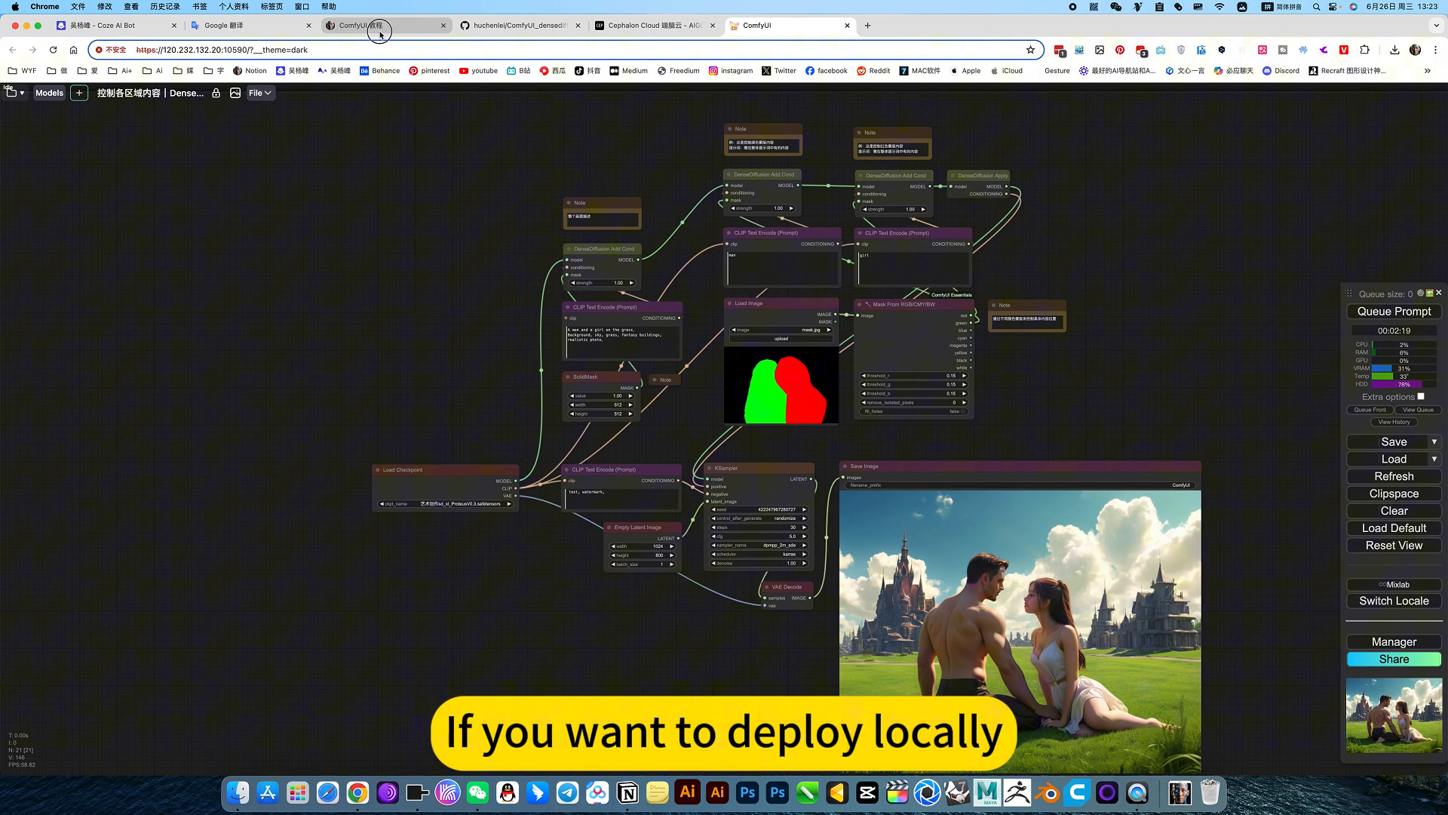
Step: Switch to the ComfyUI 教程 Notion page and expand the Densediffusion 下载设置 toggle
click(360, 25)
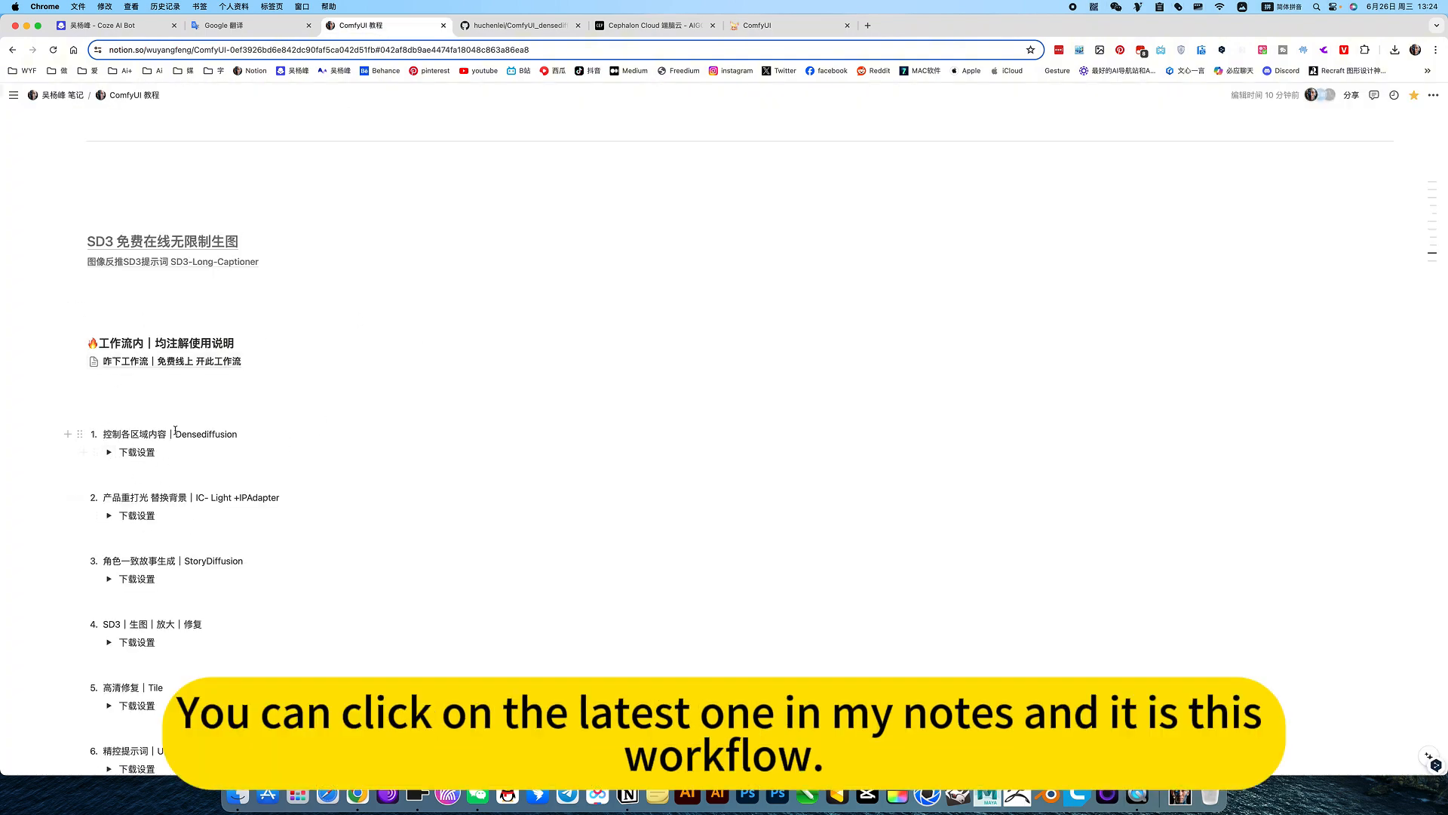
click(108, 452)
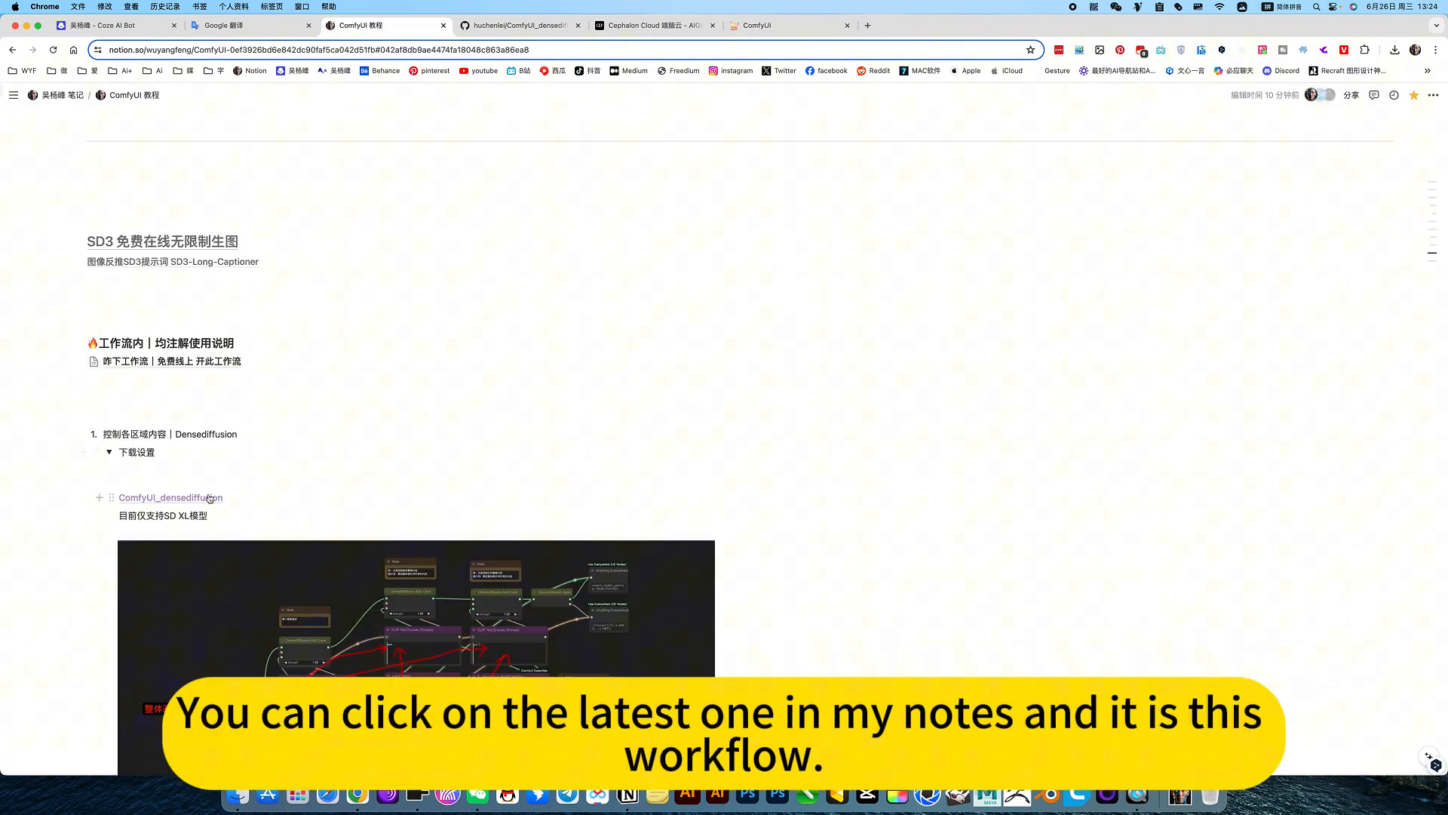
scroll(down, 3)
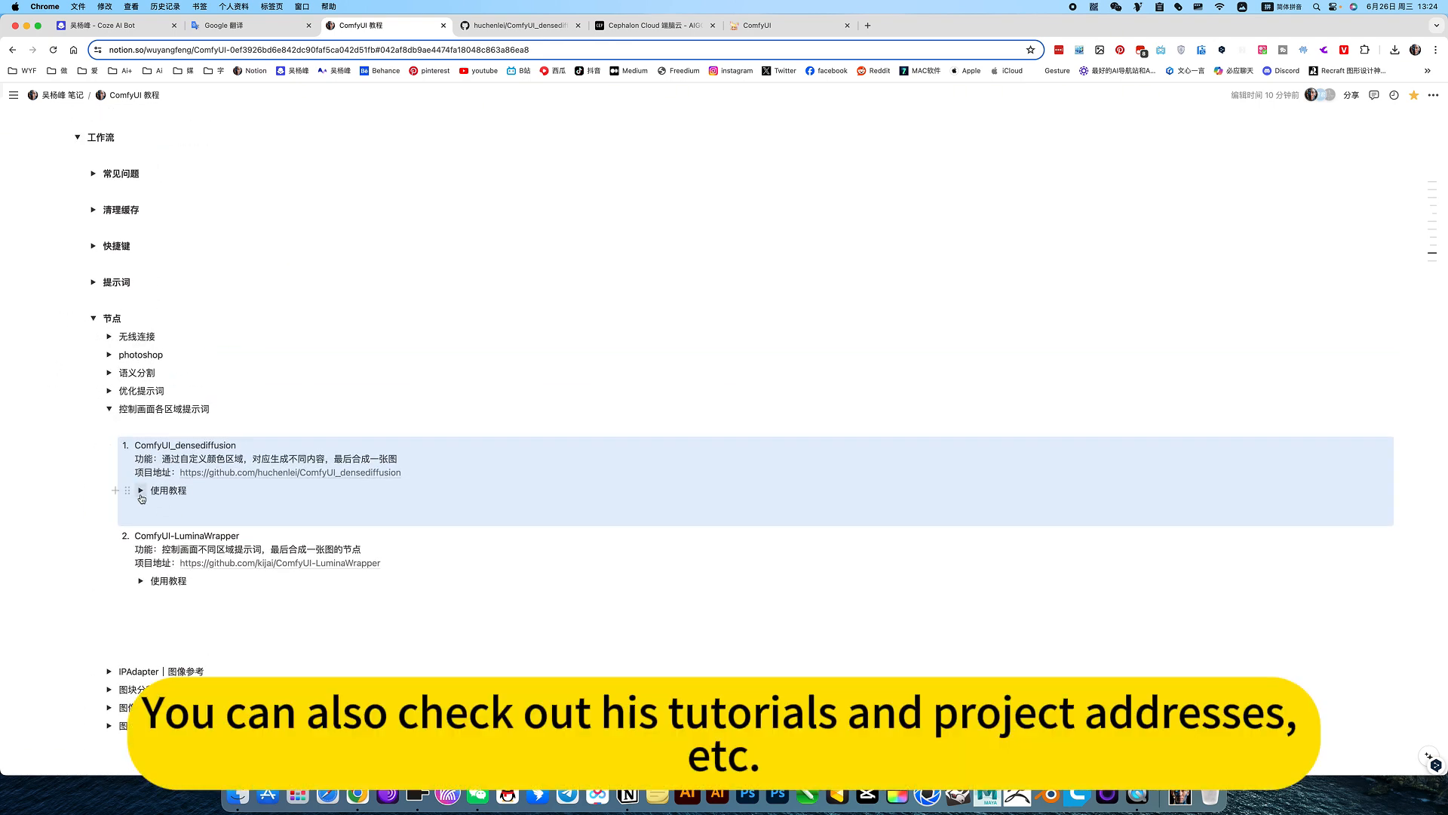
click(140, 491)
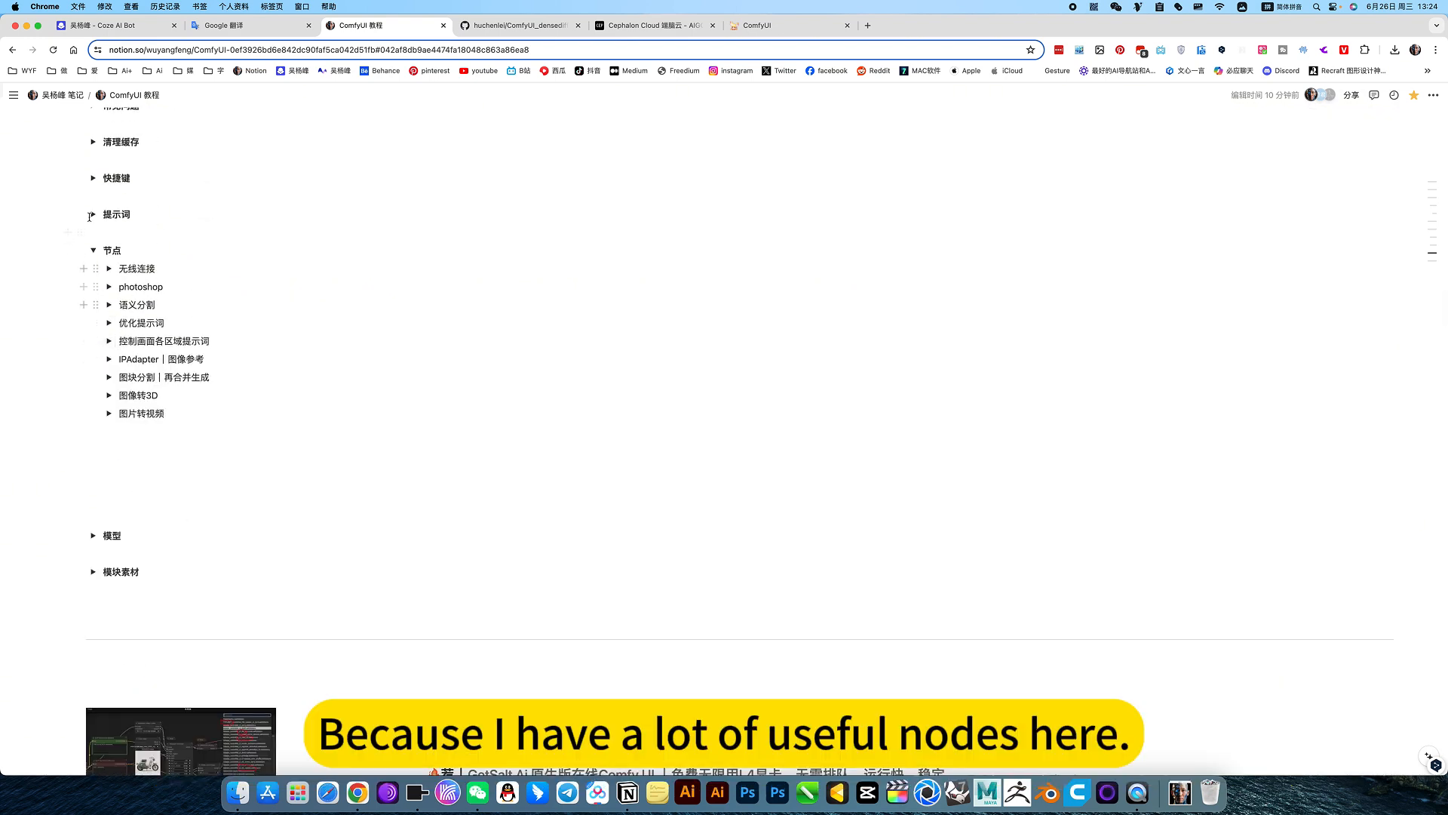
Step: Peek at the photoshop and 图像转3D notes, collapse 节点 and expand 模型
click(108, 287)
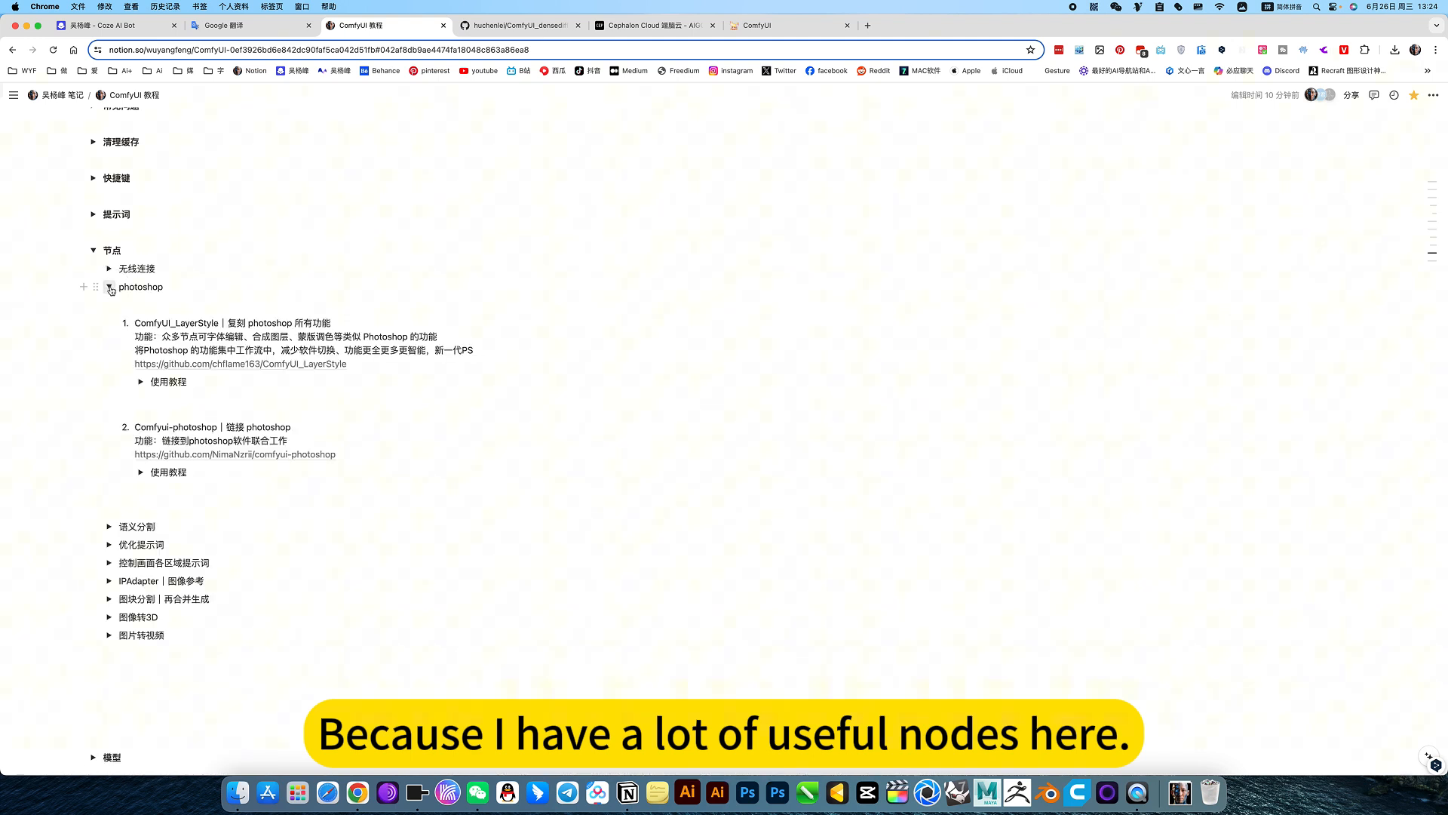
click(109, 287)
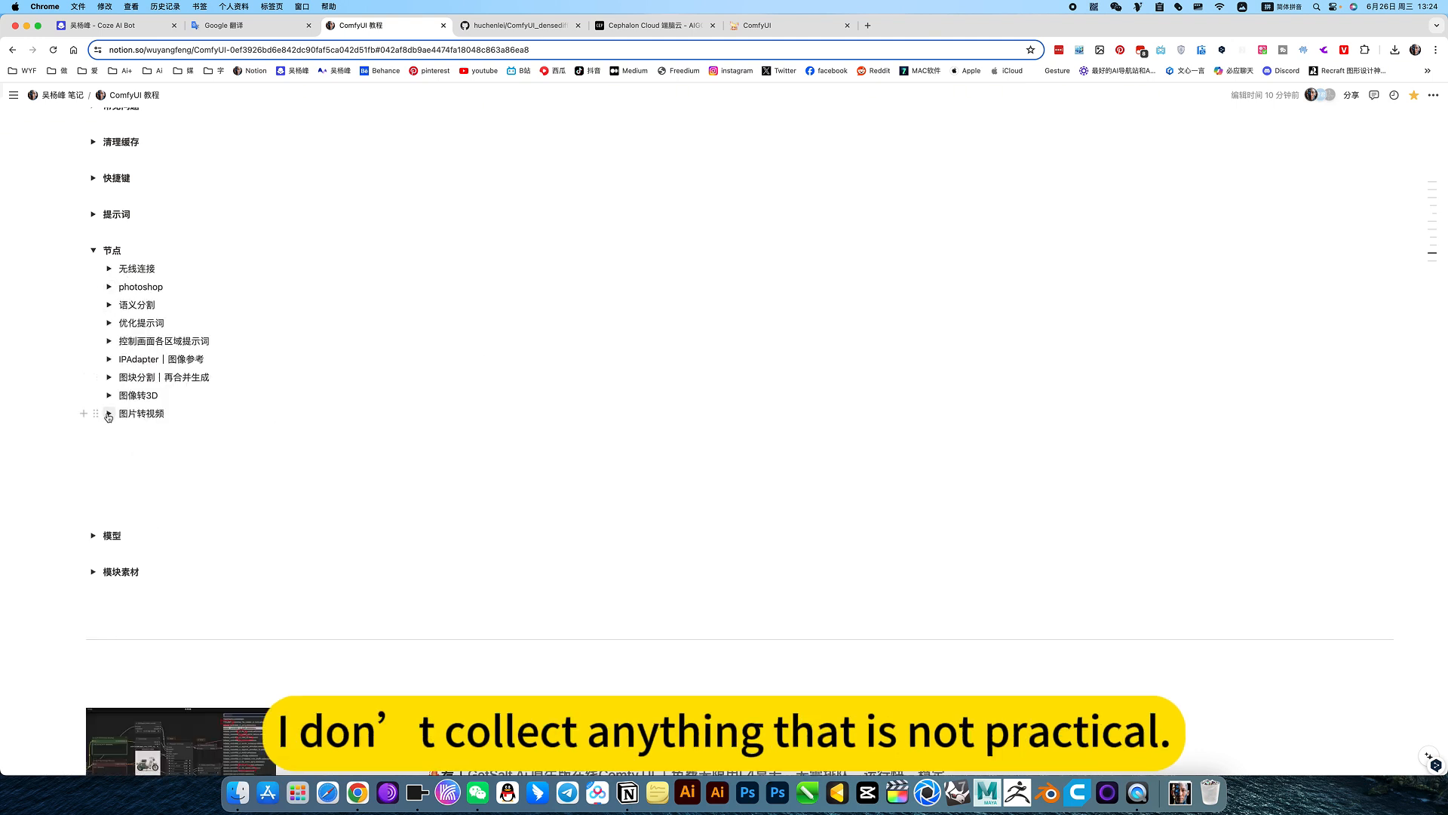
click(108, 396)
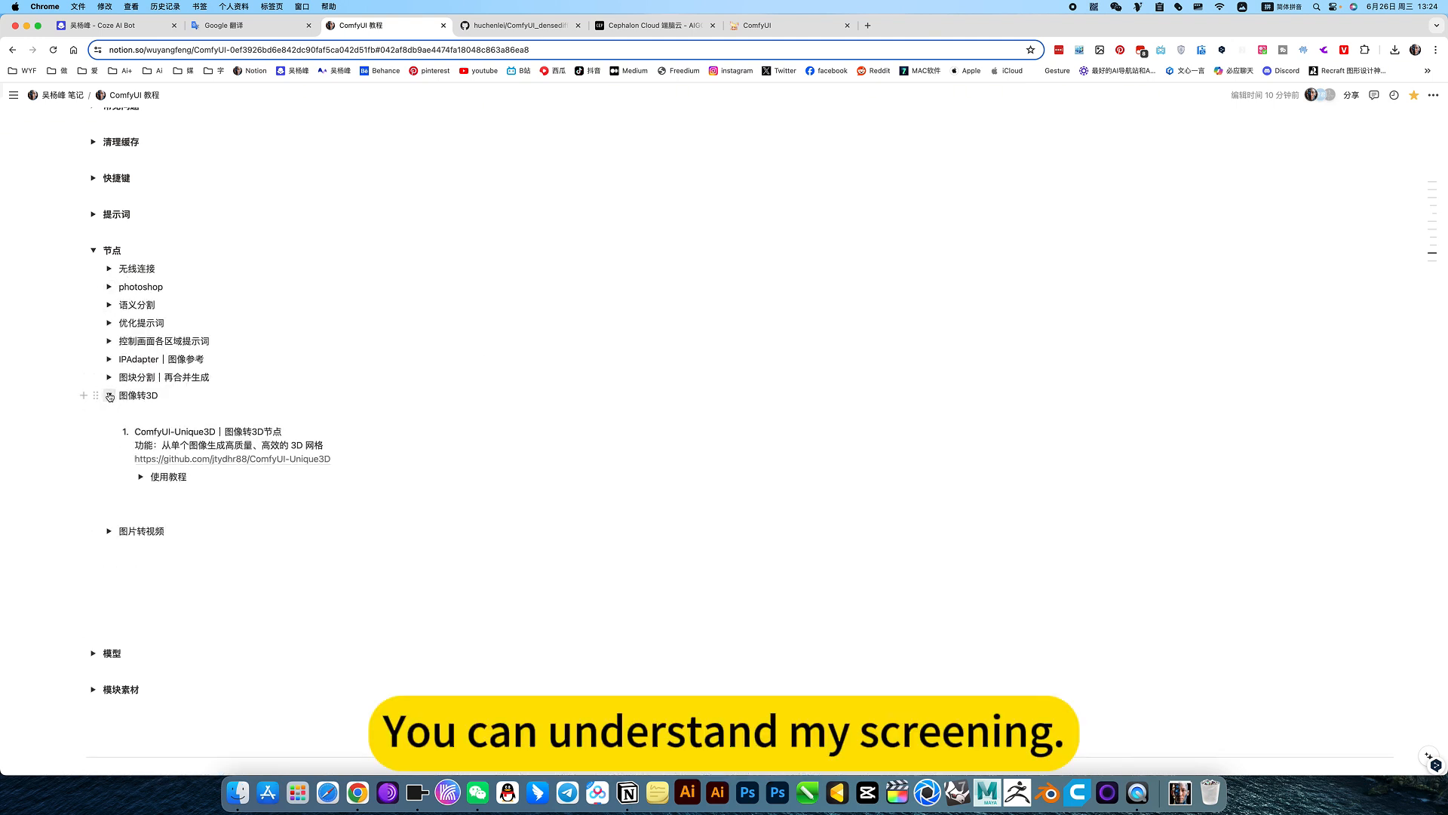
click(109, 396)
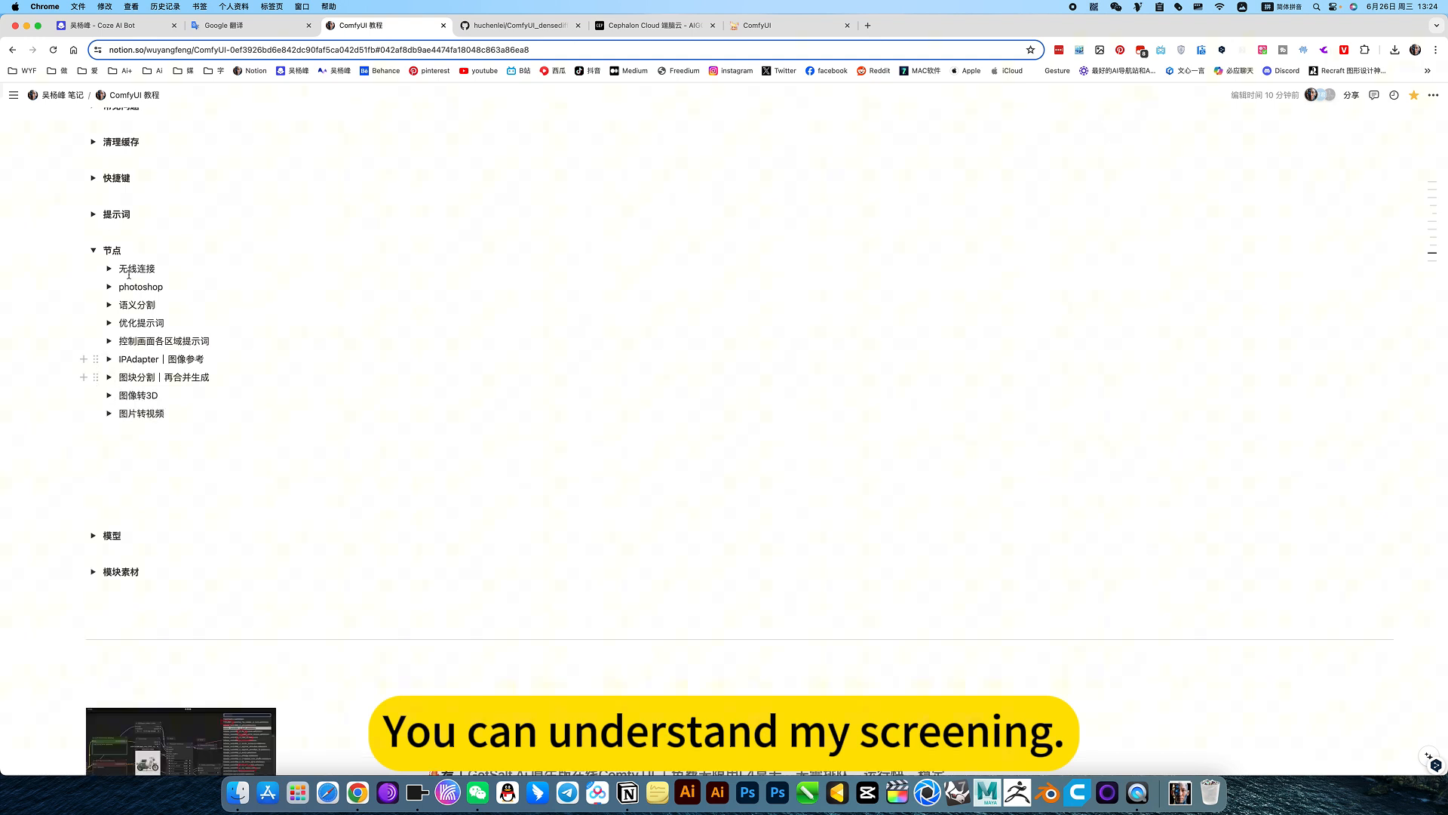
click(92, 251)
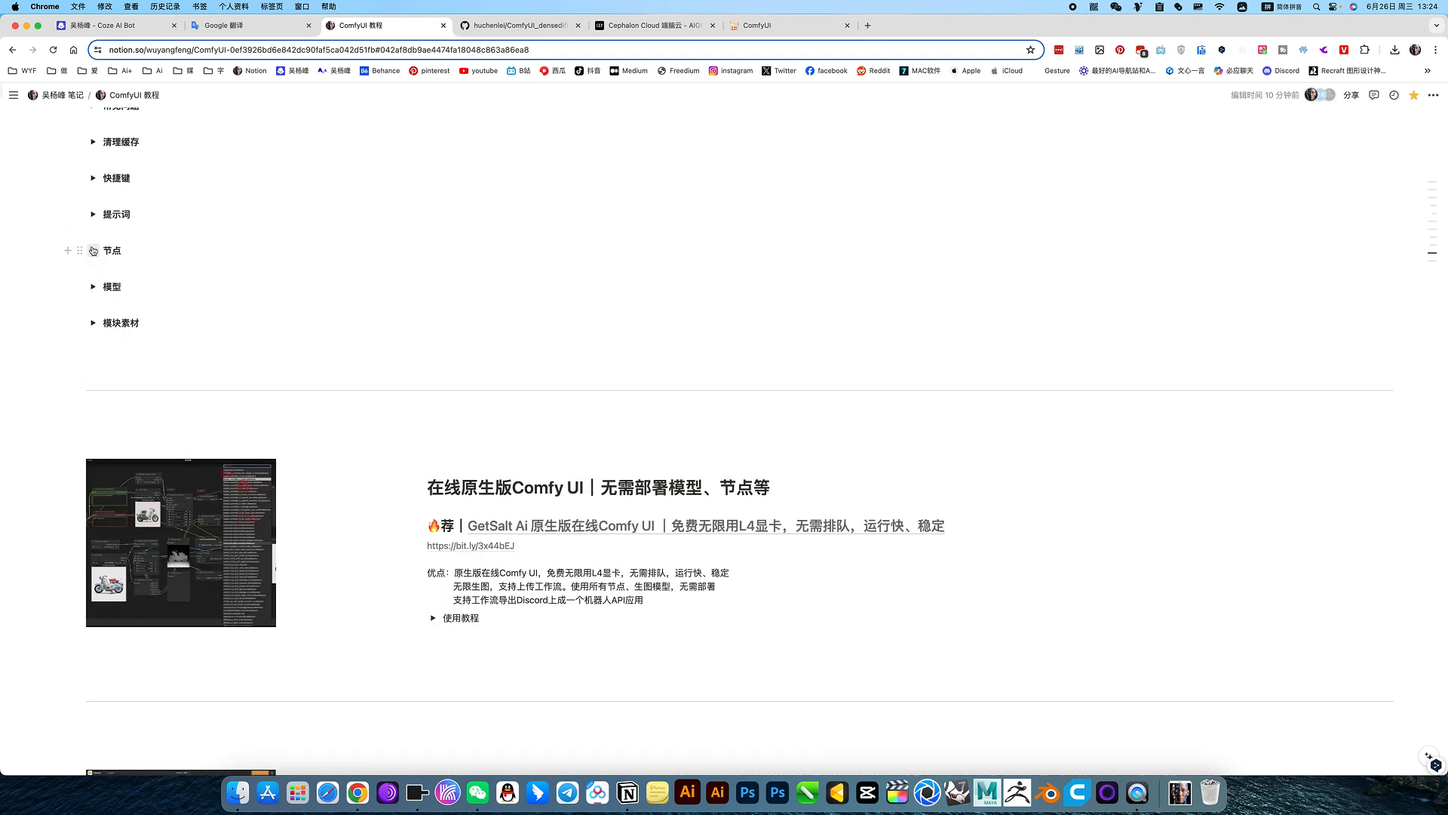
click(92, 287)
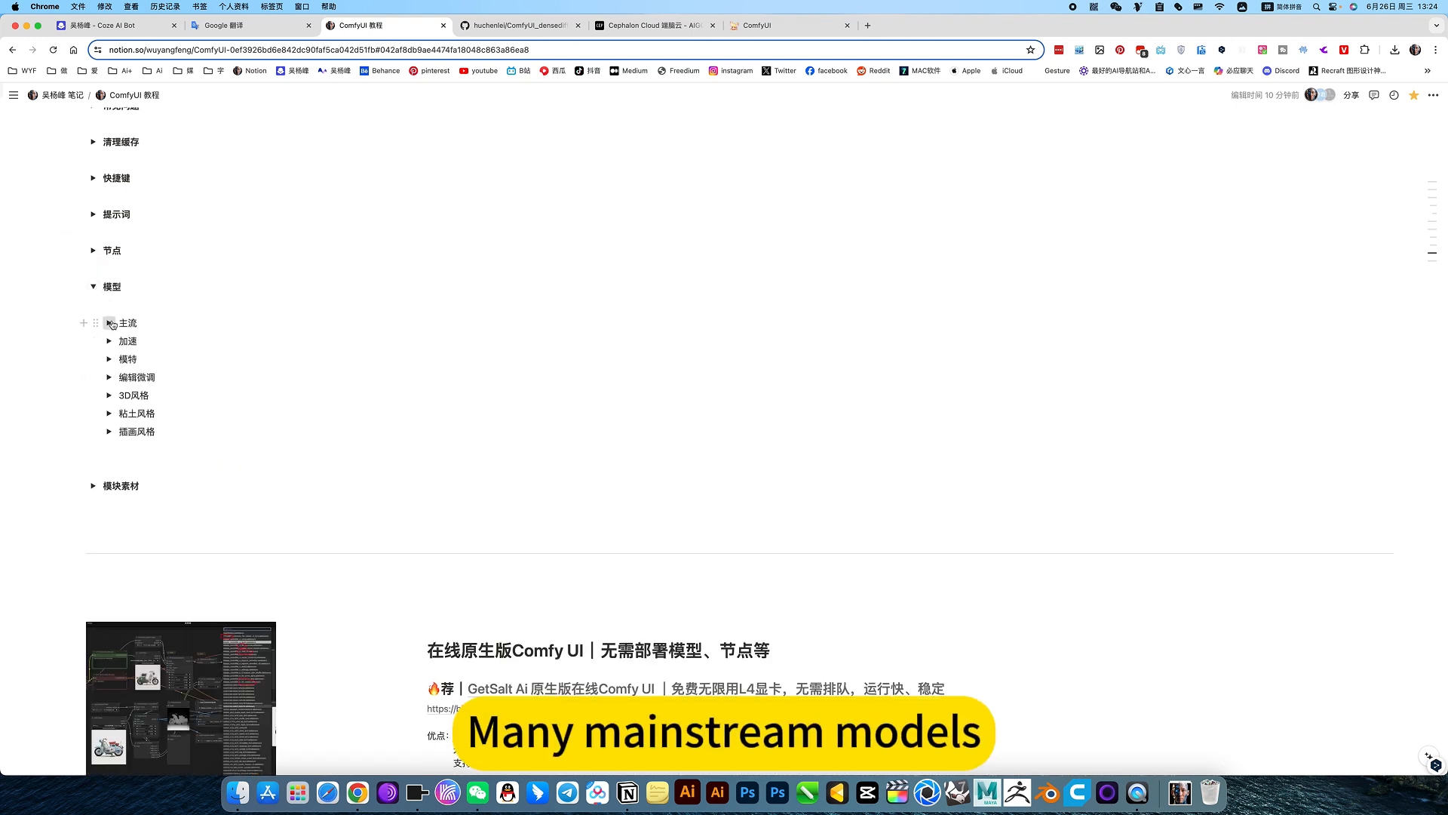
Step: Browse the model categories, toggling the 主流, 加速 and 编辑微调 lists
scroll(down, 3)
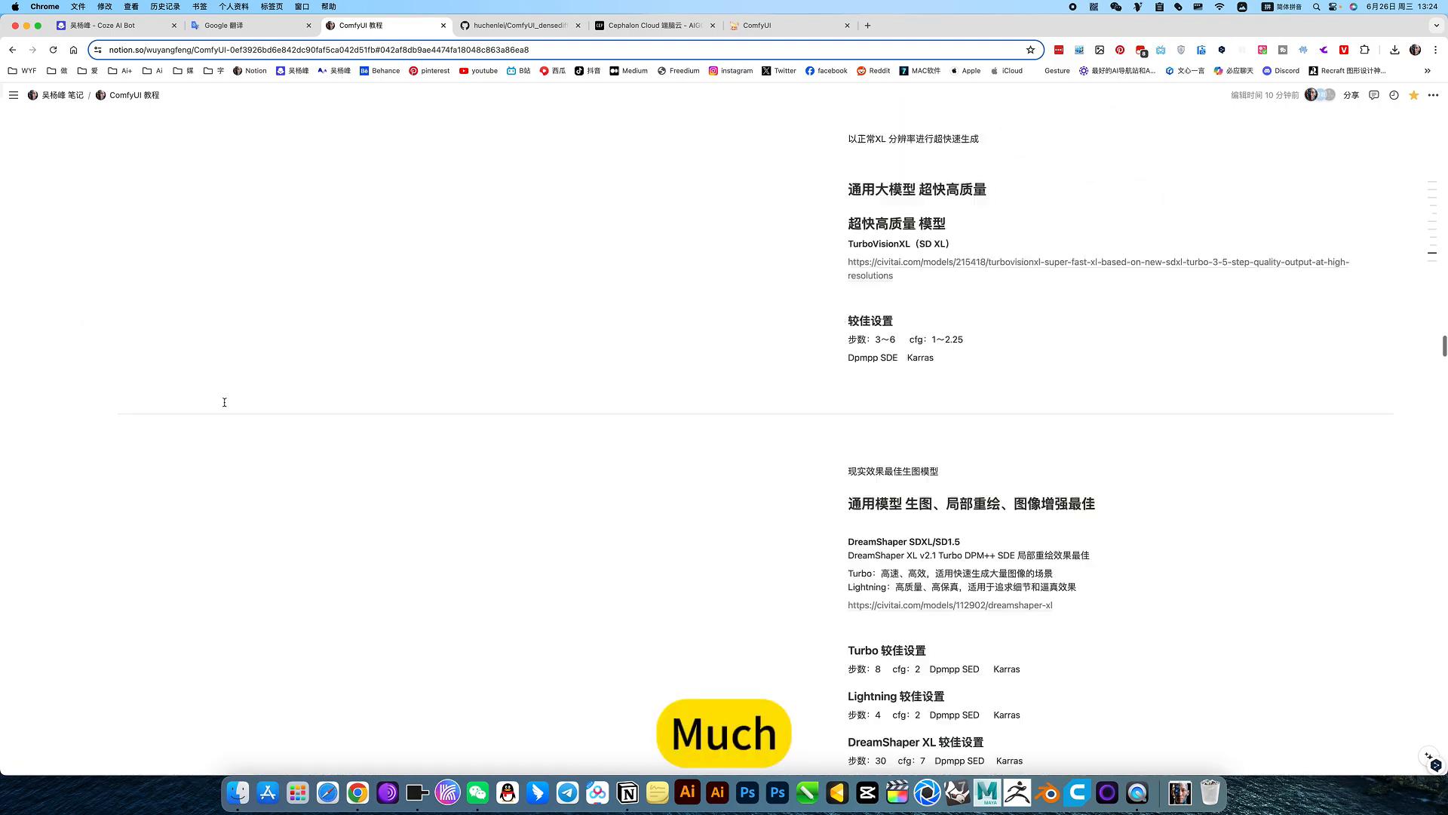
scroll(up, 3)
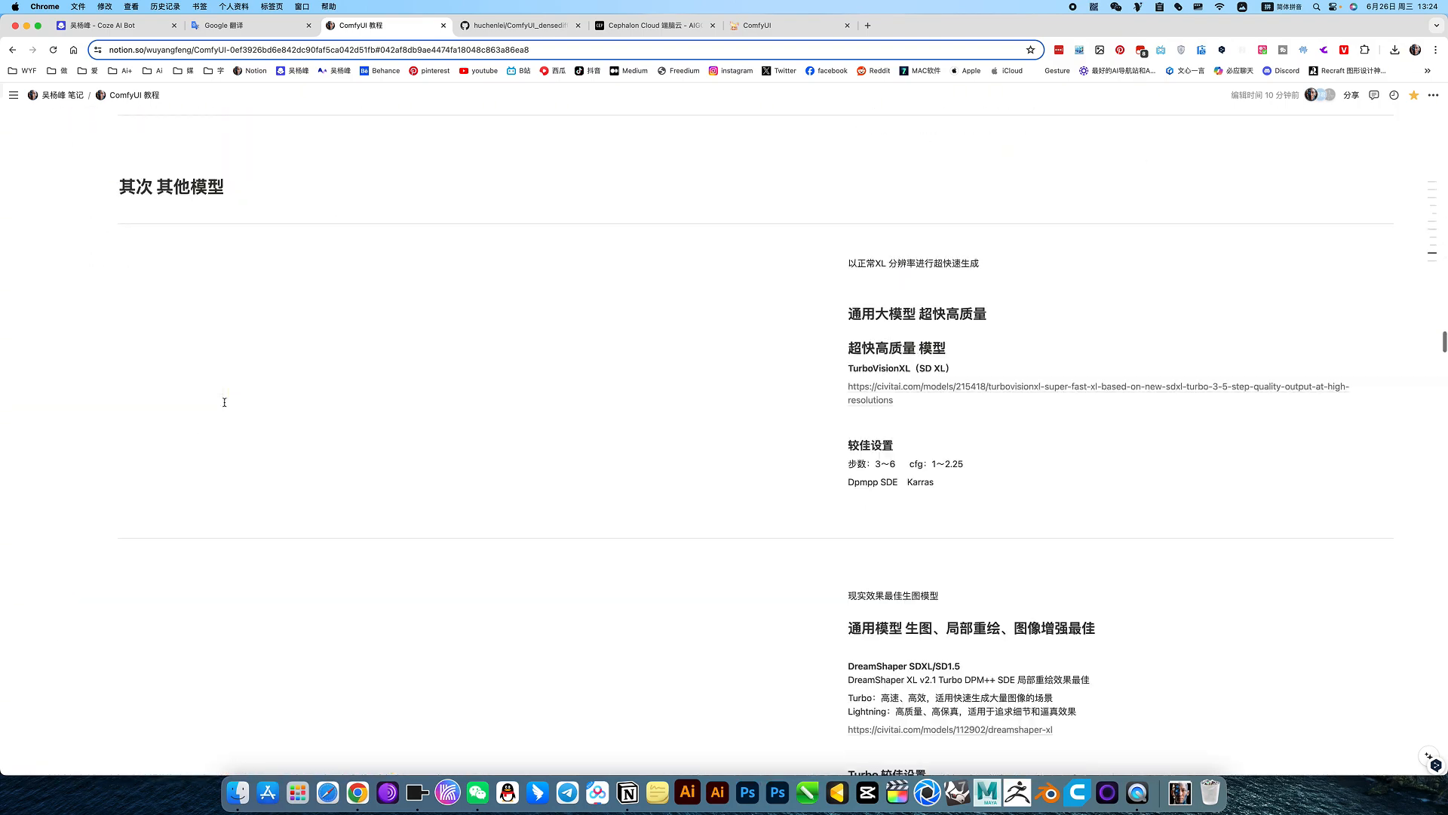
scroll(down, 3)
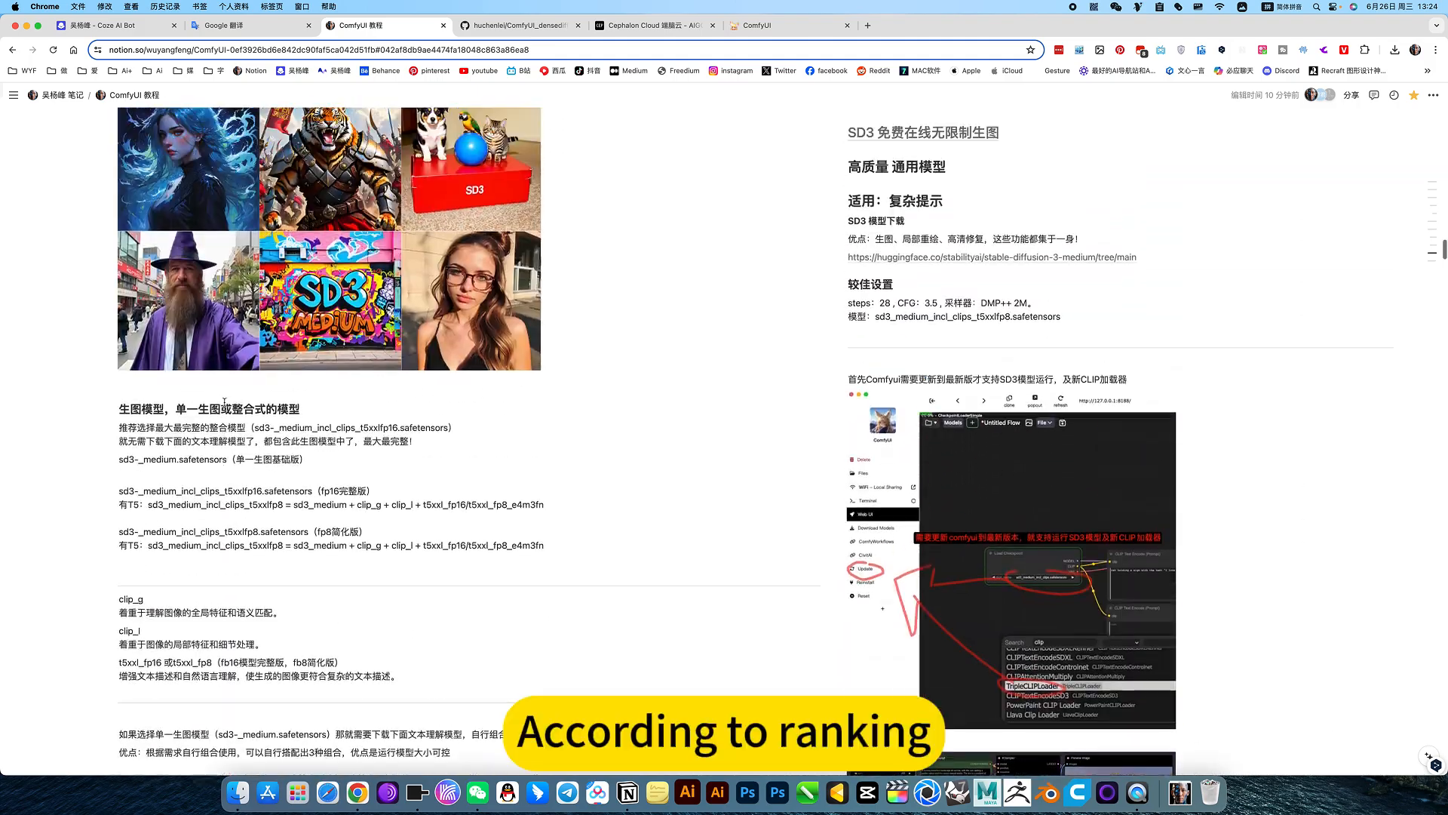
scroll(down, 3)
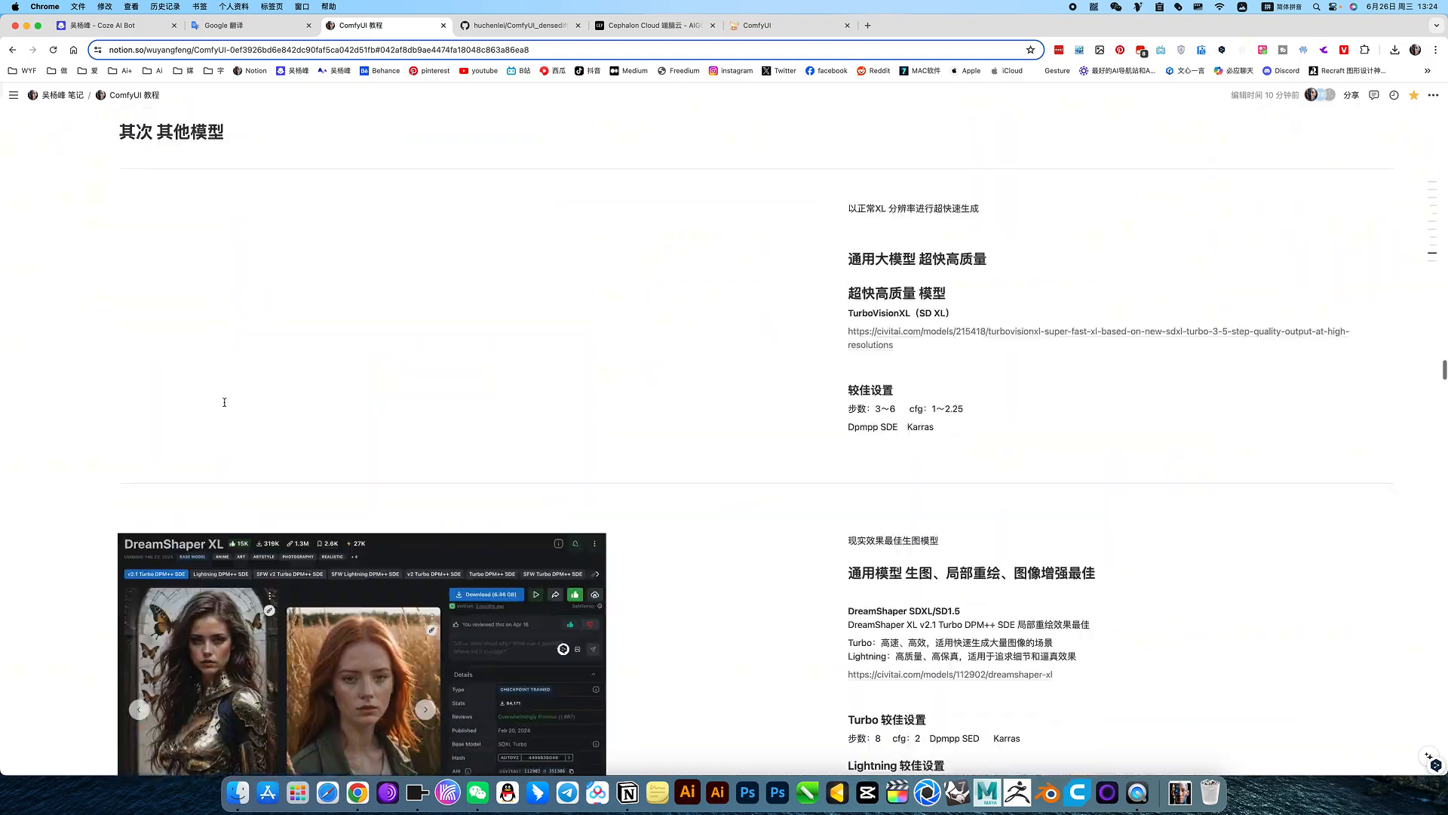
scroll(up, 3)
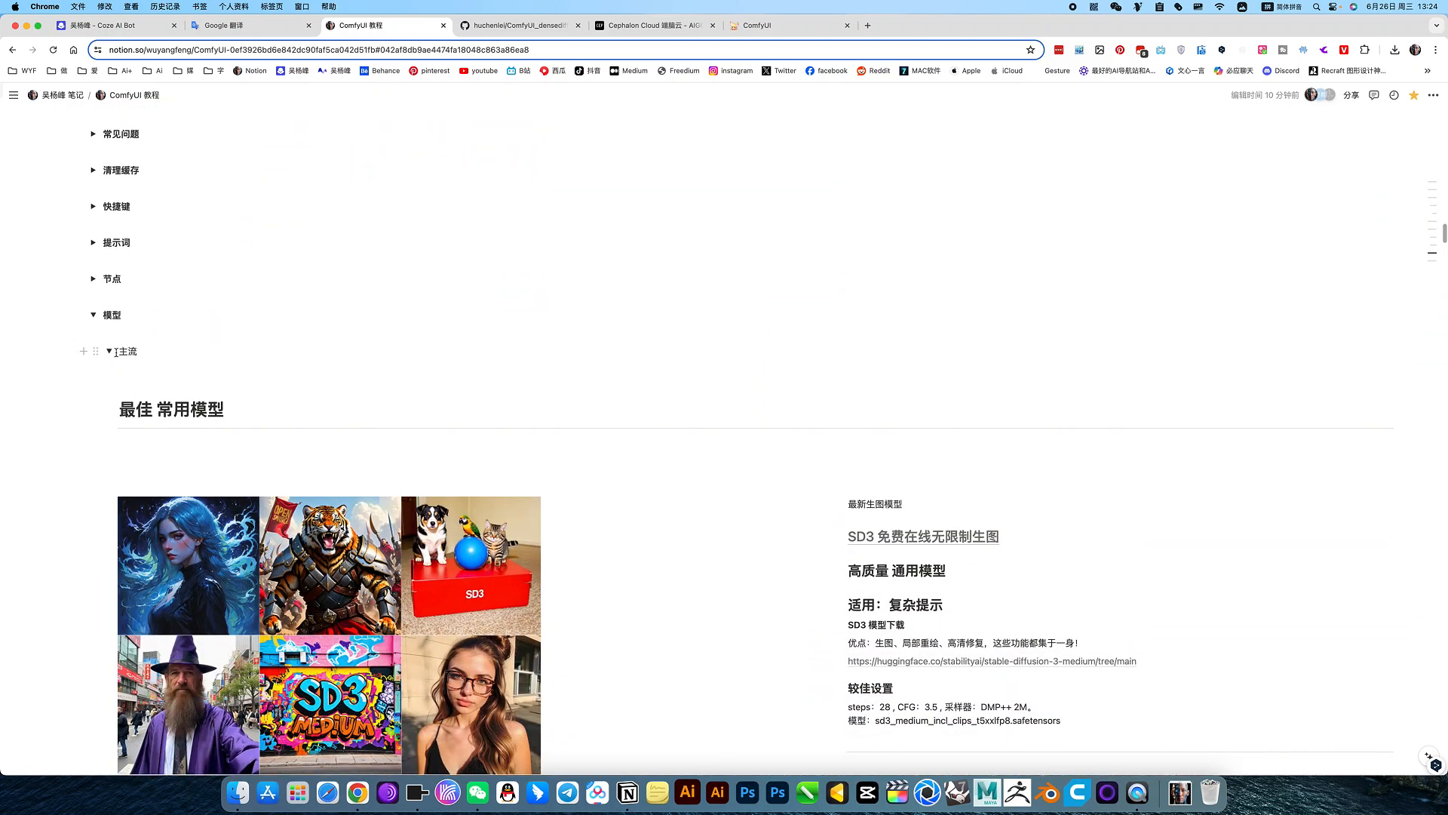
click(92, 313)
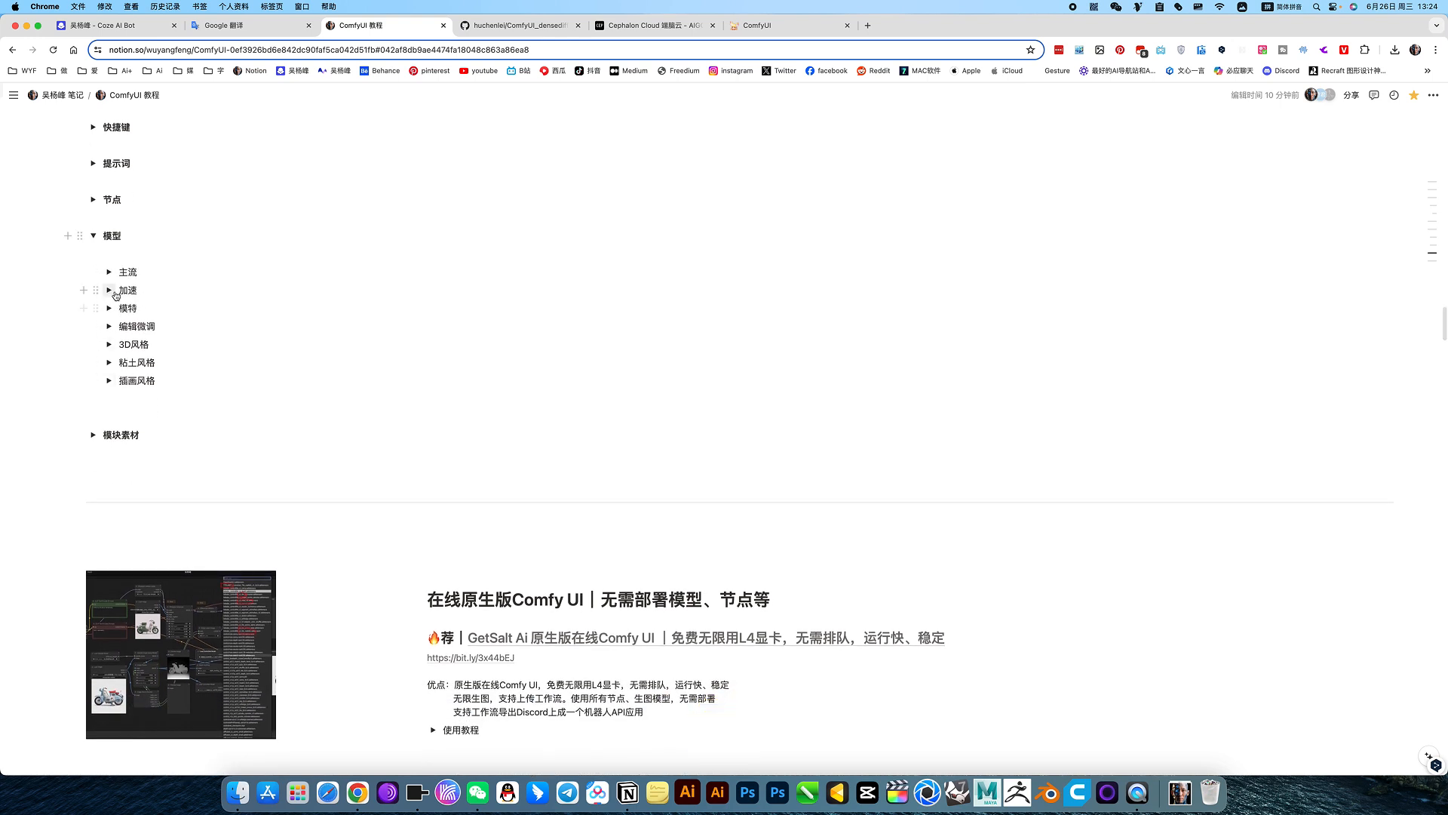
click(109, 290)
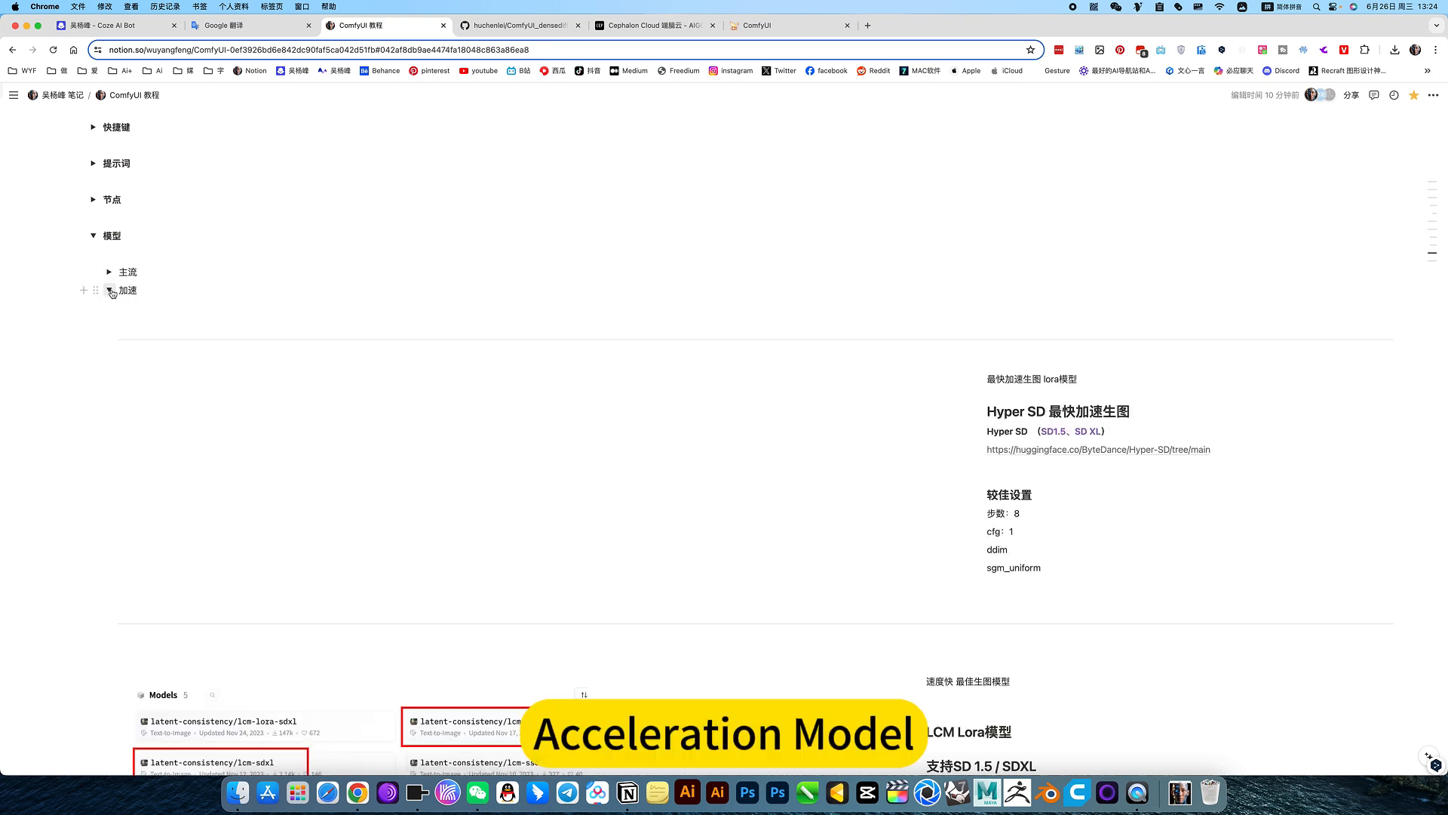
click(109, 289)
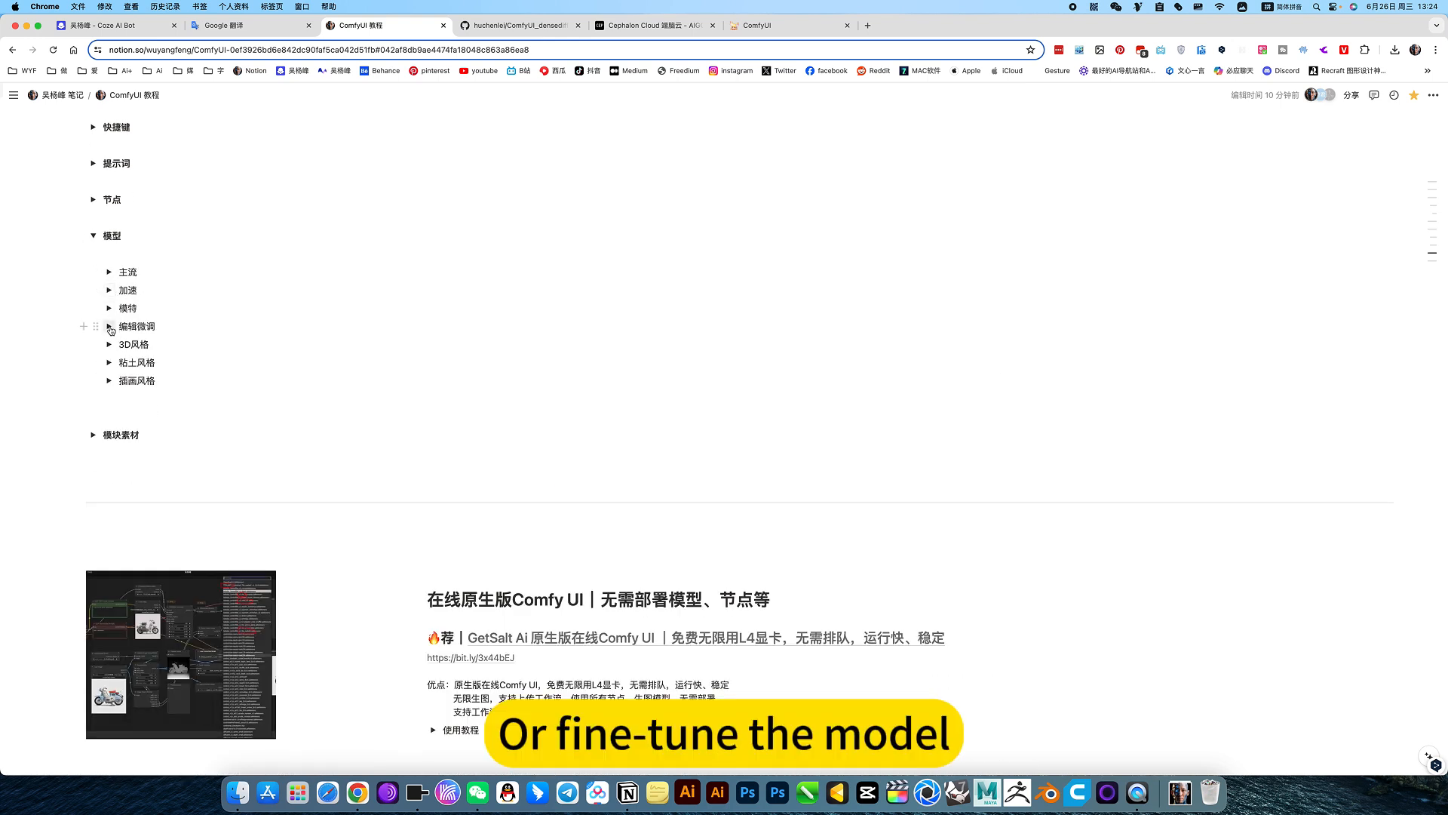
click(108, 326)
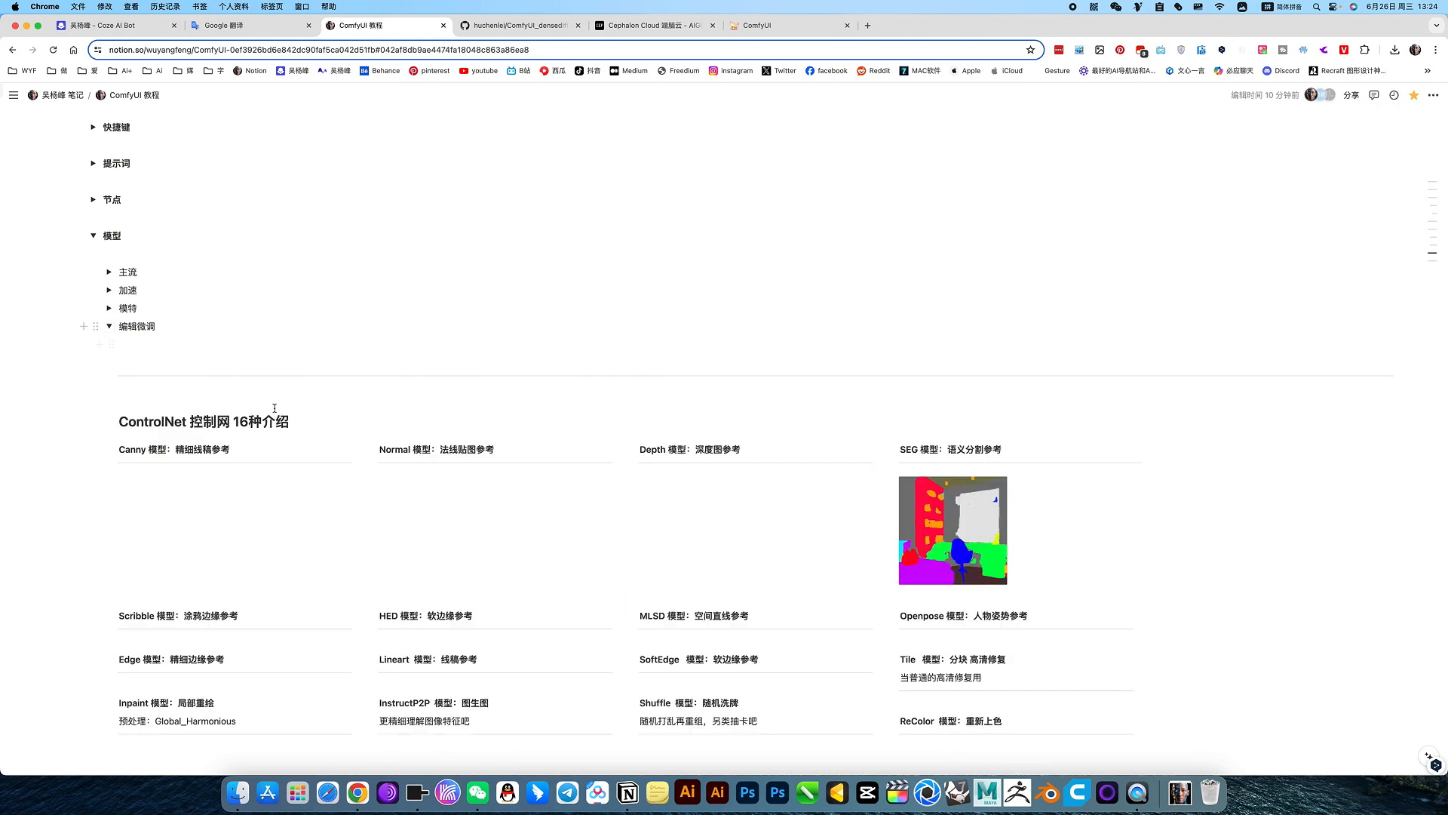
scroll(down, 3)
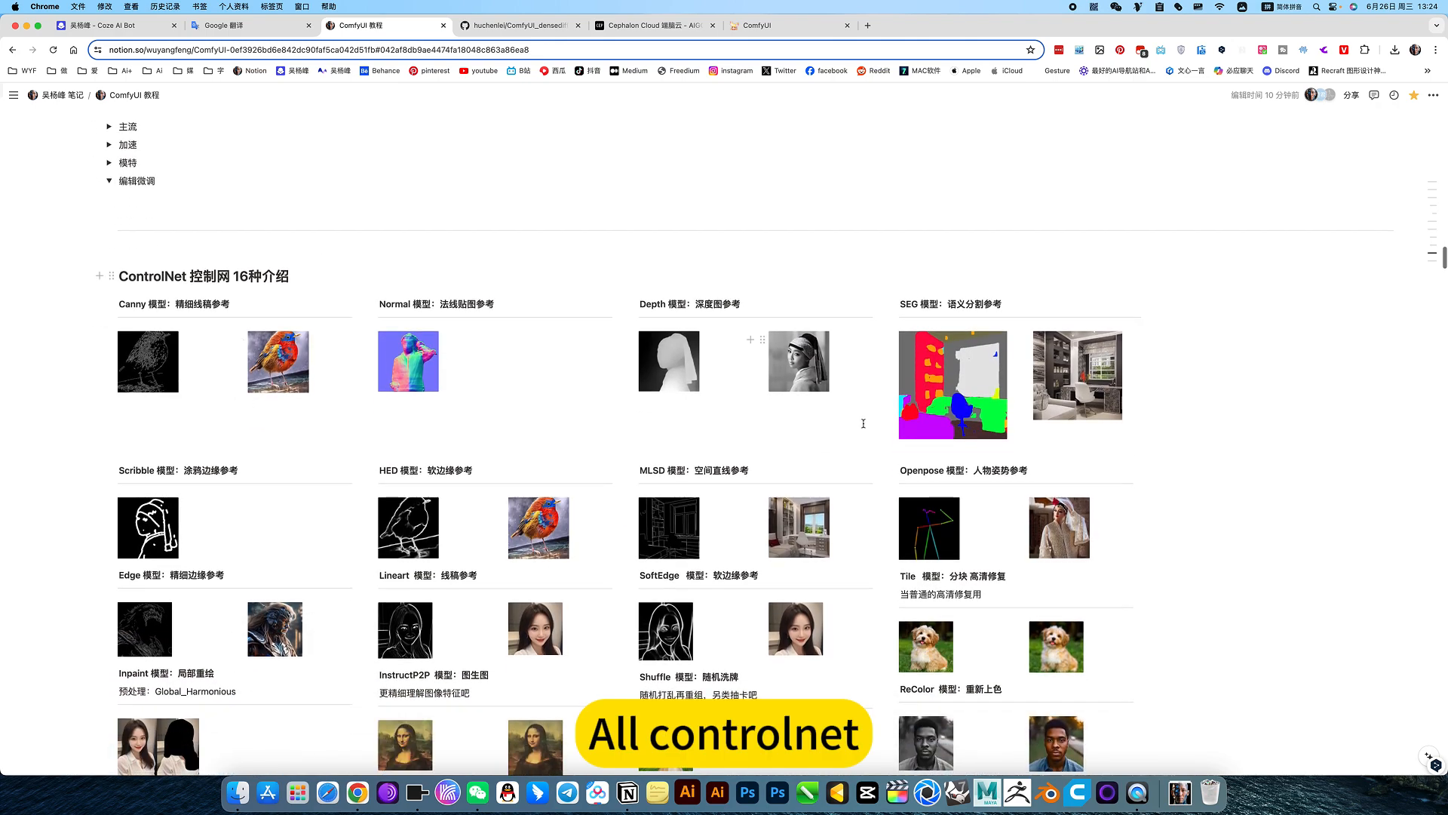
scroll(down, 3)
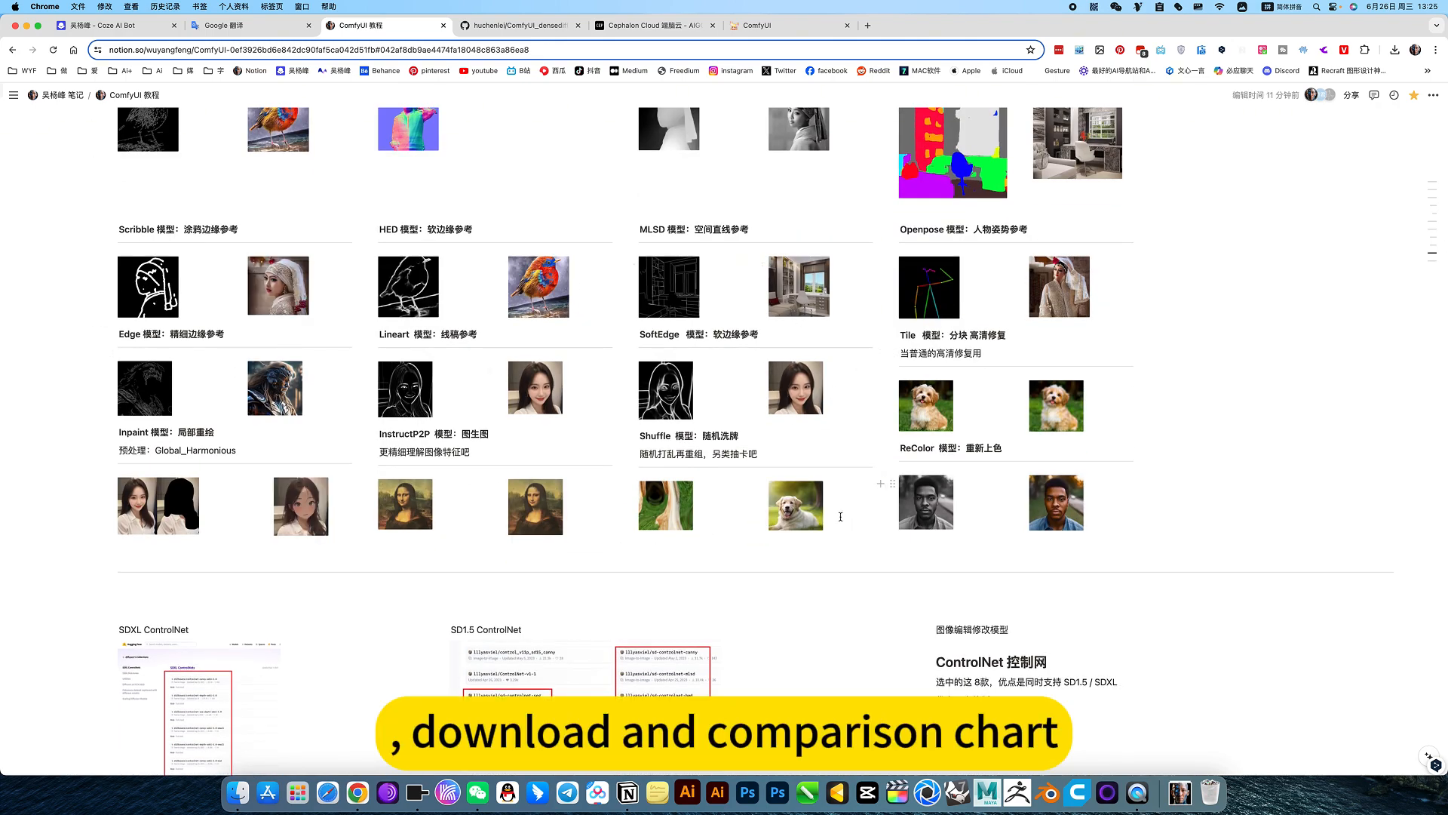
scroll(up, 3)
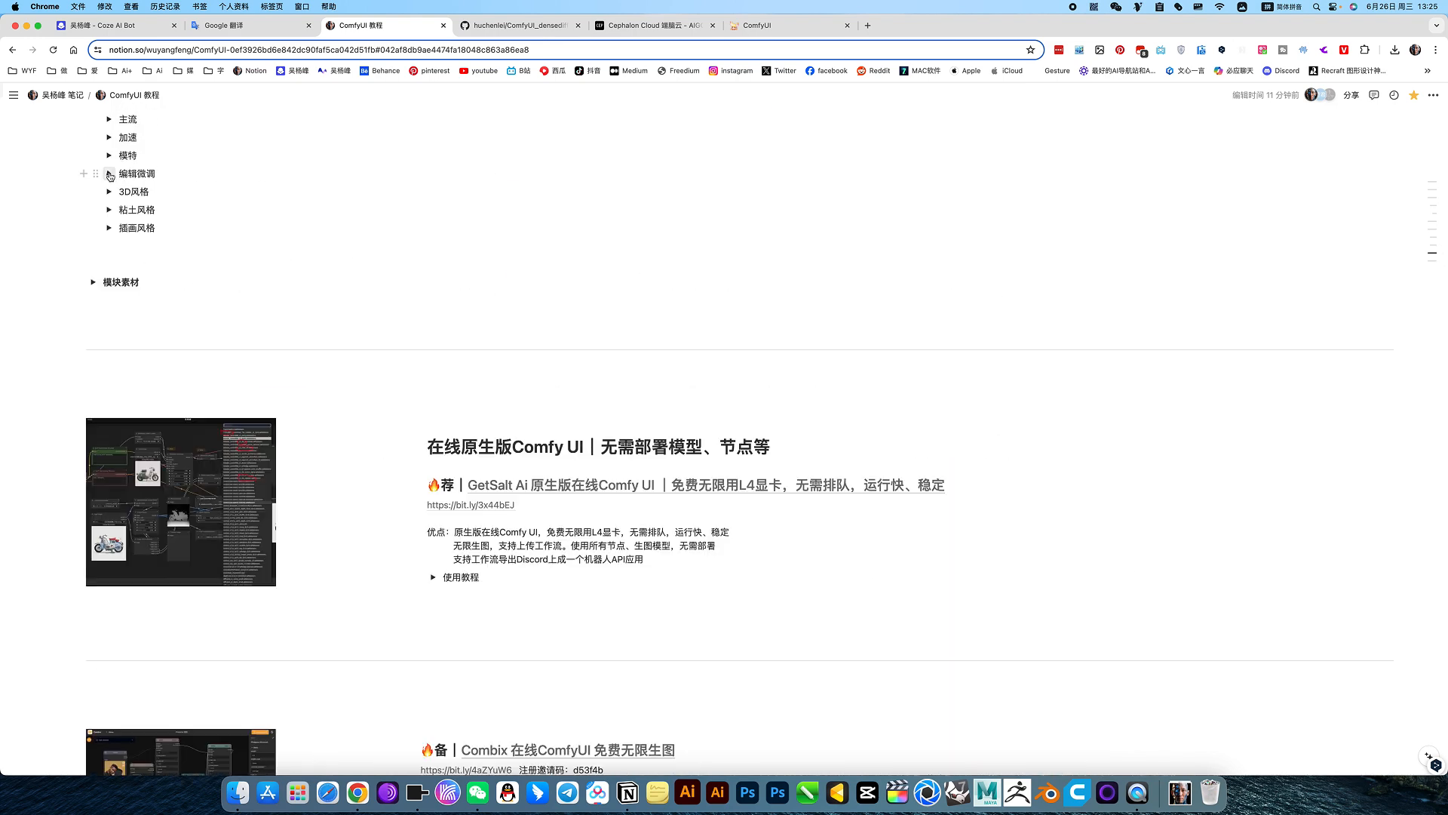
Step: Collapse 模型 and expand the 提示词 section and its 格式 notes
scroll(up, 3)
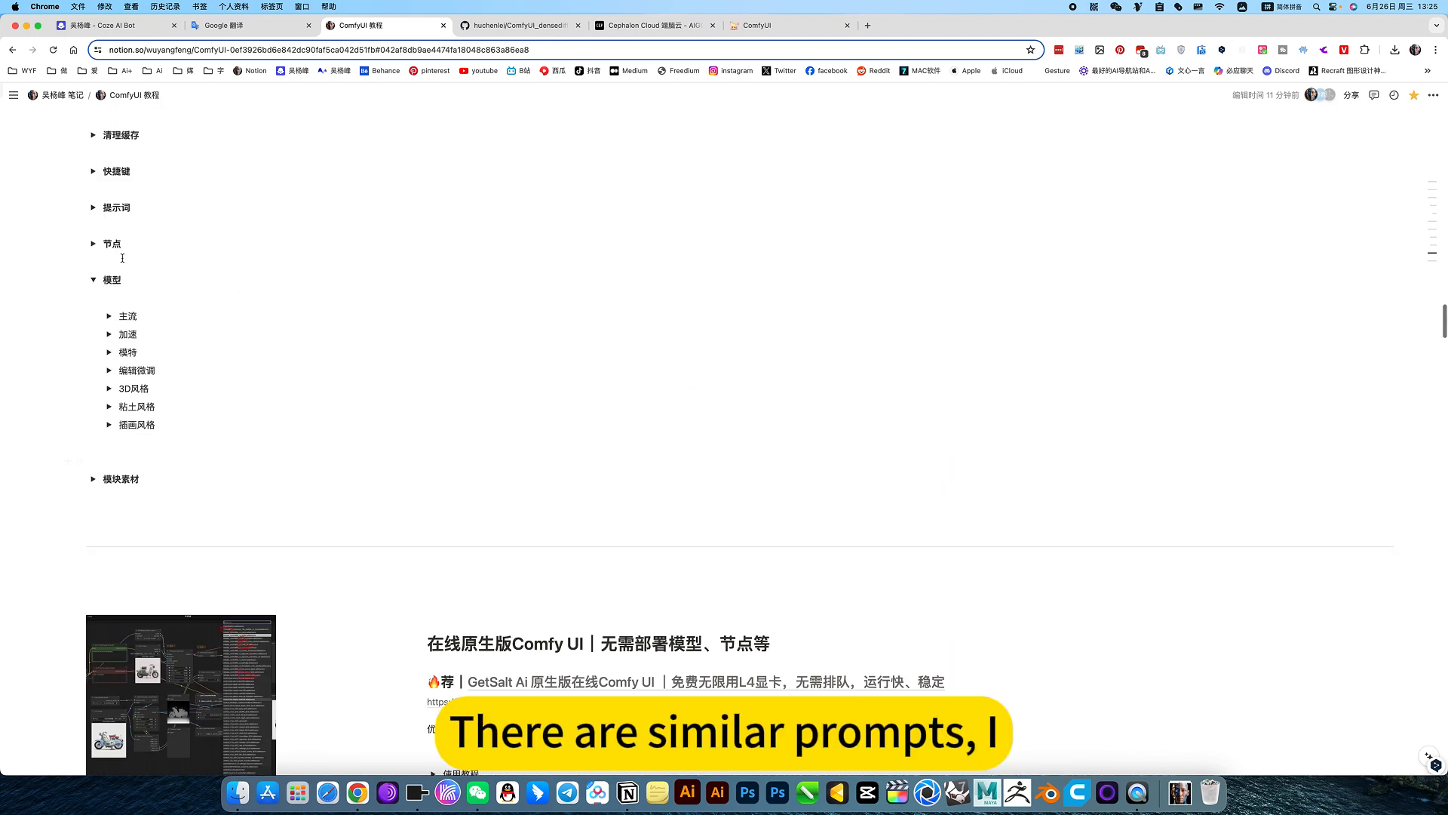
click(92, 280)
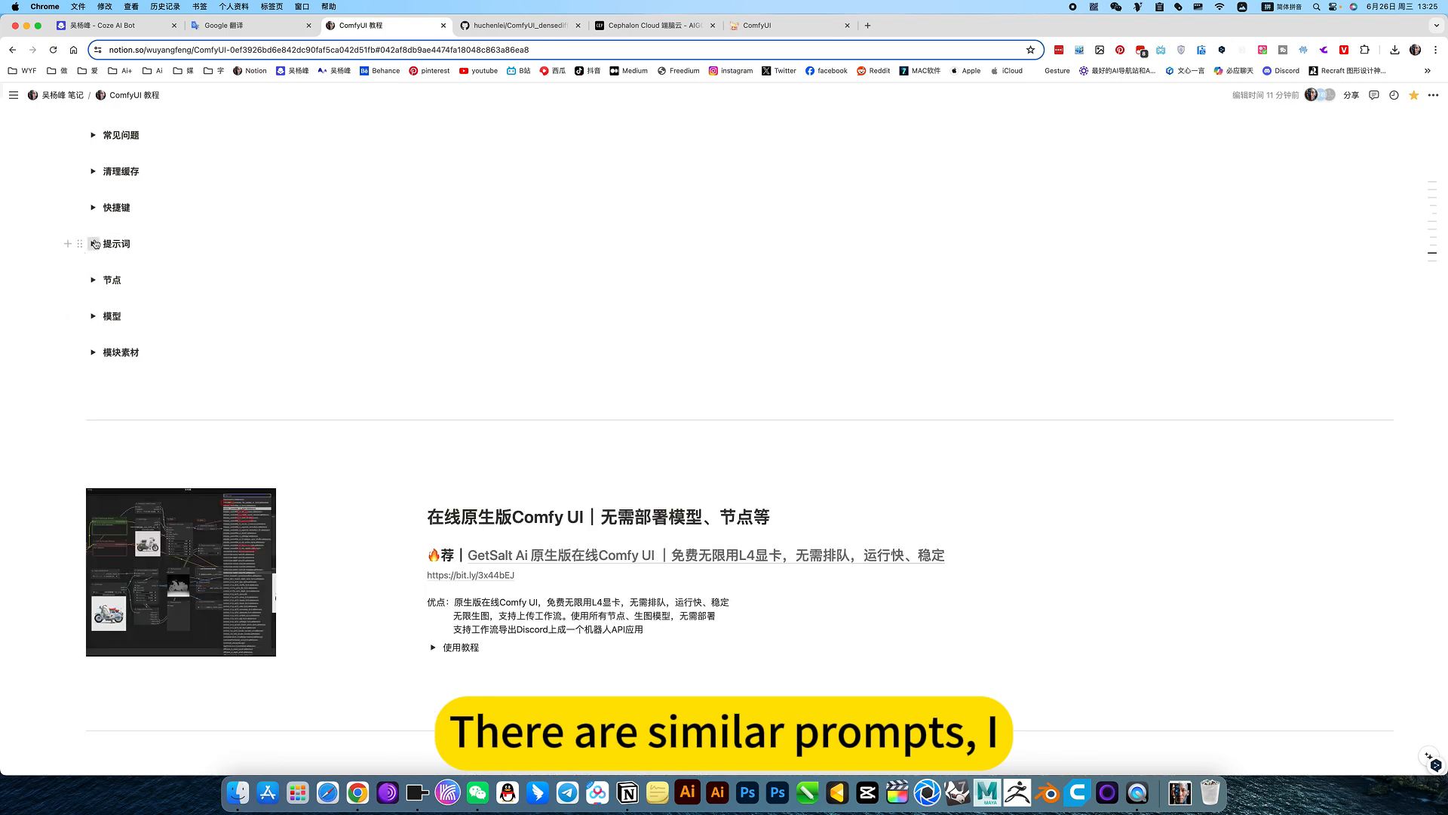
click(91, 244)
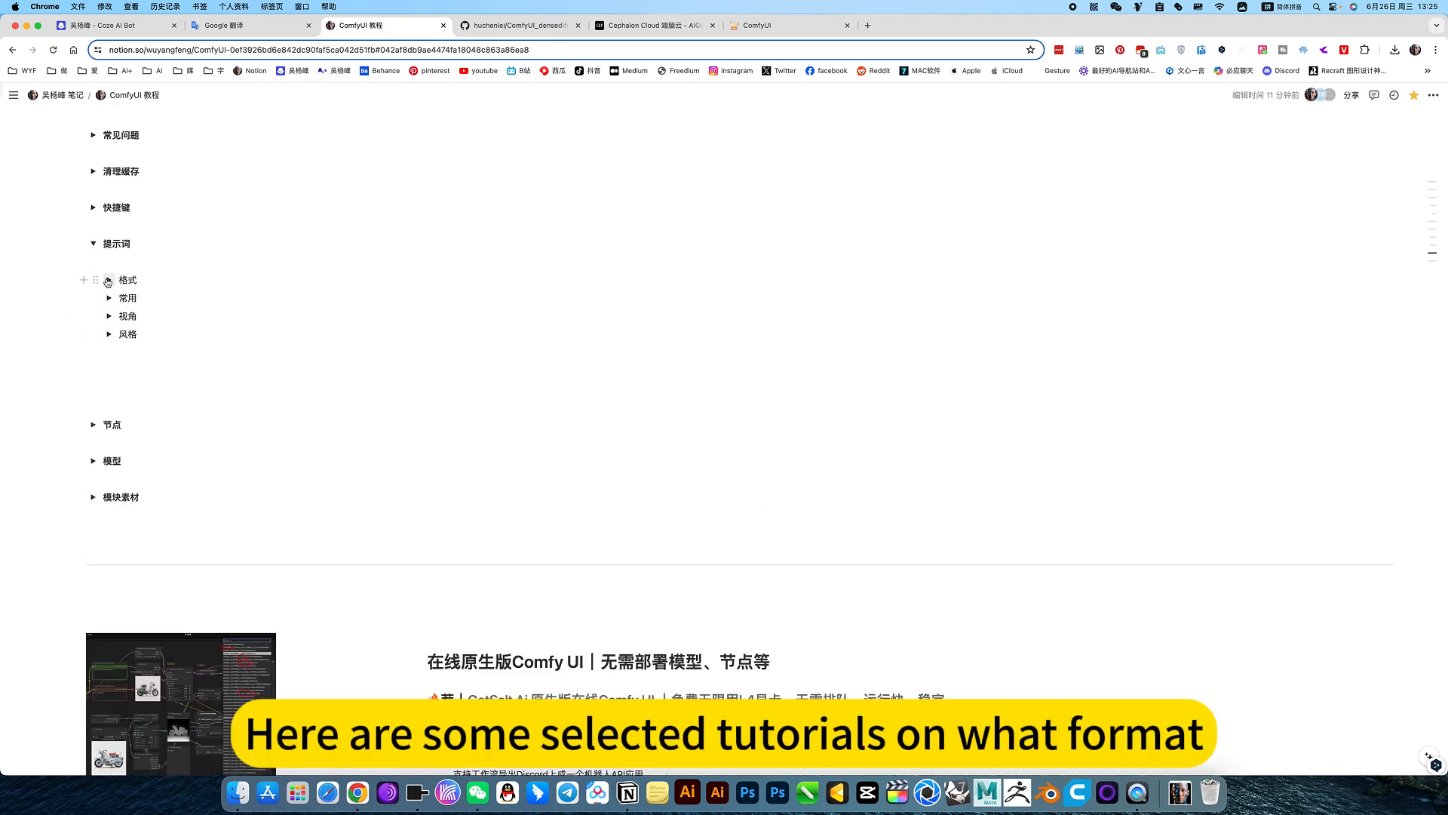
click(109, 280)
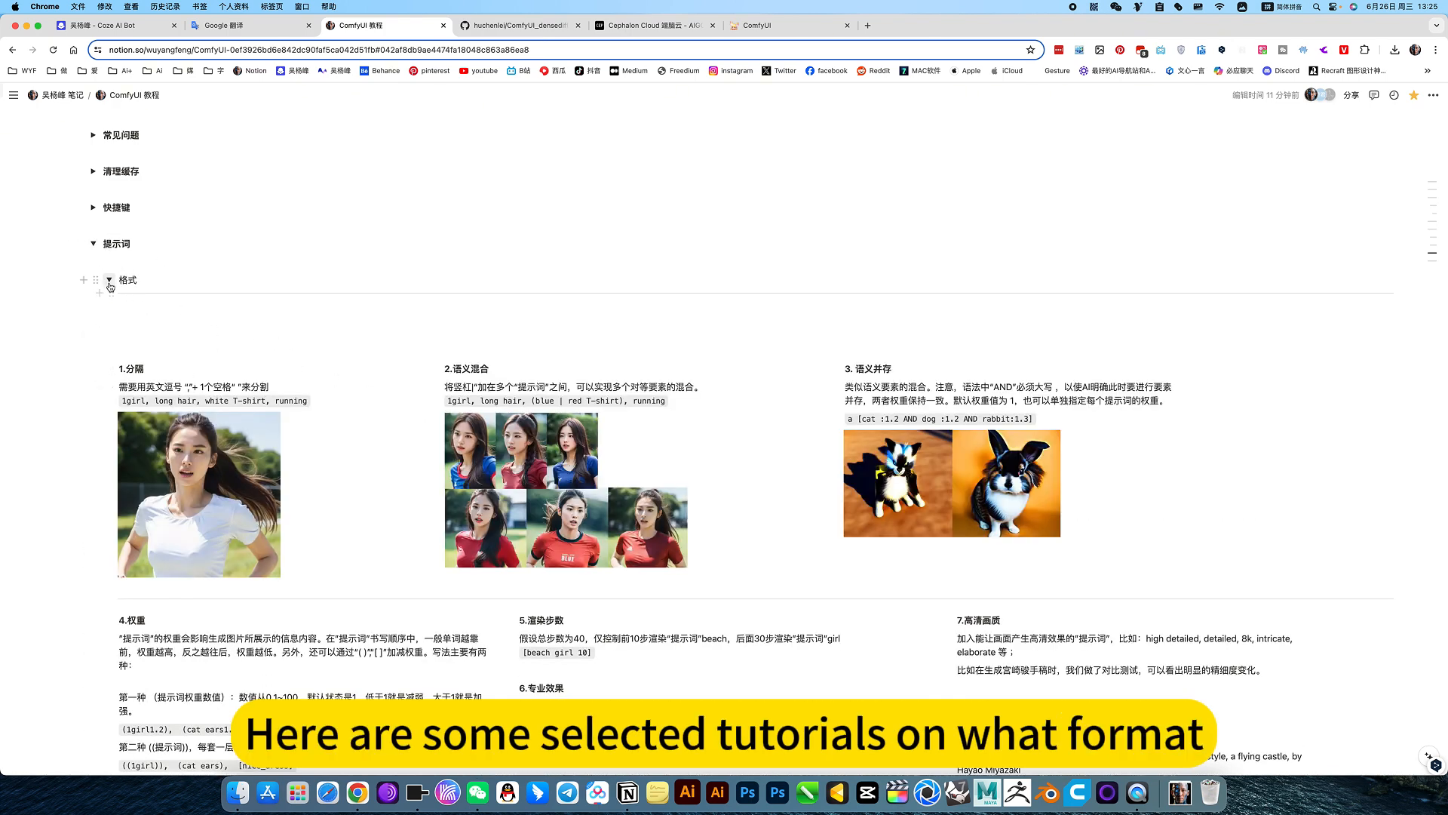
scroll(down, 3)
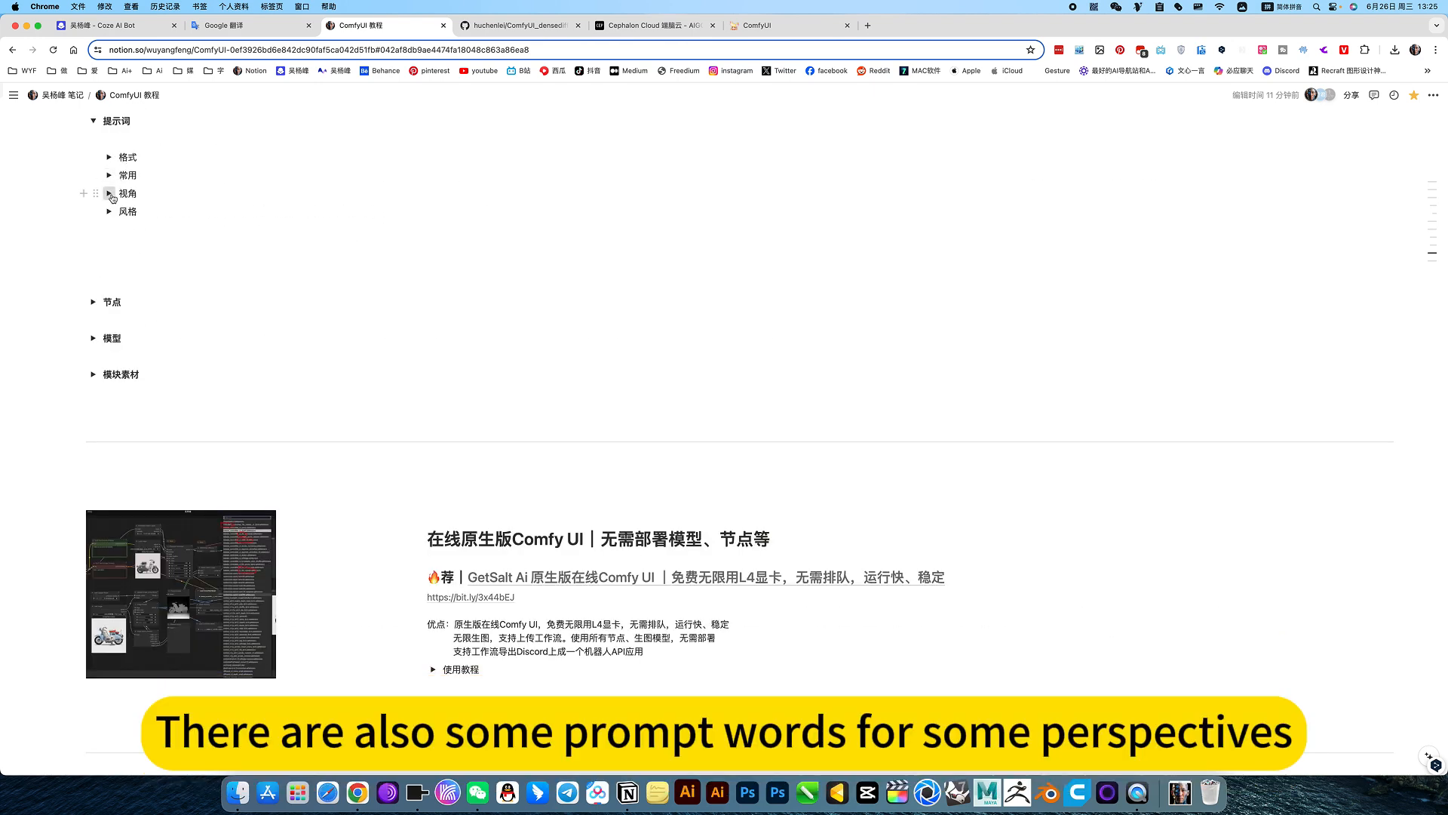
Step: Expand the 视角 camera-angle prompts, then collapse the 提示词 section
click(108, 193)
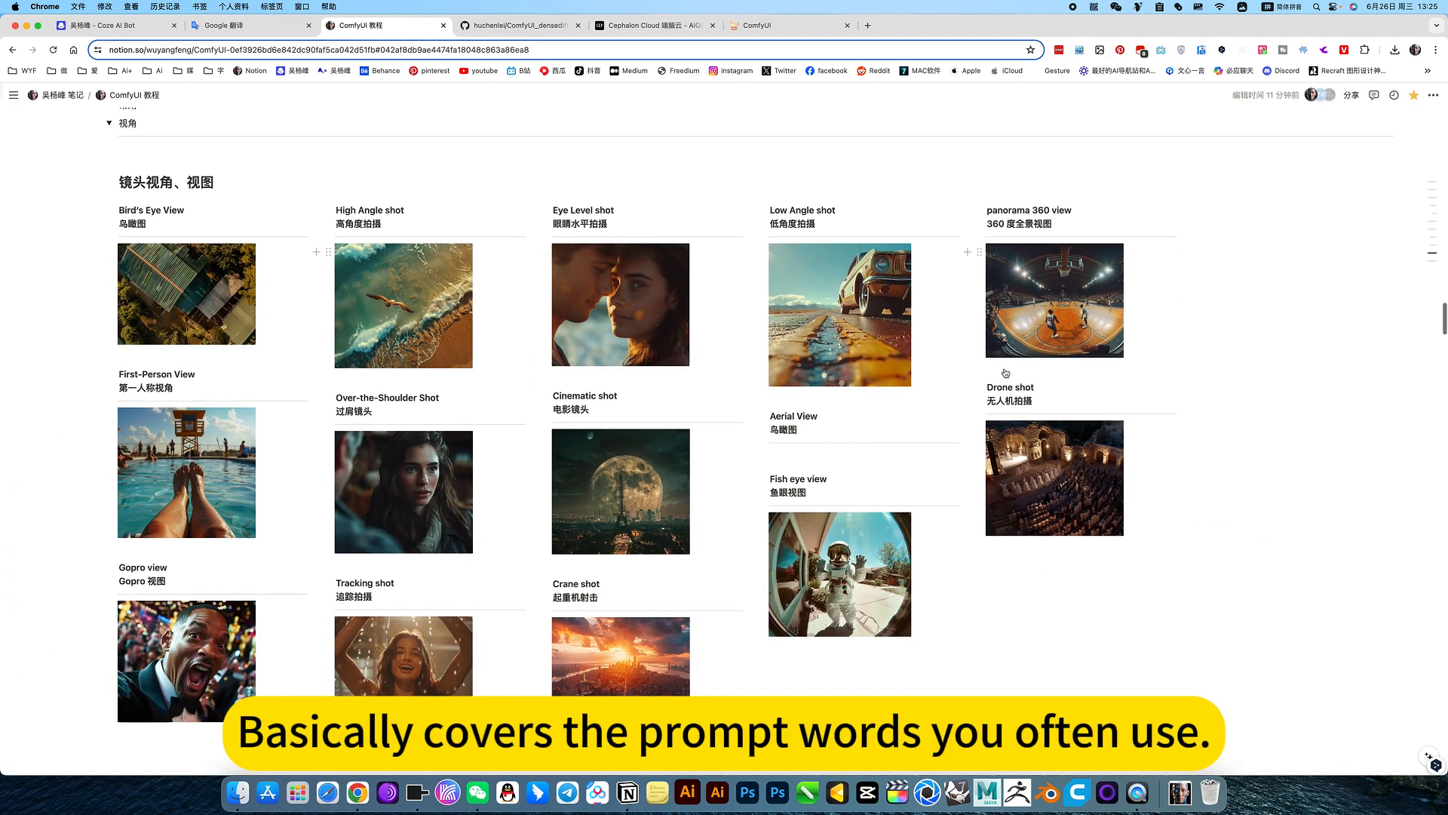
scroll(up, 3)
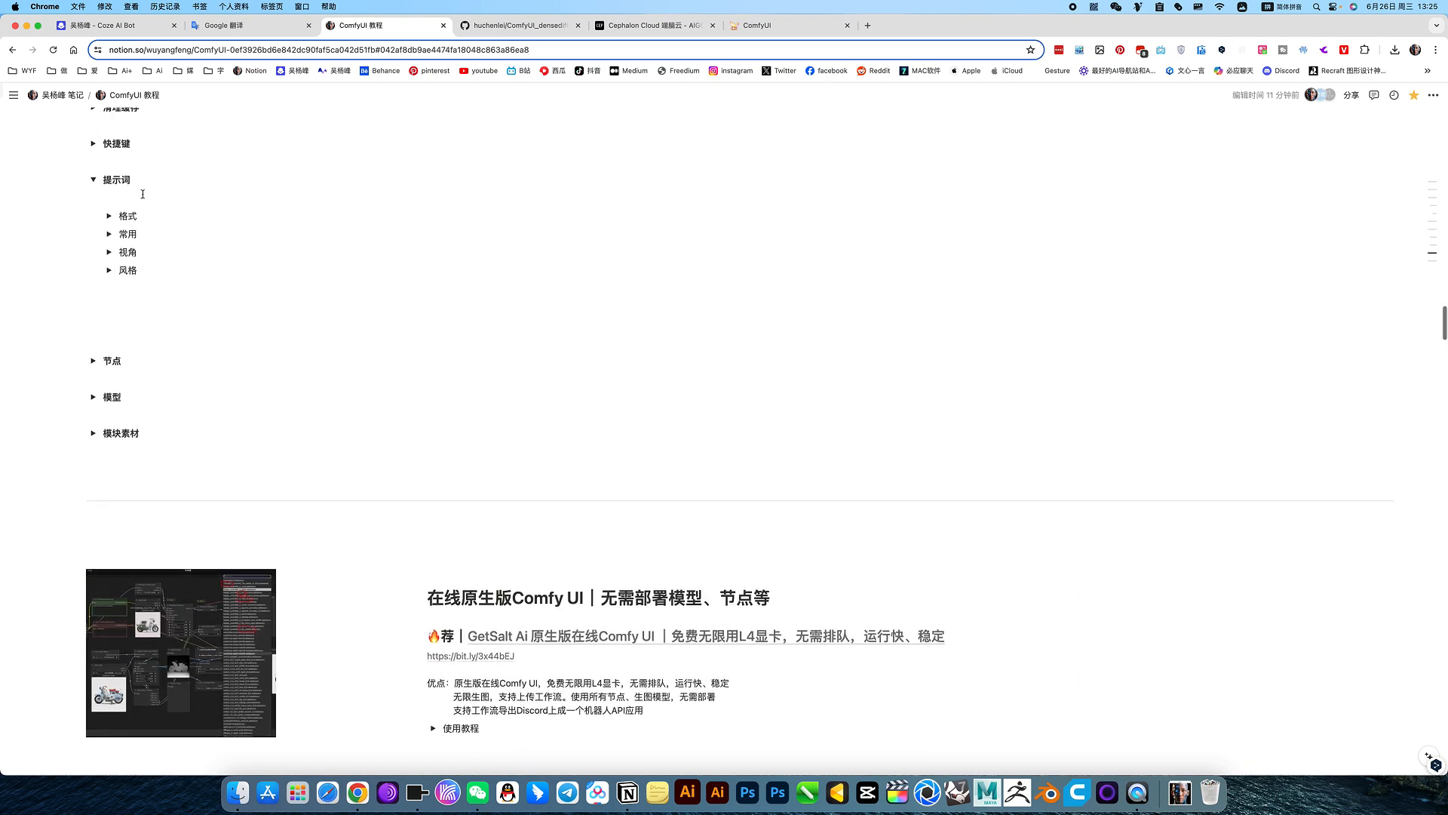
click(92, 179)
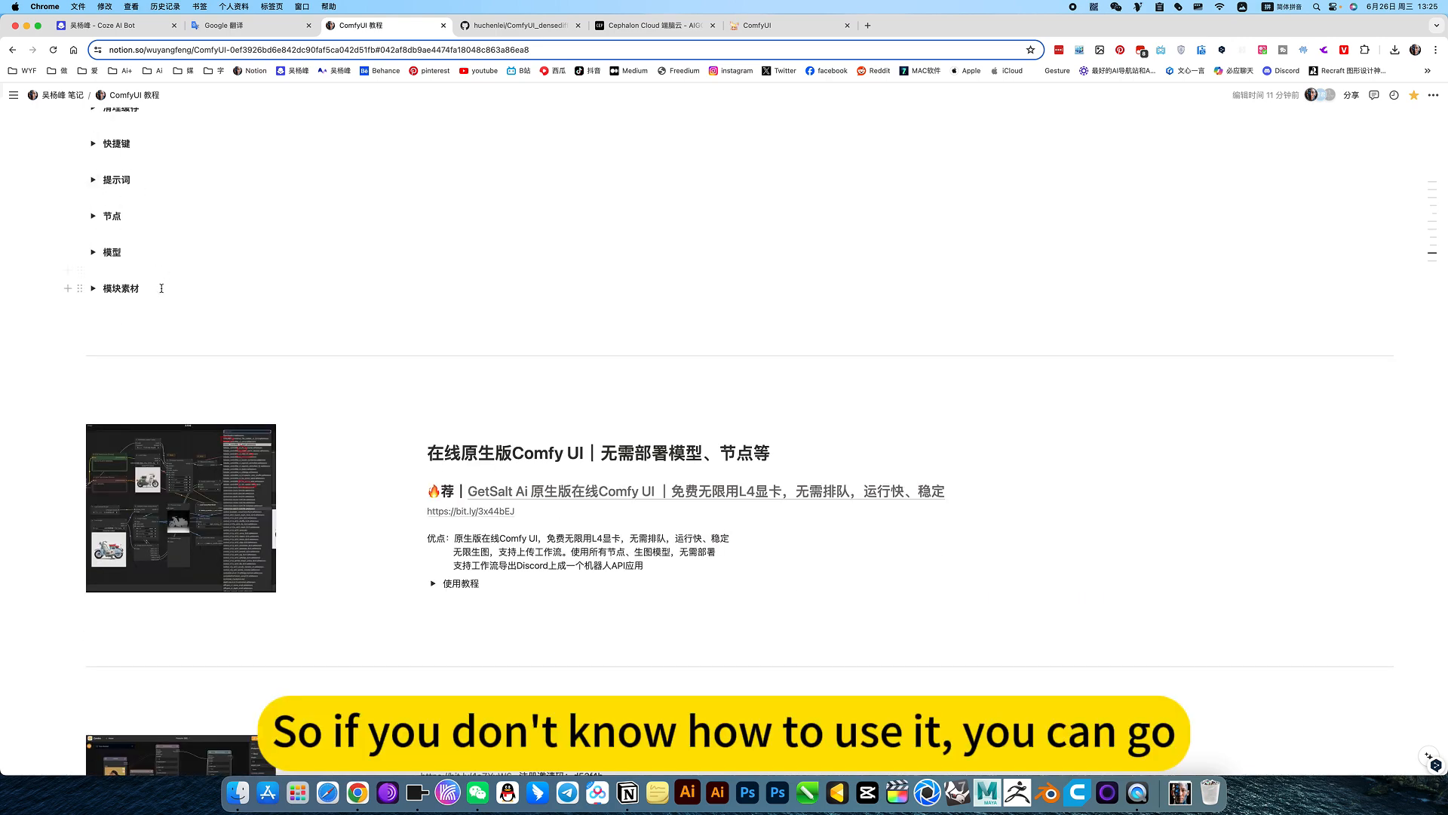
scroll(down, 3)
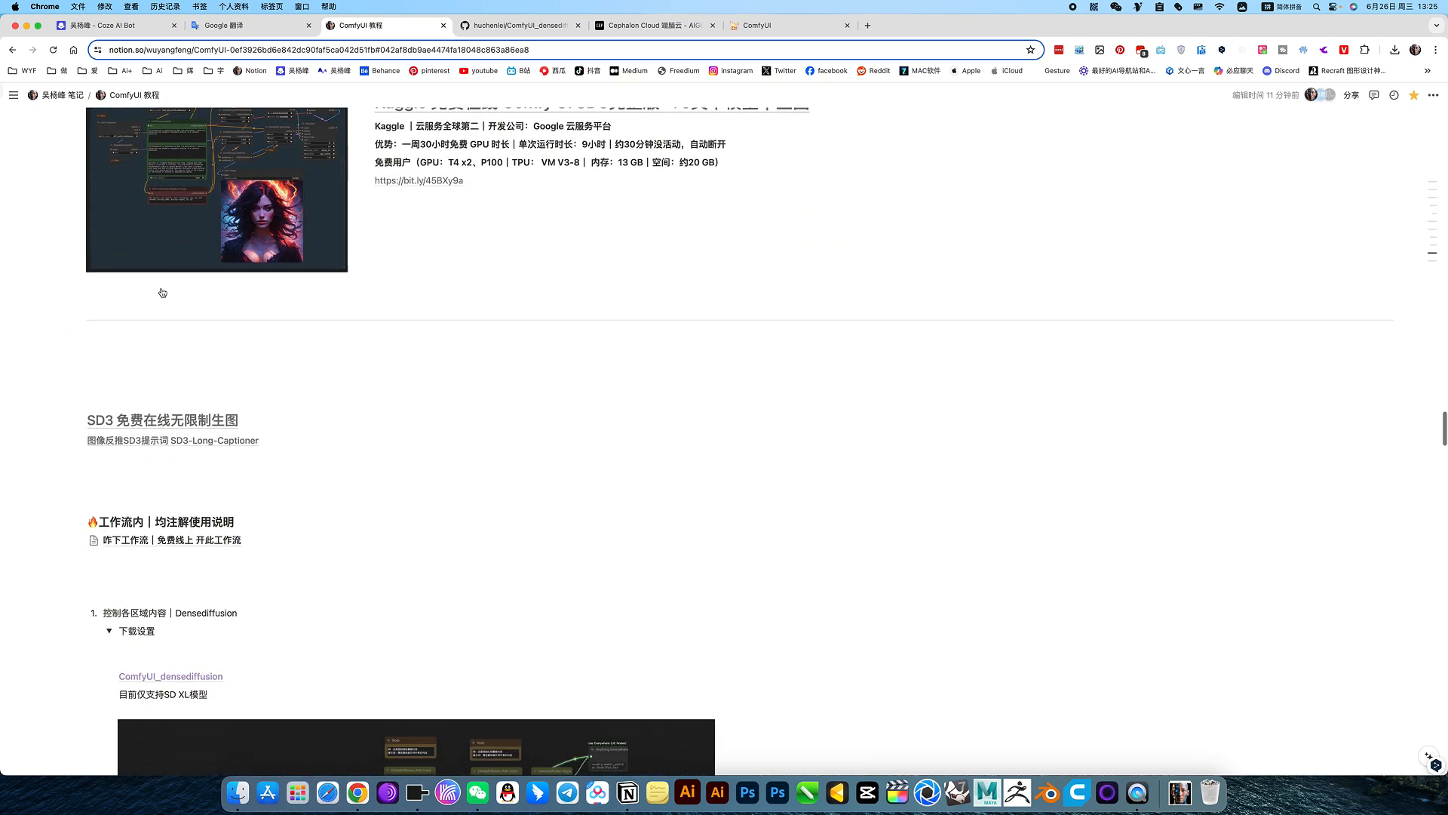
scroll(down, 3)
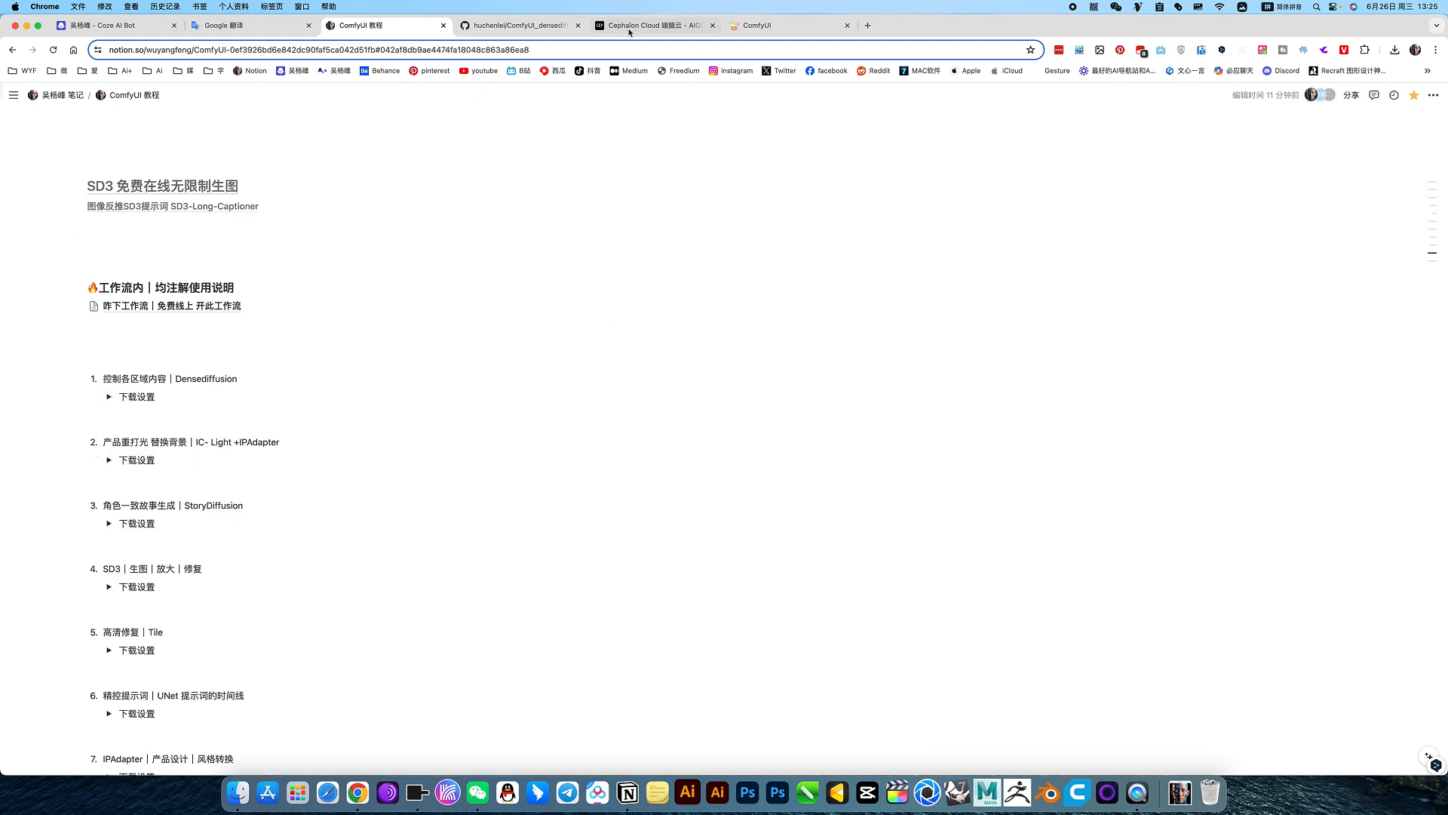
Step: Skim the ComfyUI_densediffusion README on GitHub, then return to the ComfyUI tab
click(519, 25)
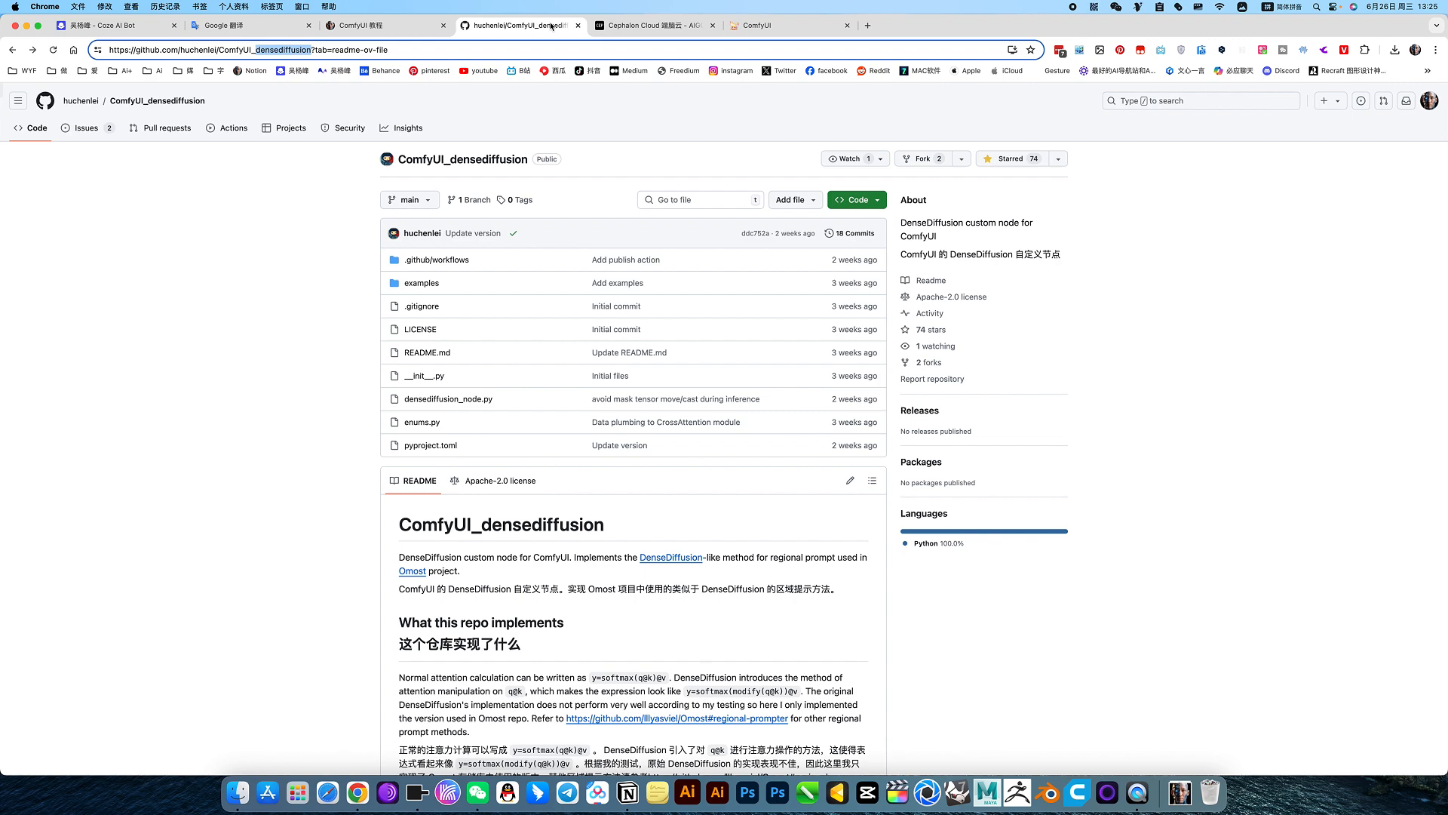
scroll(down, 3)
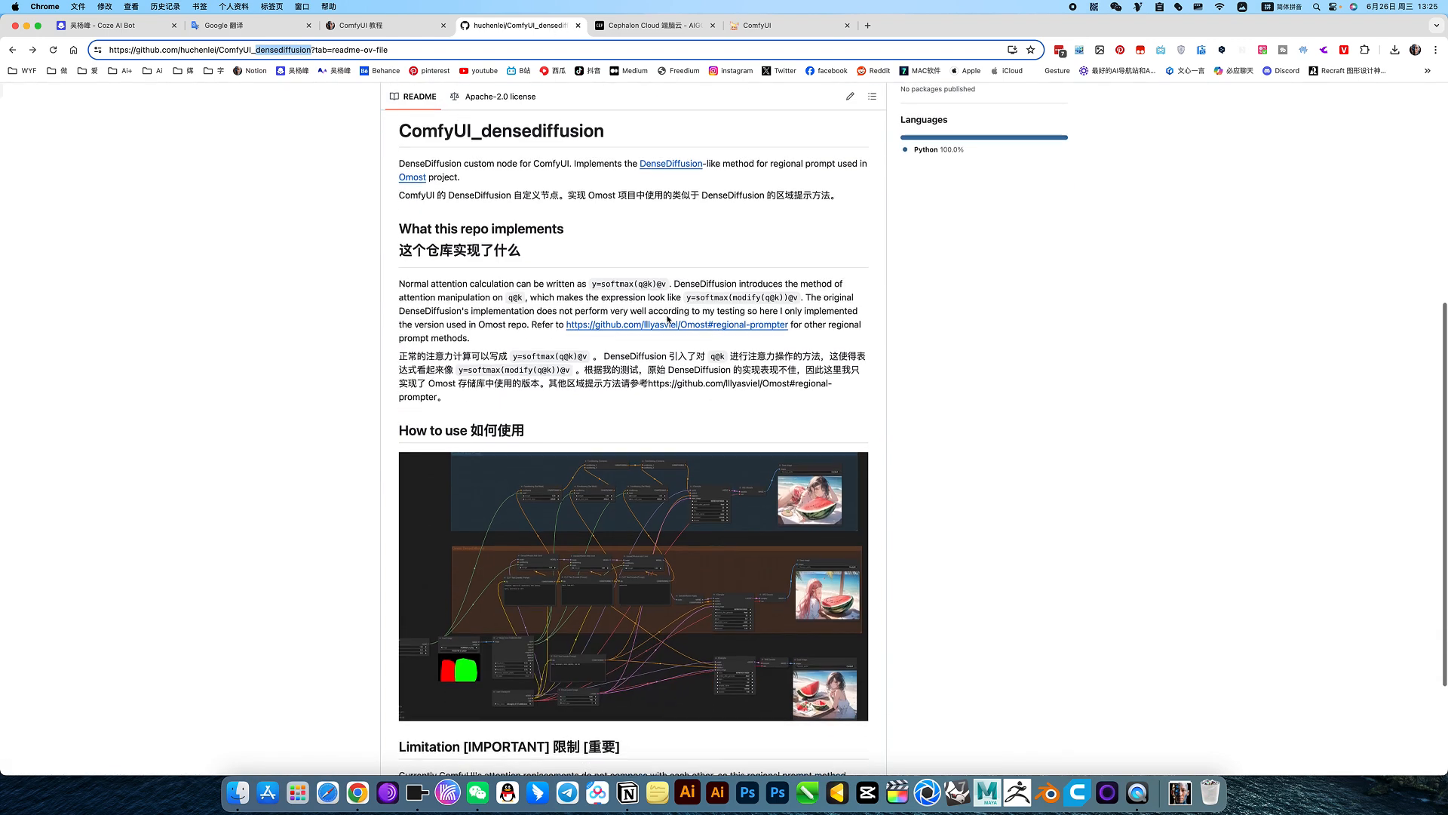
click(790, 25)
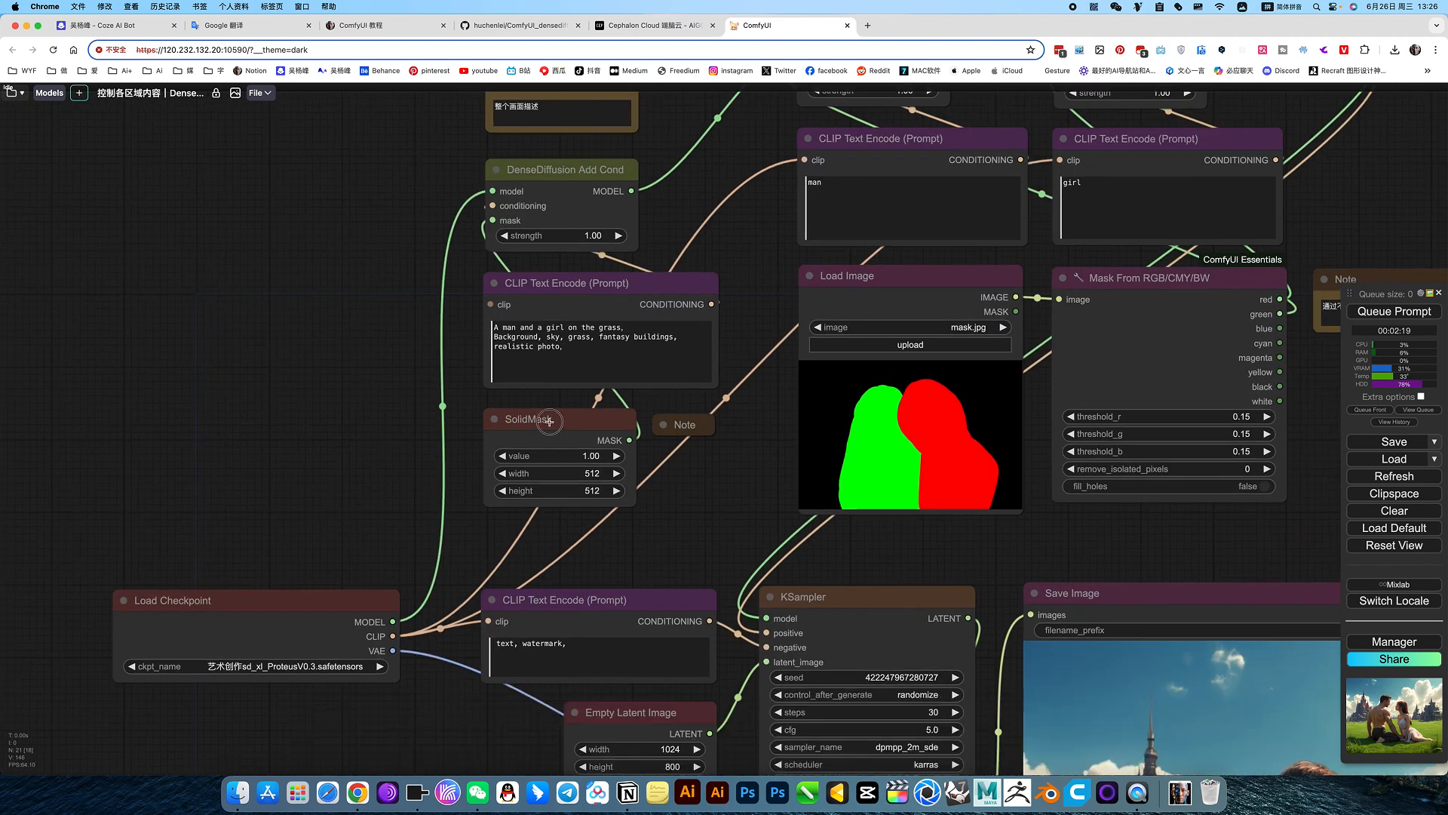
click(683, 424)
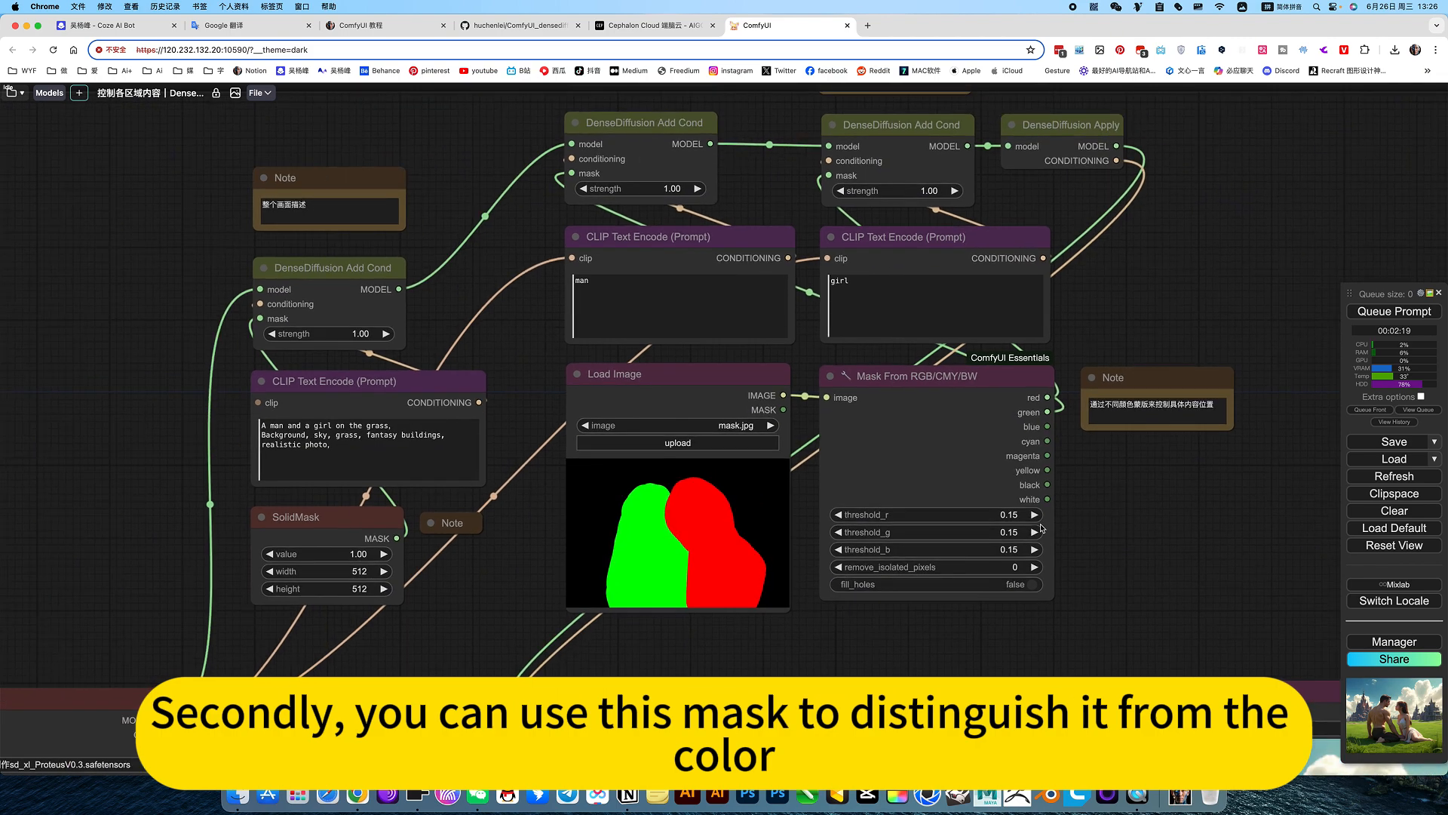
click(935, 375)
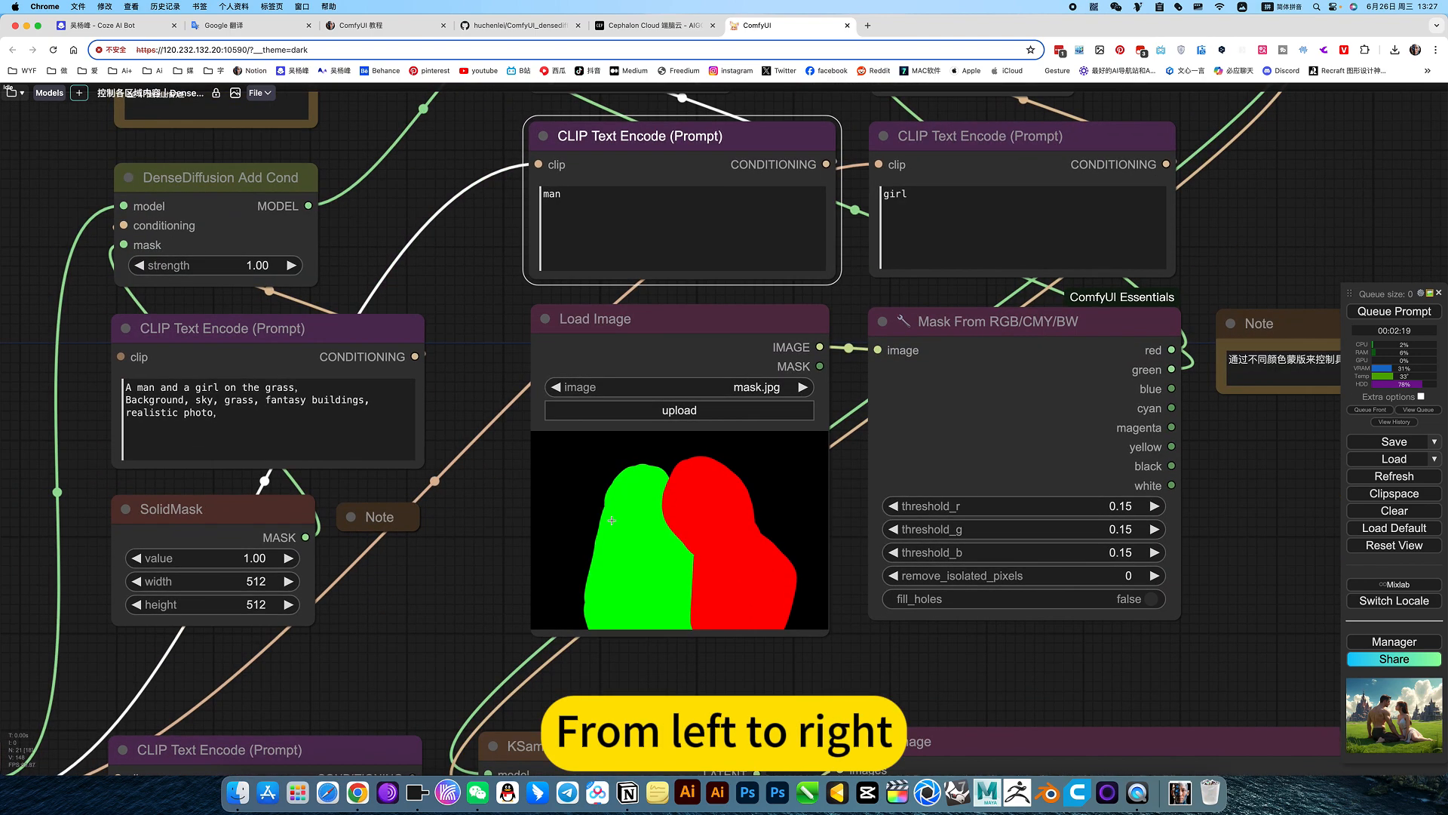
mouse_move(480, 530)
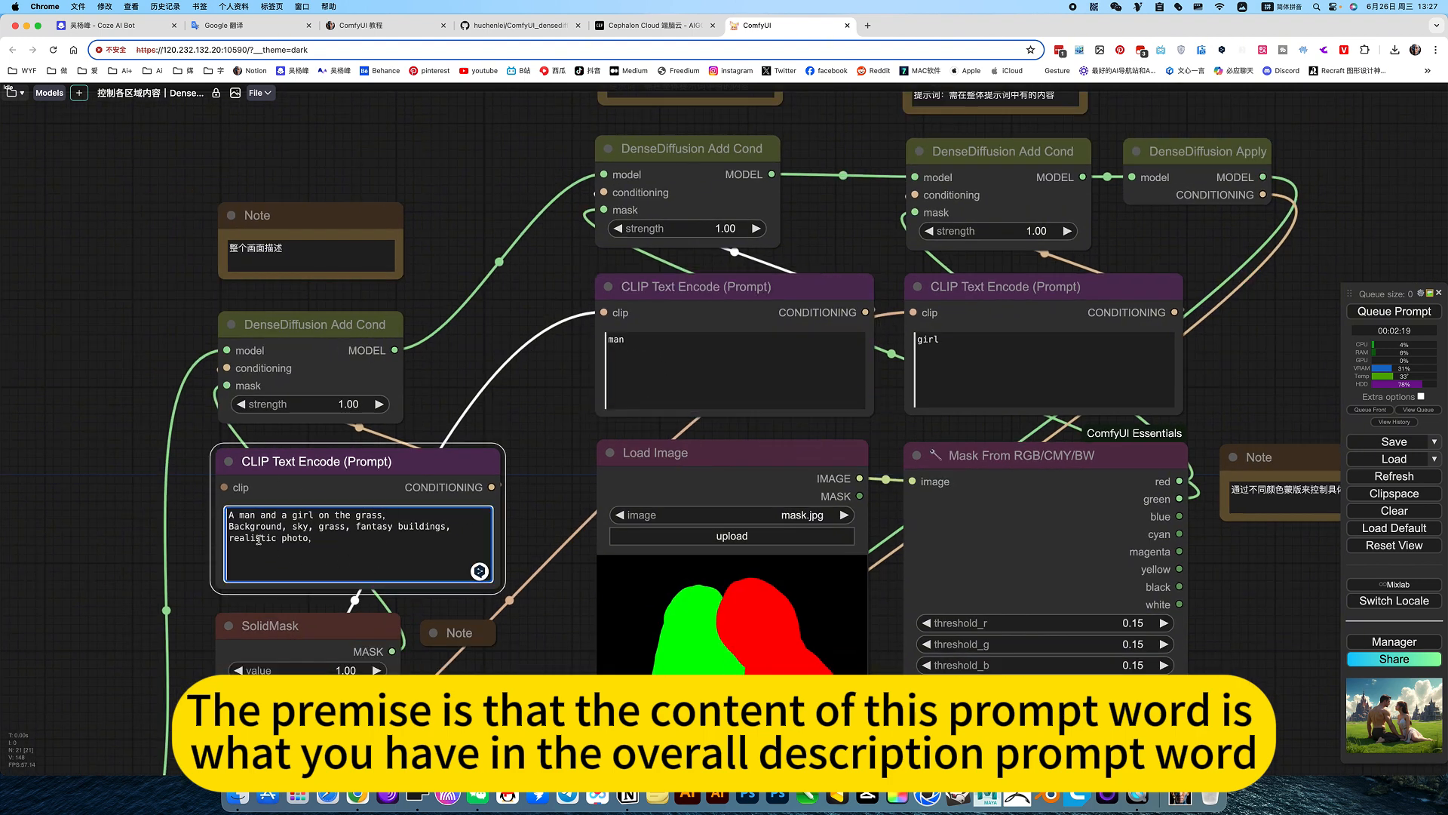
double_click(248, 514)
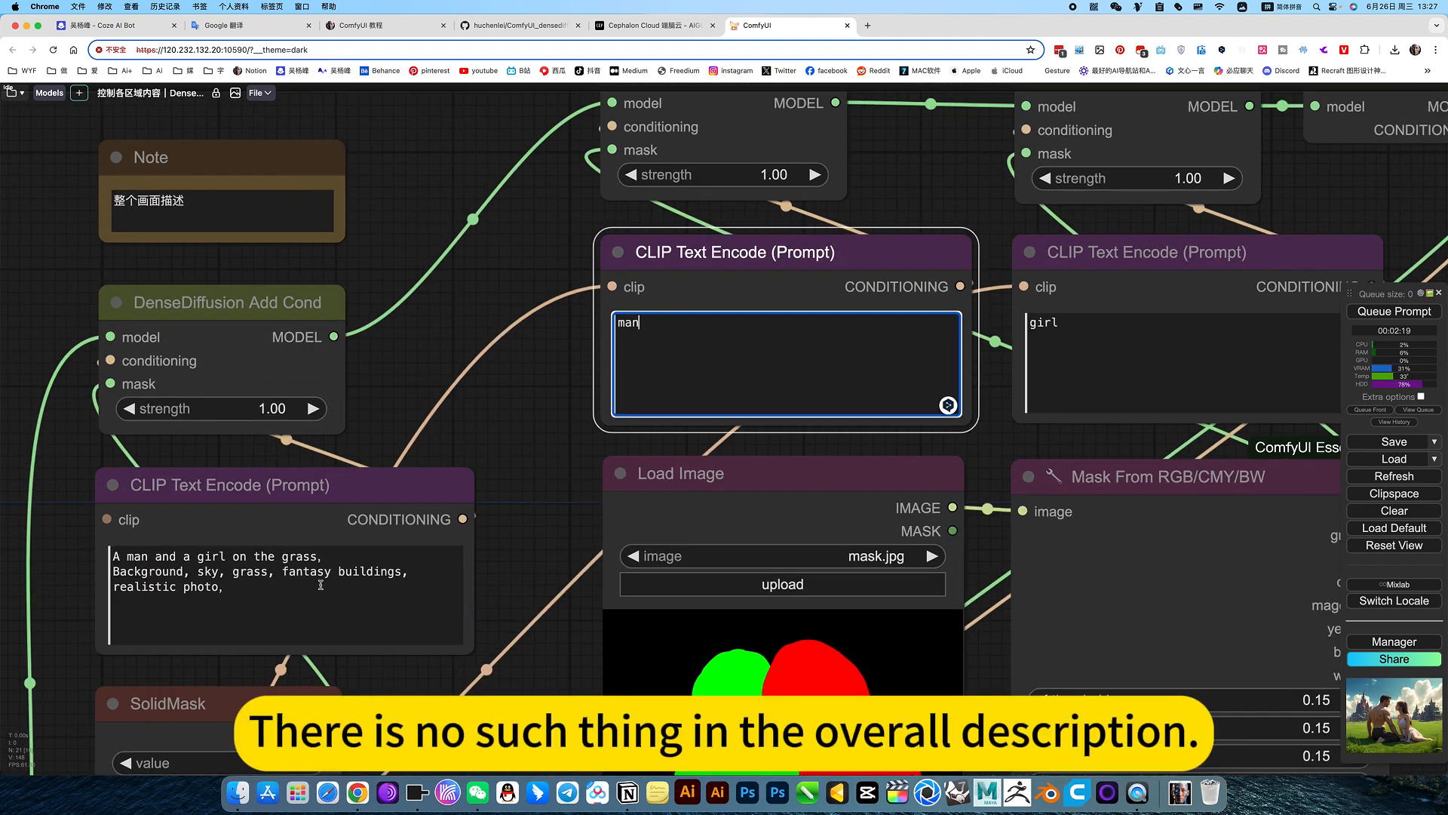
mouse_move(202, 573)
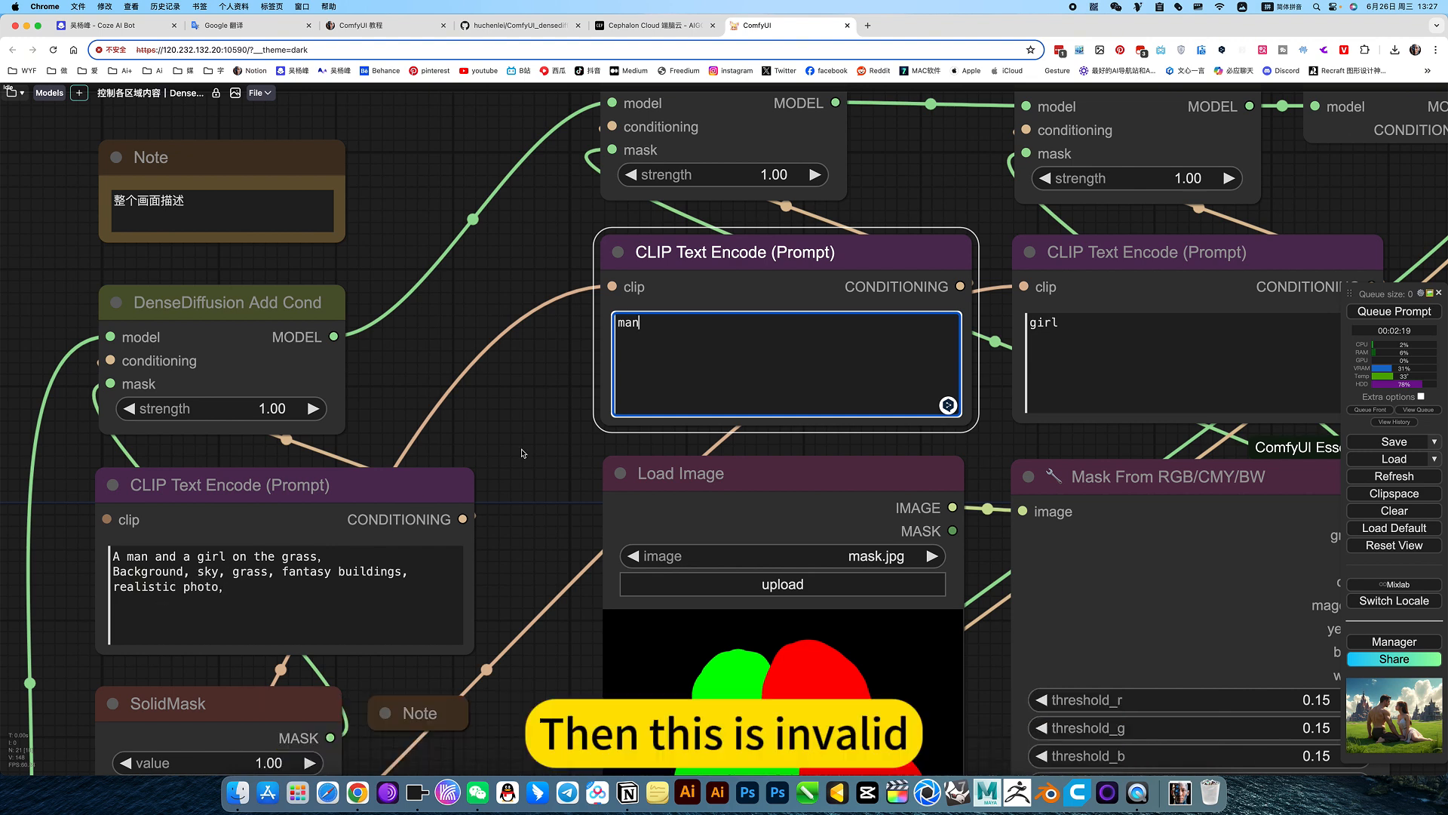
mouse_move(780, 277)
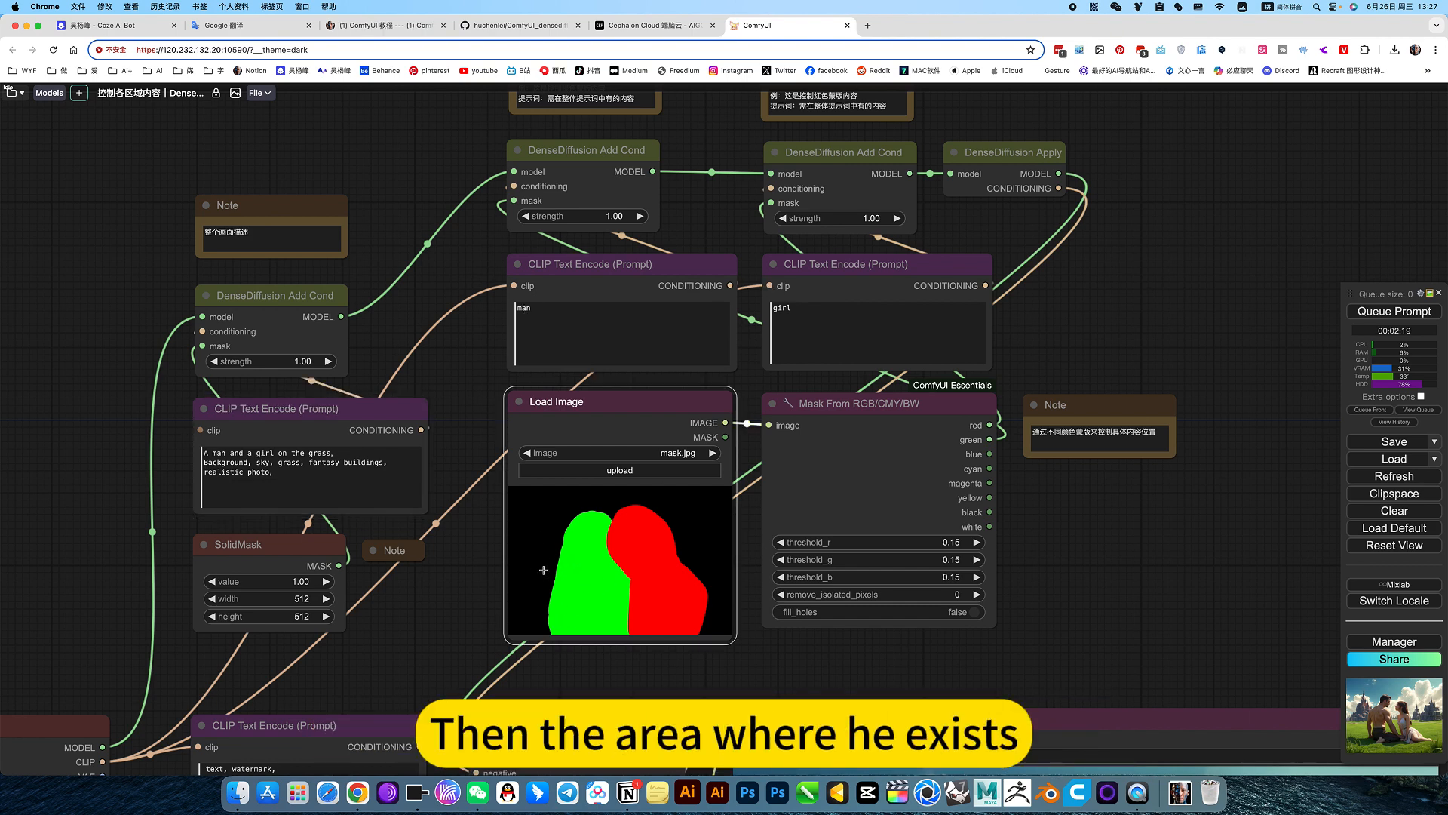
mouse_move(721, 688)
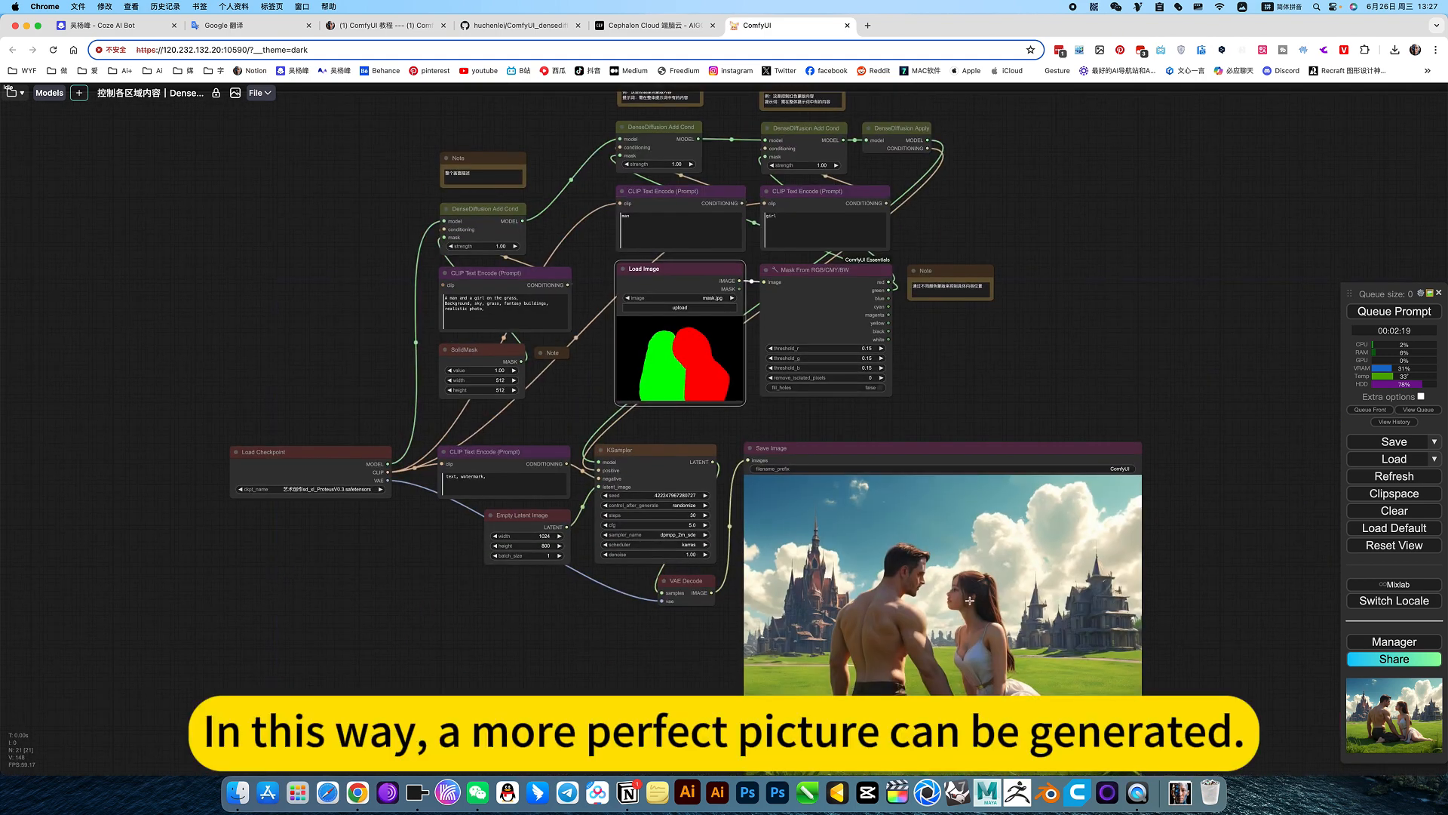
mouse_move(862, 493)
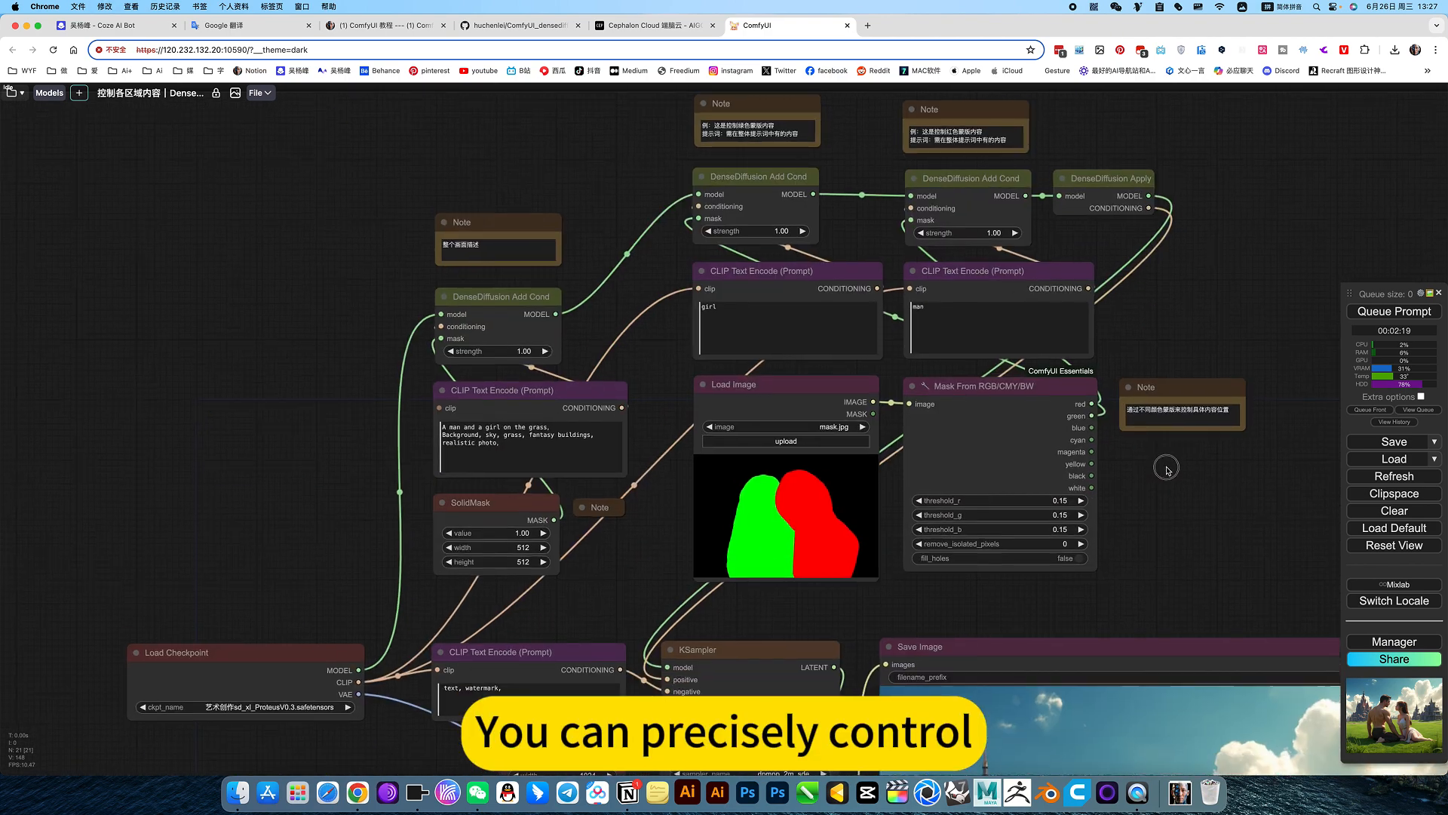
Step: Queue the swapped-prompt workflow, dismiss the validation error, and queue again
click(1394, 311)
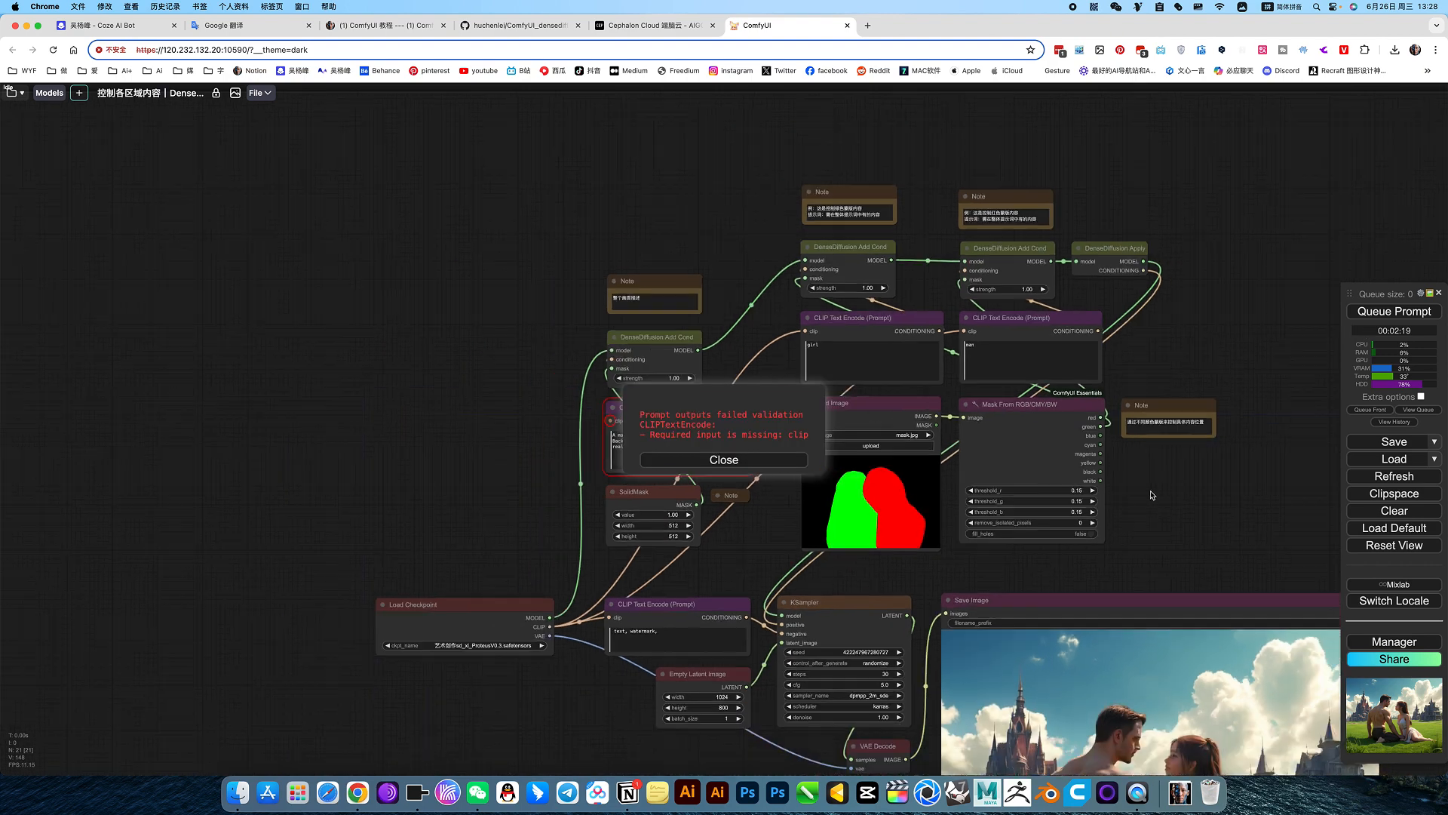
click(724, 460)
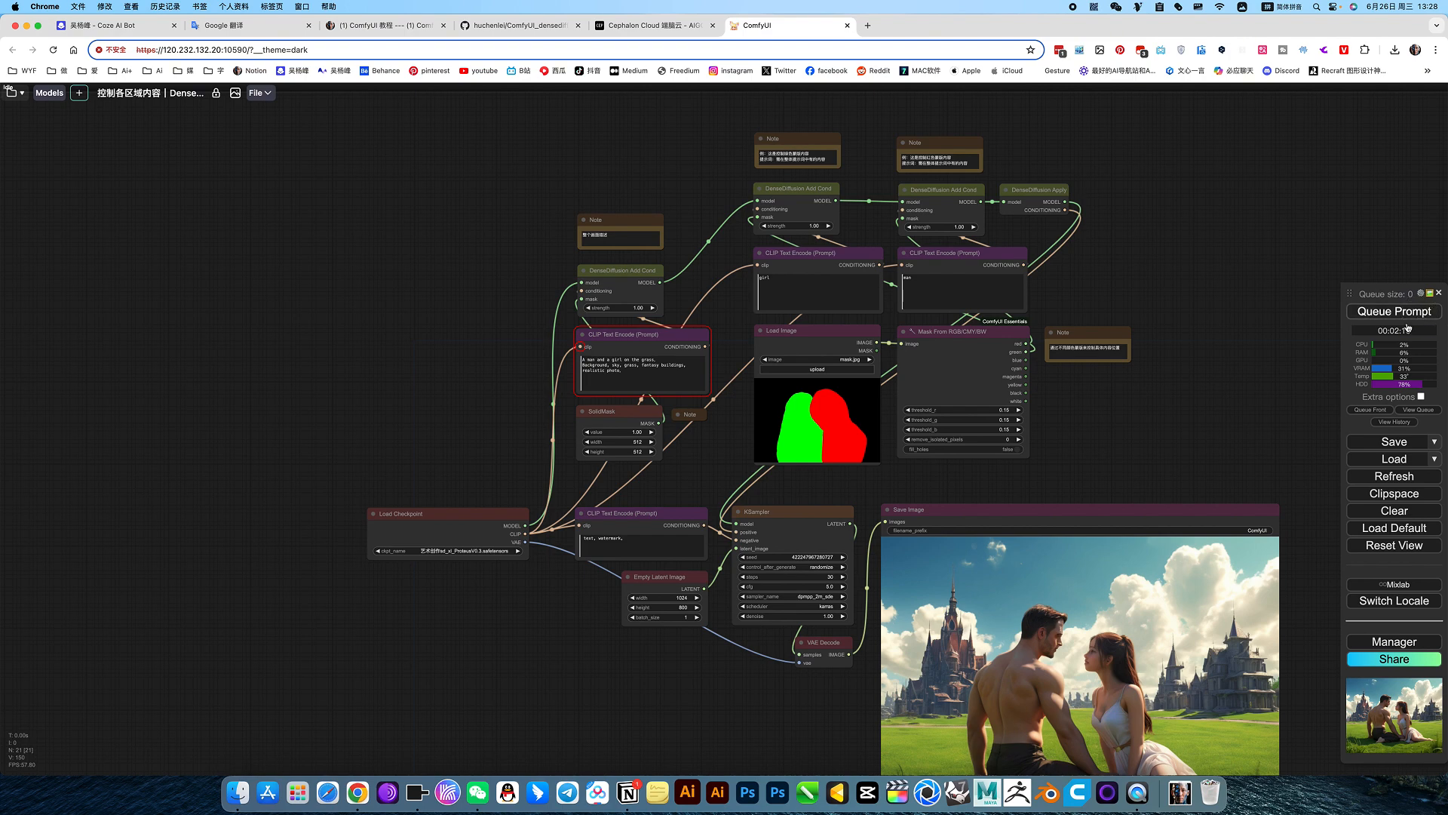
click(1394, 310)
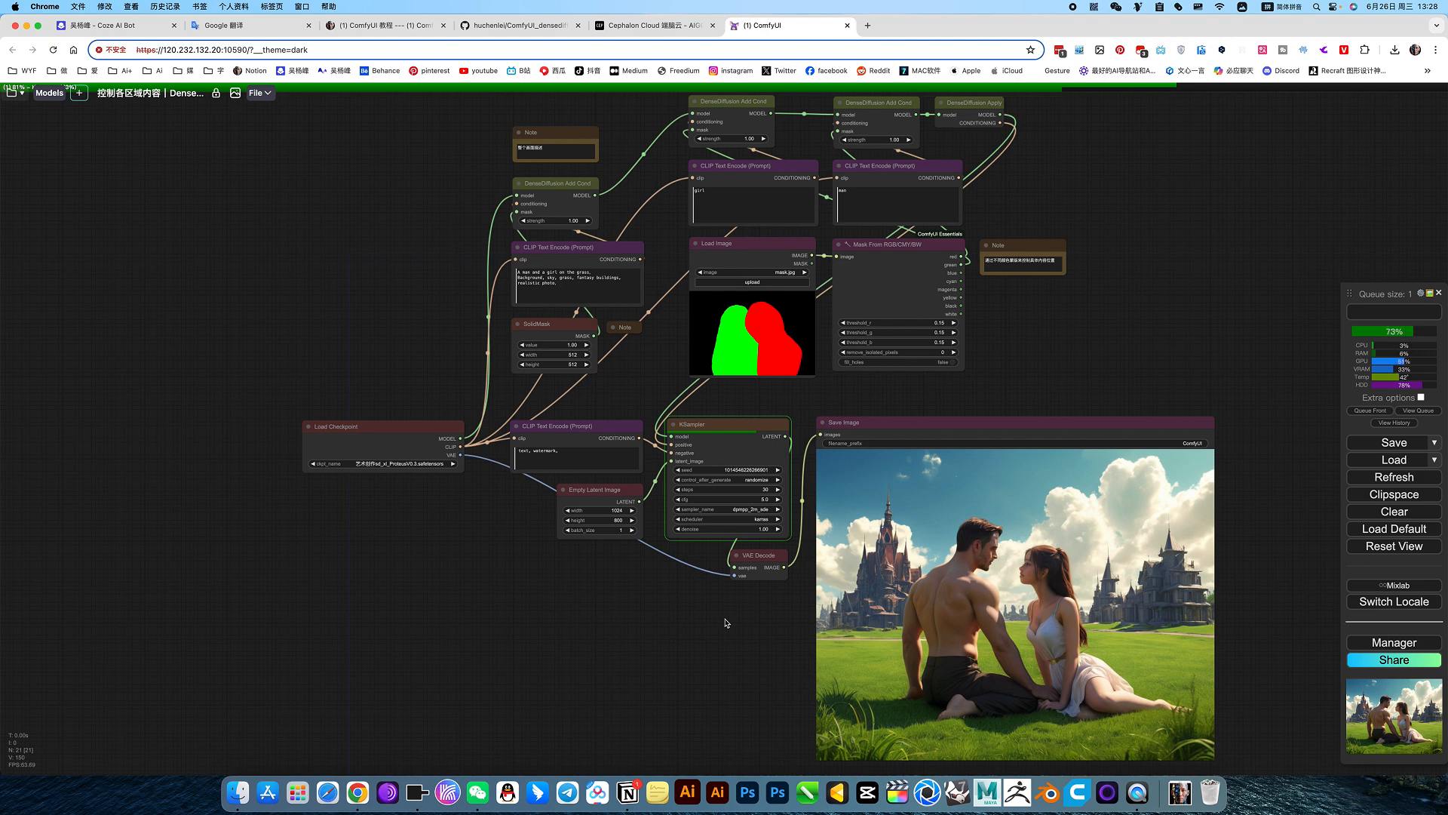
click(1393, 293)
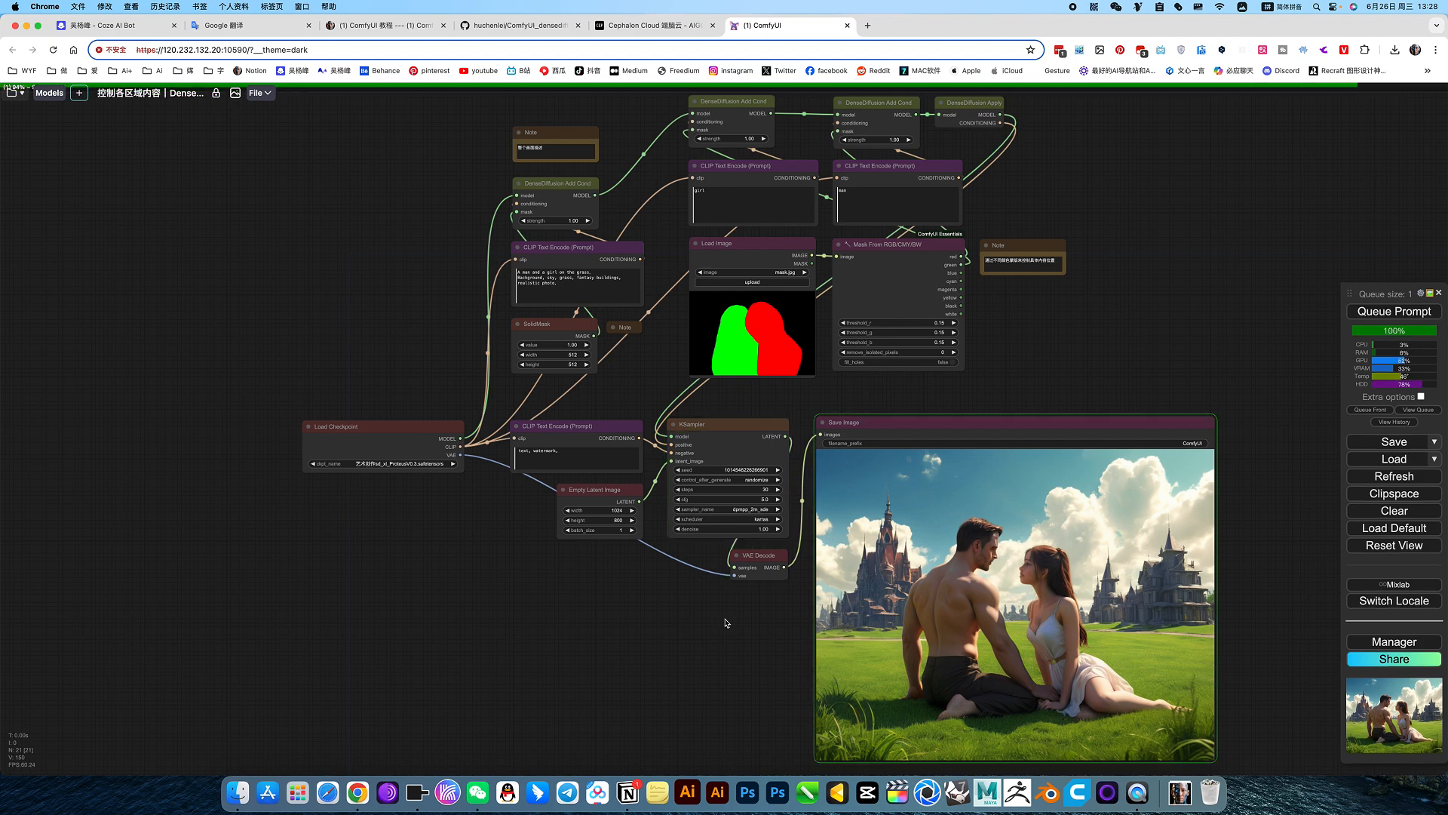
click(1394, 310)
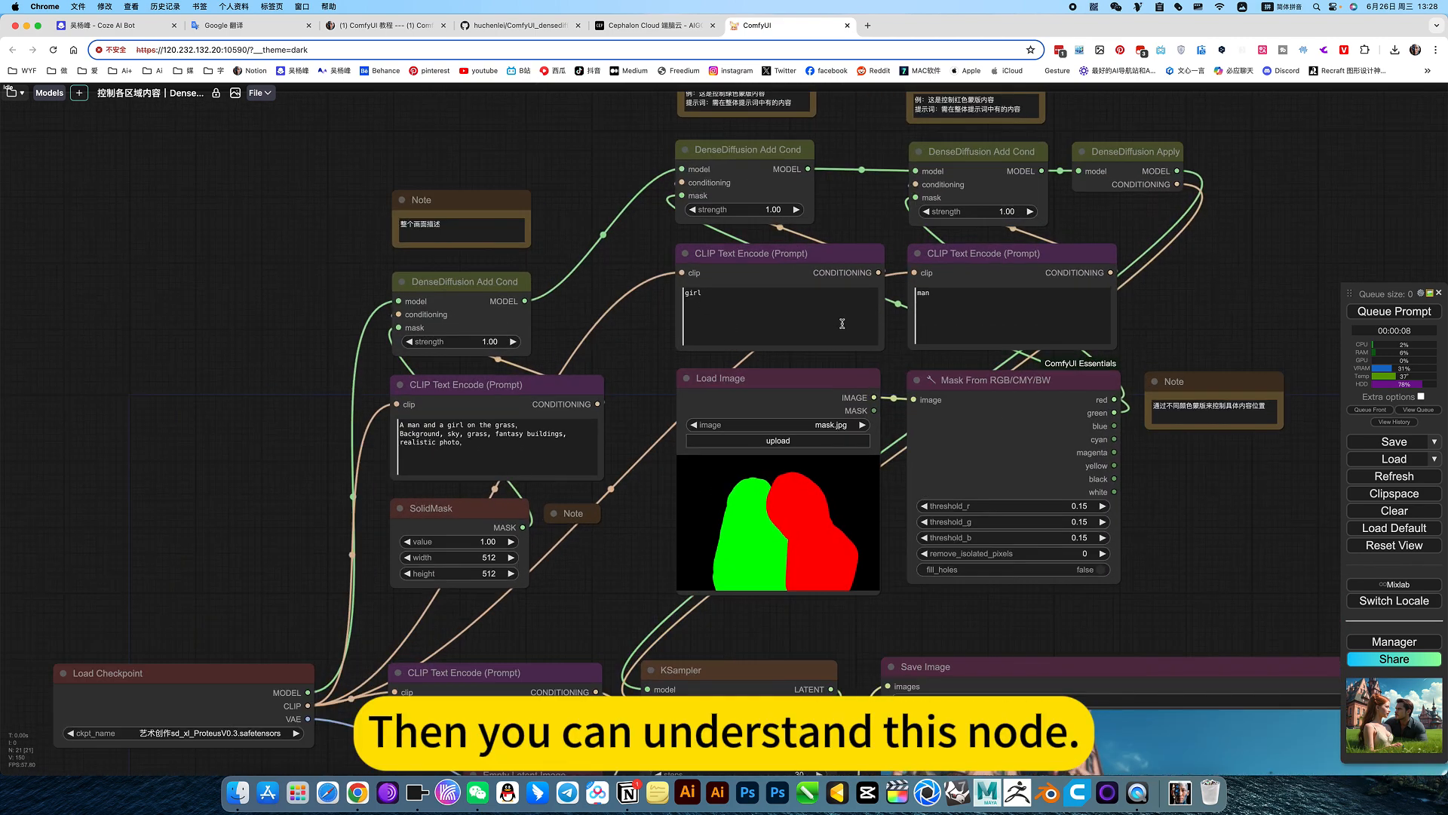
mouse_move(1177, 300)
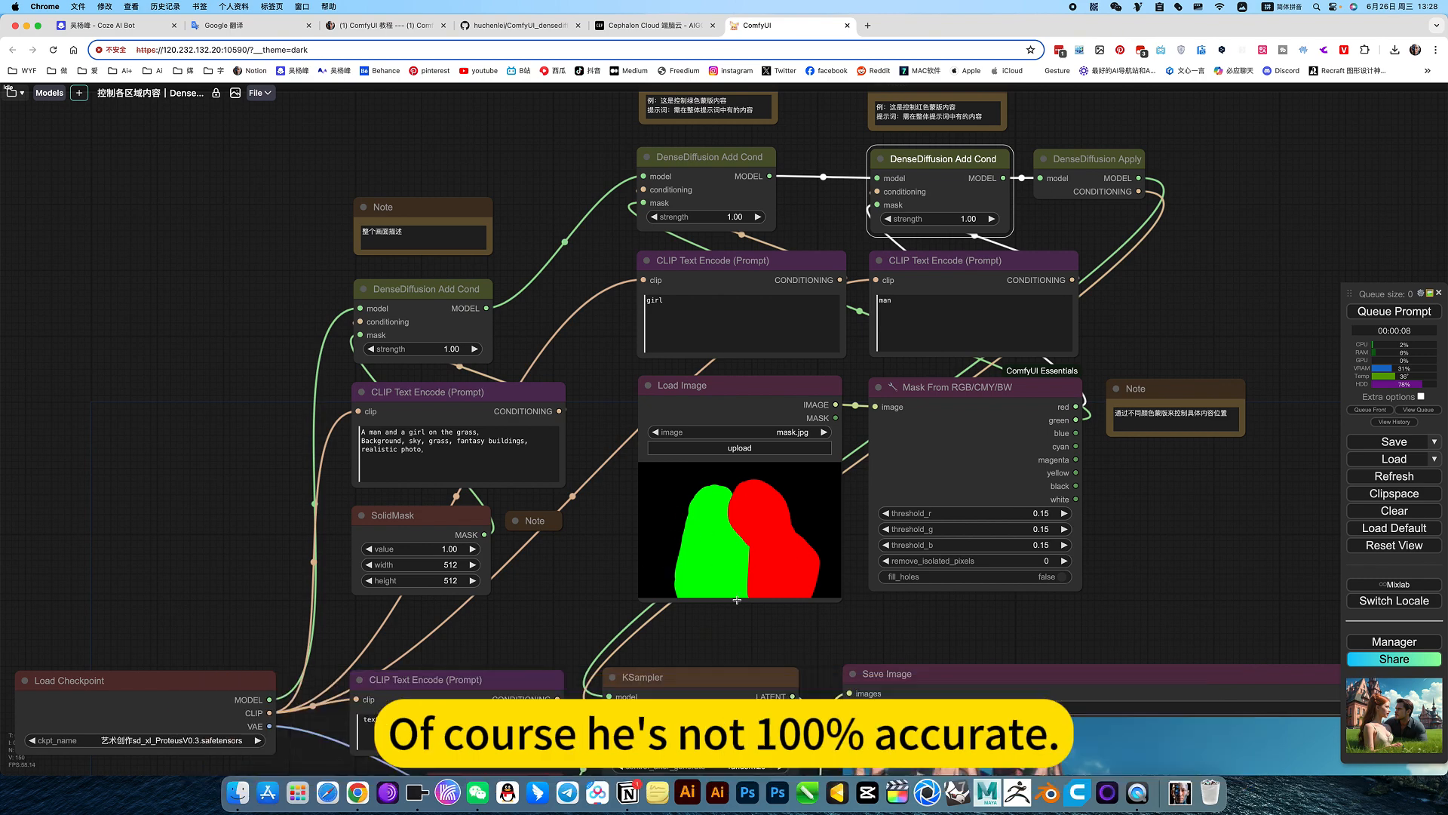
Step: Zoom around the canvas to inspect the mask and the new girl-left, man-right output
scroll(down, 3)
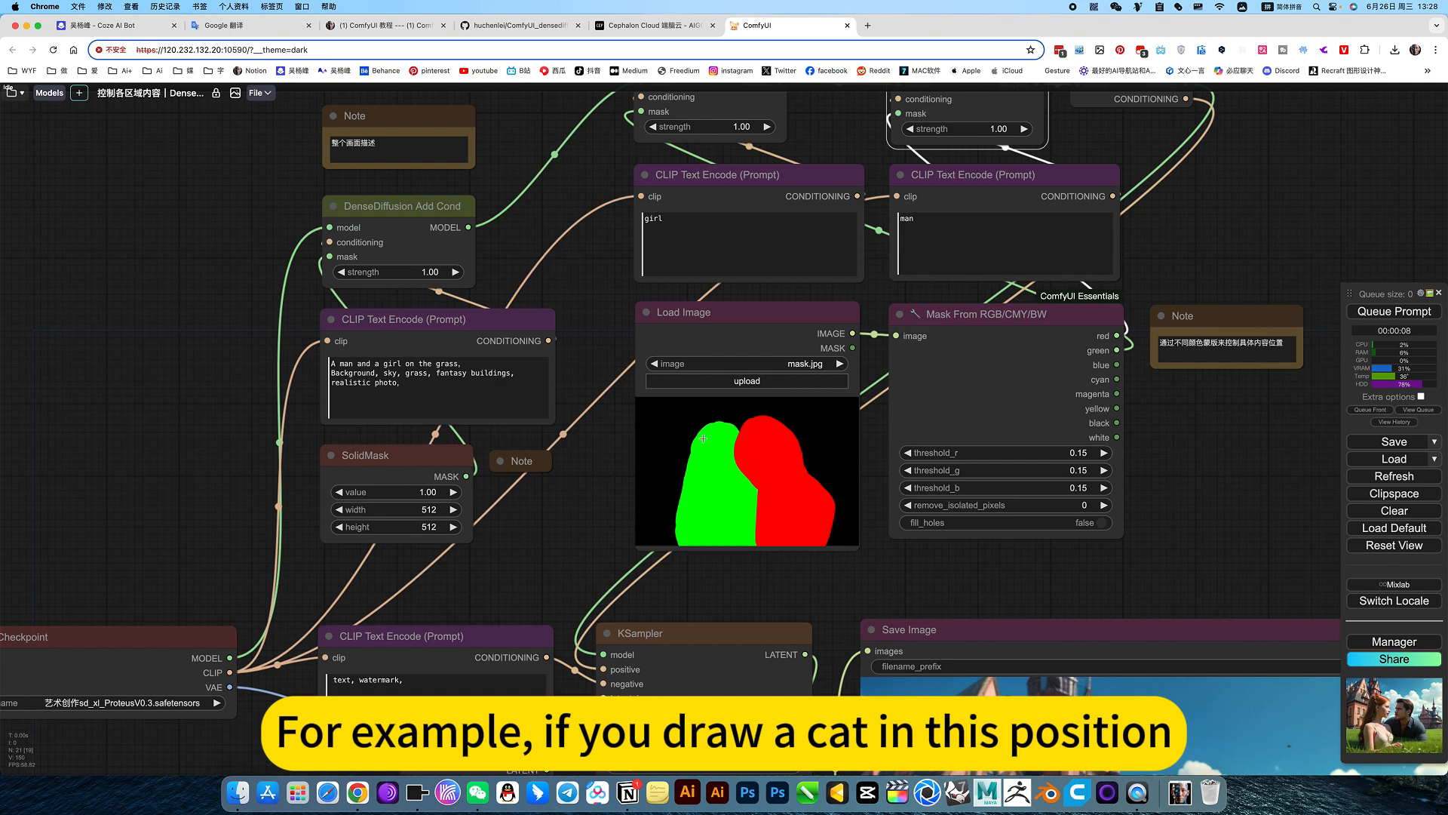
scroll(up, 3)
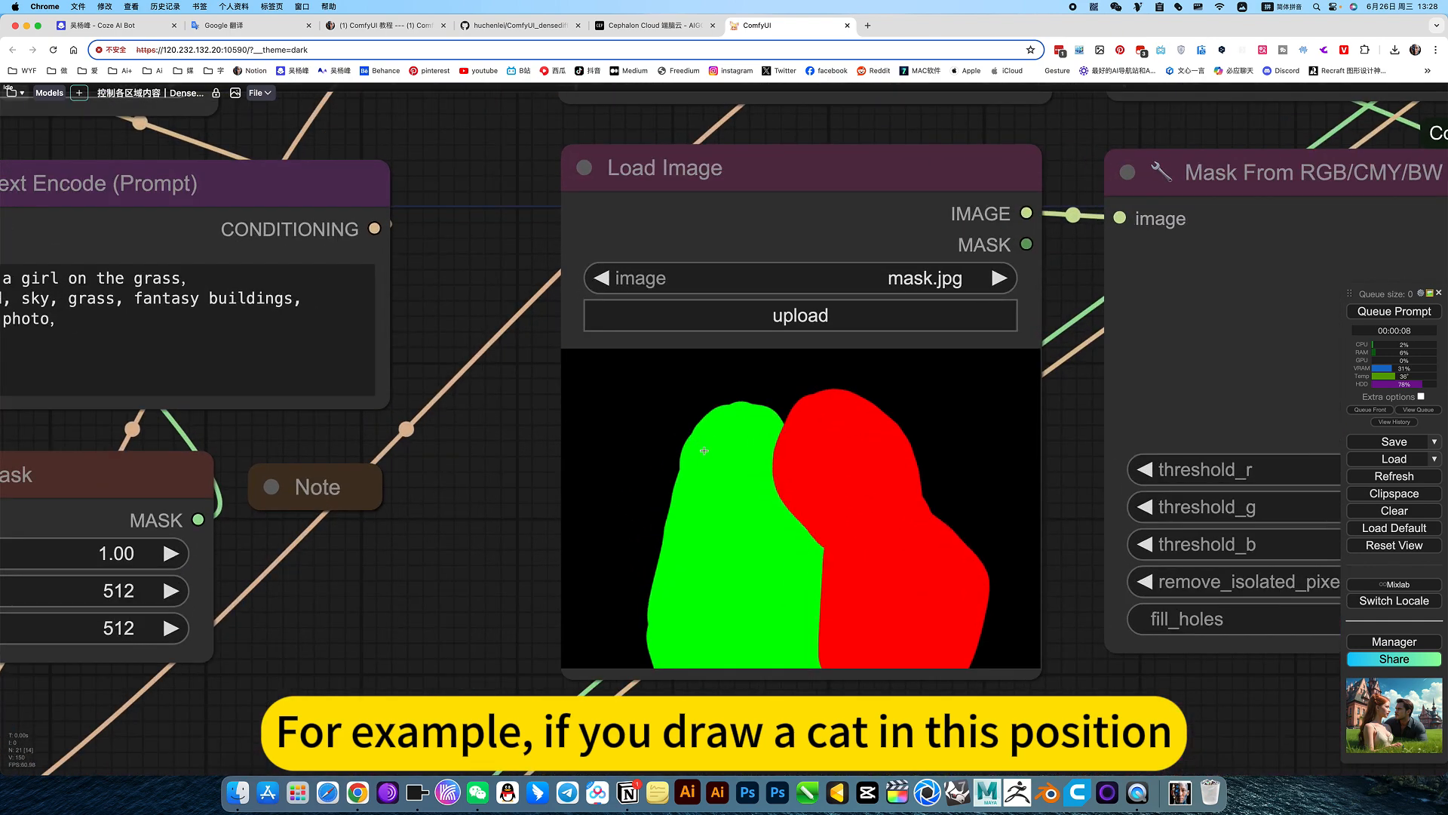
scroll(down, 3)
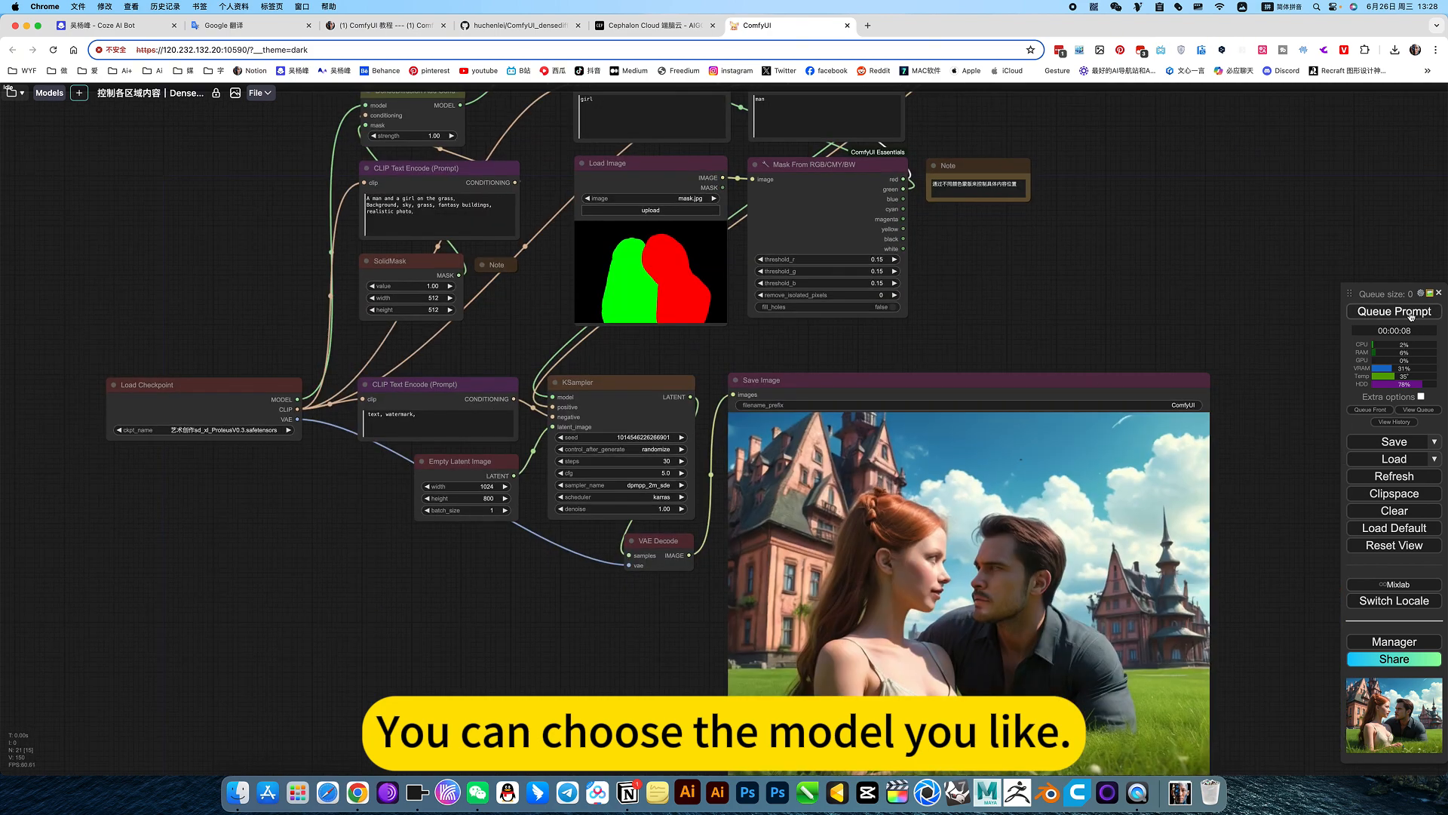
Step: Queue two more generations of the swapped-region couple image
click(1393, 310)
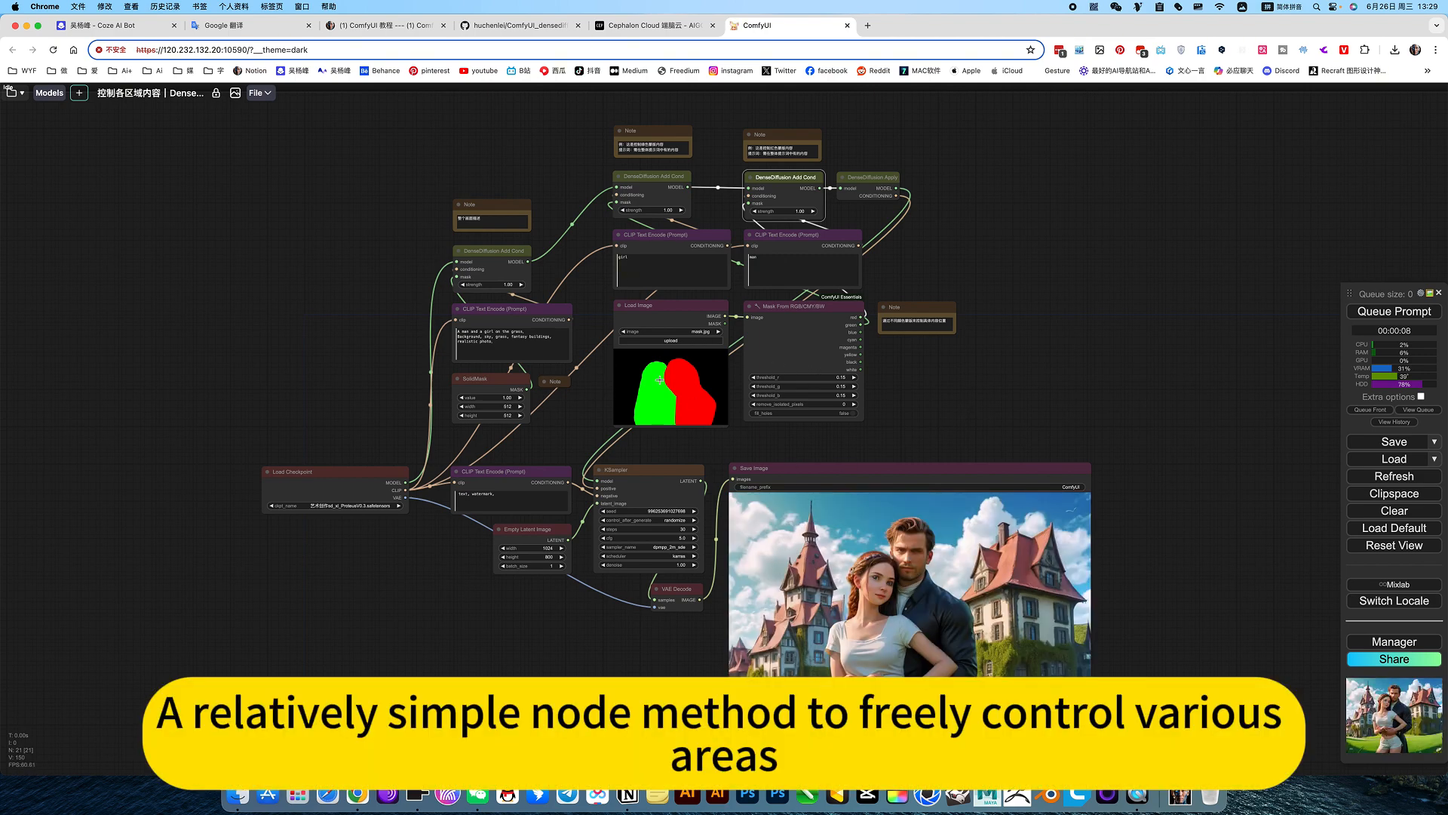
mouse_move(672, 254)
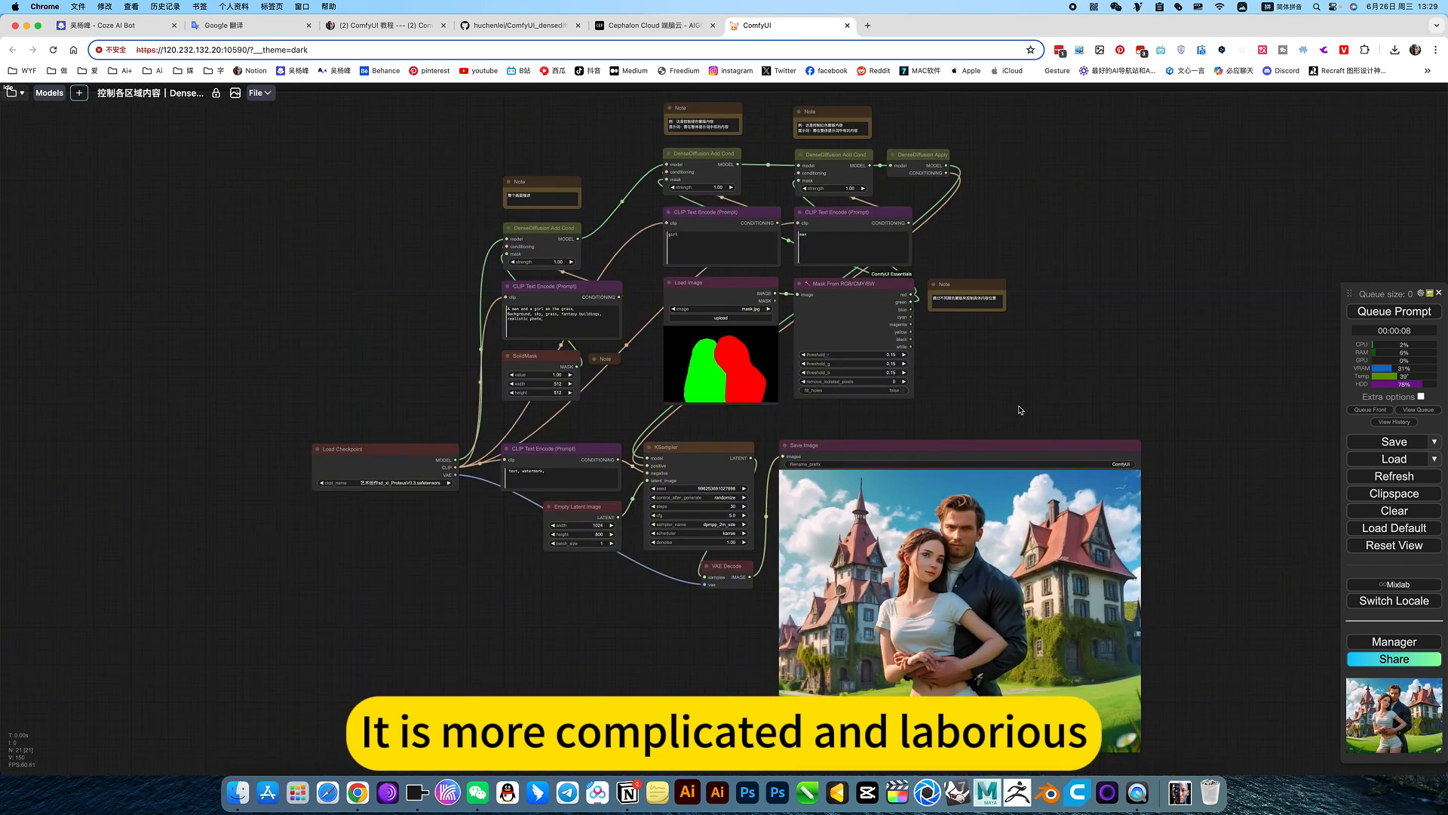
click(1394, 310)
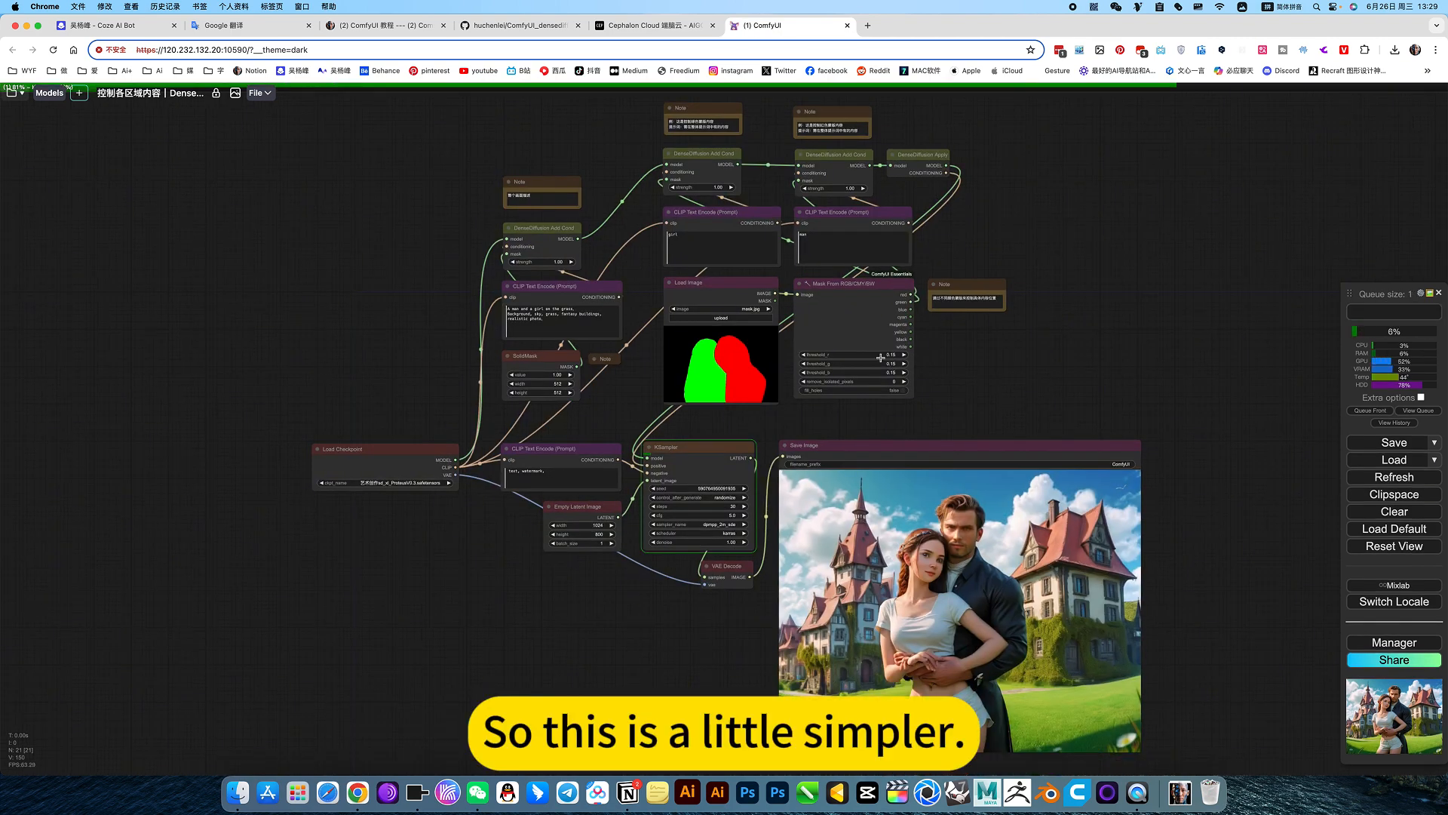